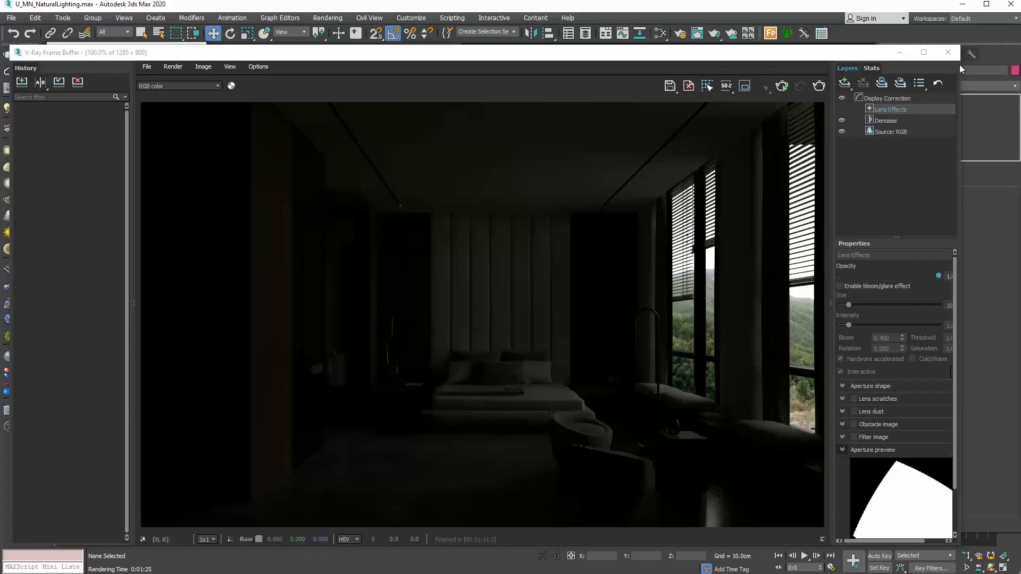
mouse_move(947, 52)
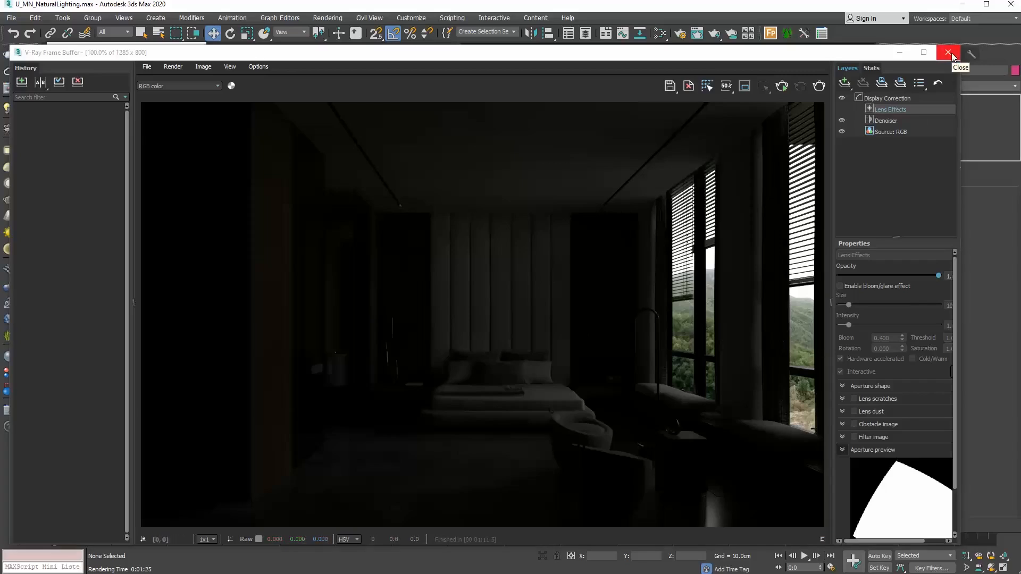
Close the previous render, hide the two background planes outside the window, and render again.
left_click(947, 52)
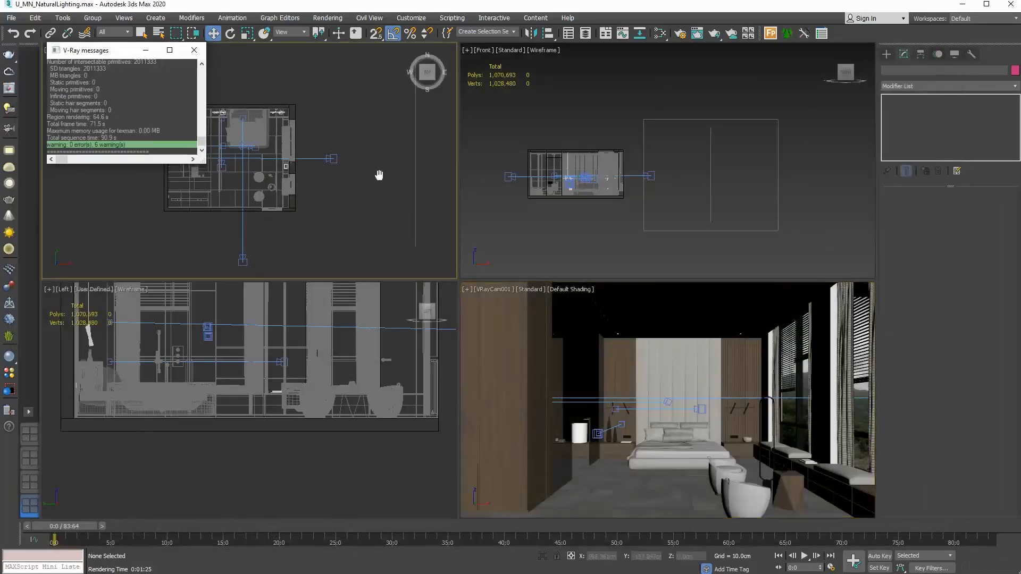
left_click(193, 50)
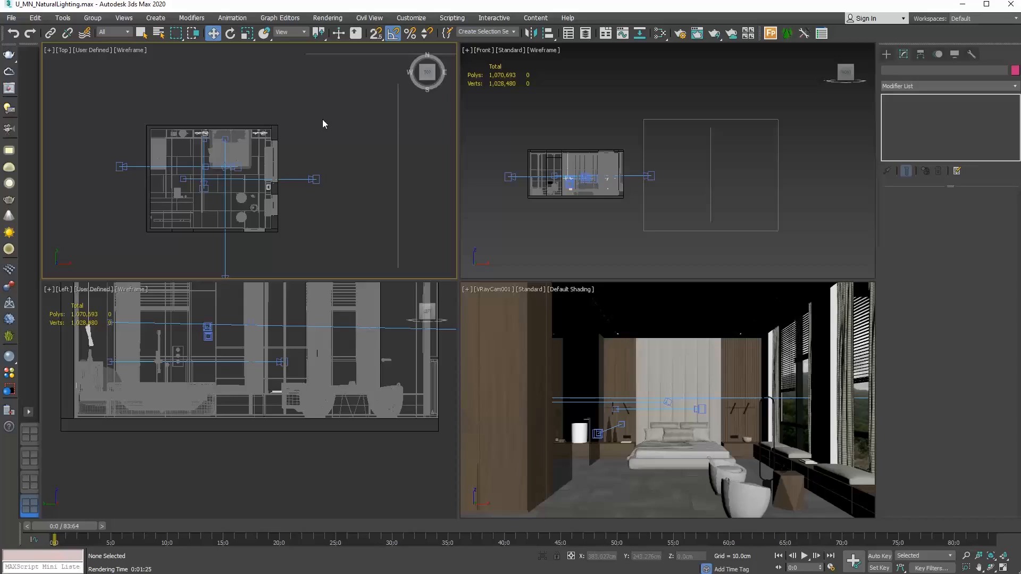
mouse_move(319, 133)
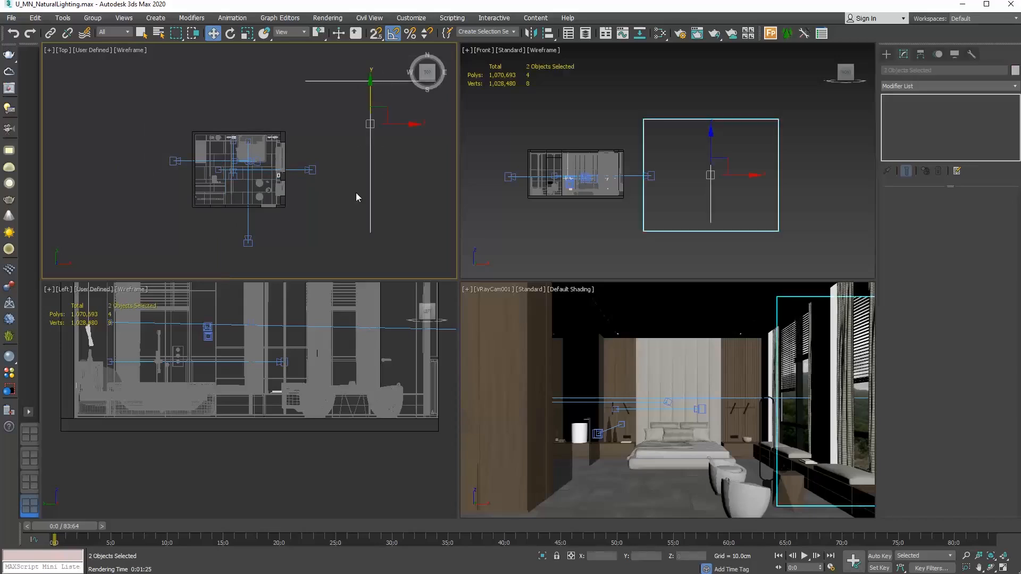
left_click(357, 198)
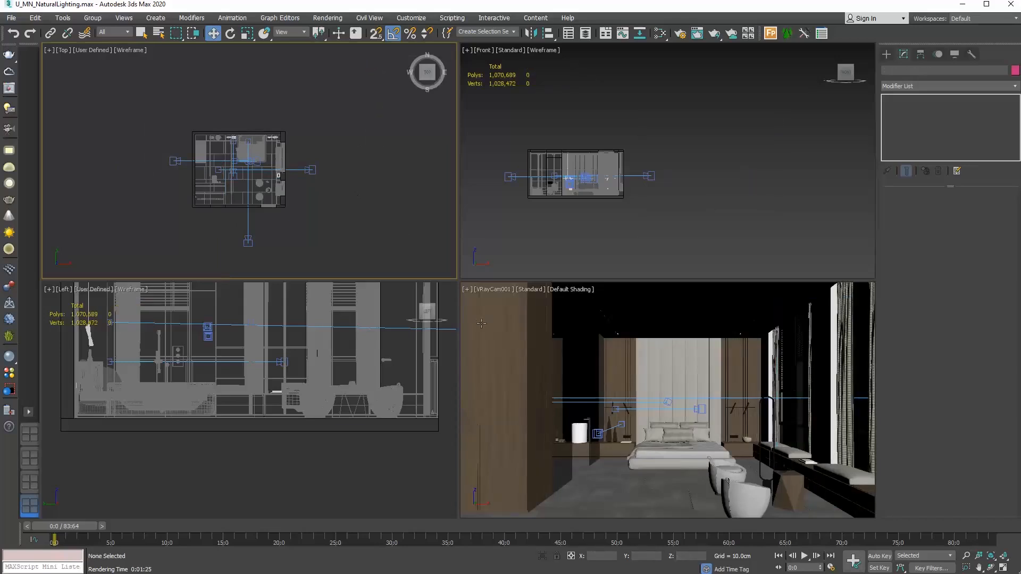
left_click(695, 33)
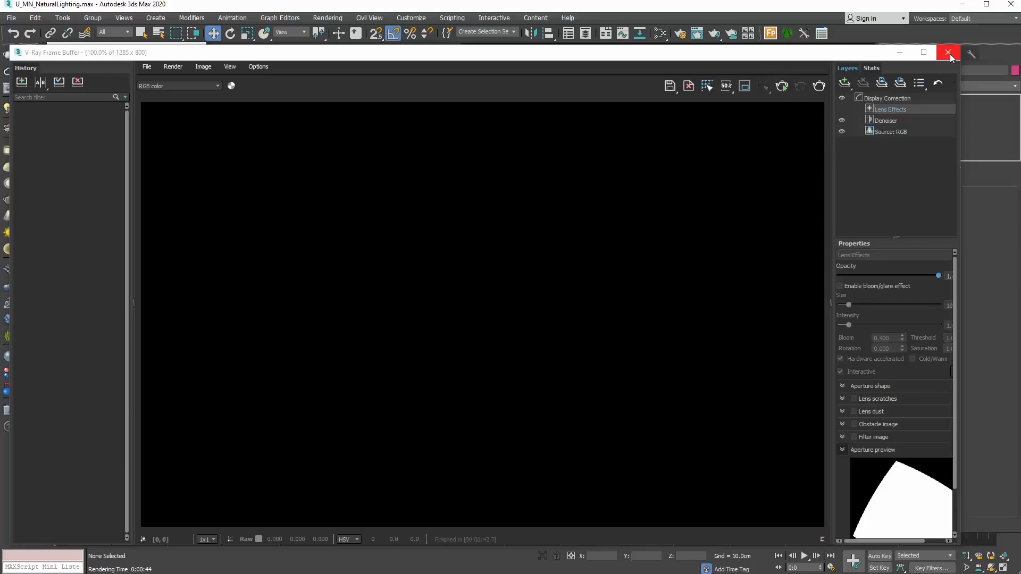
Close the render and switch the Create panel to Lights with the VRay light family selected.
left_click(948, 52)
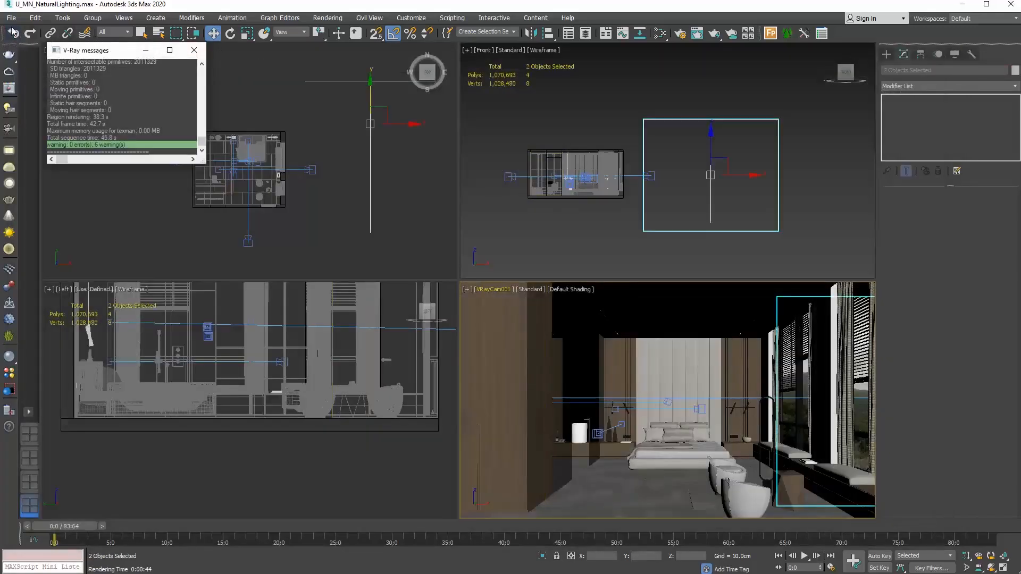
mouse_move(348, 117)
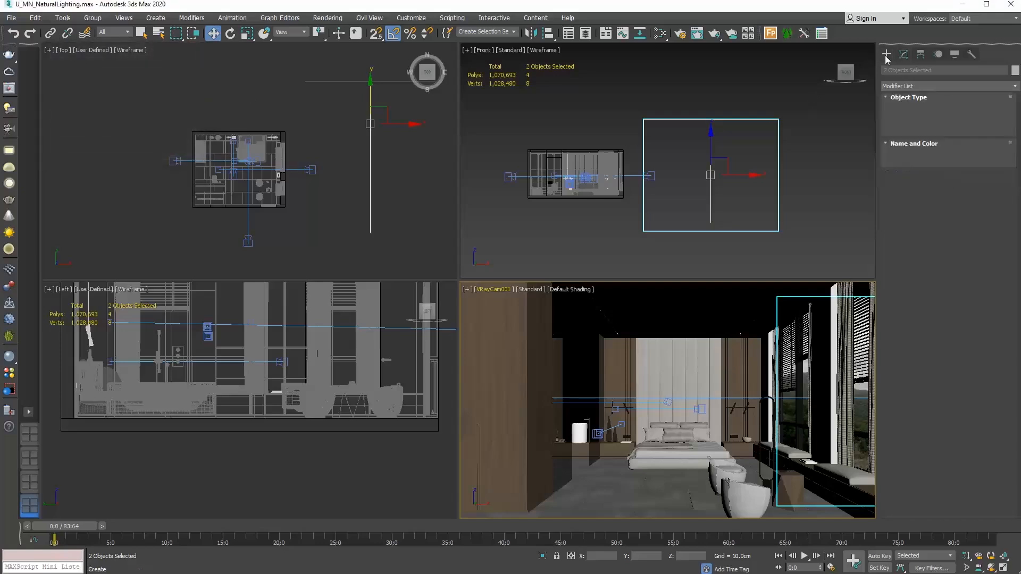
left_click(885, 54)
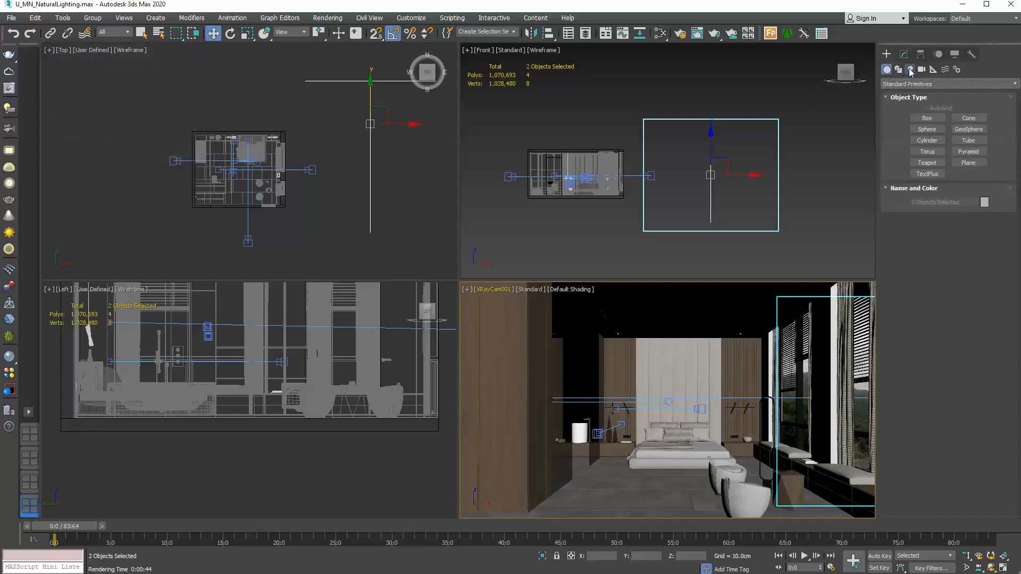
left_click(909, 70)
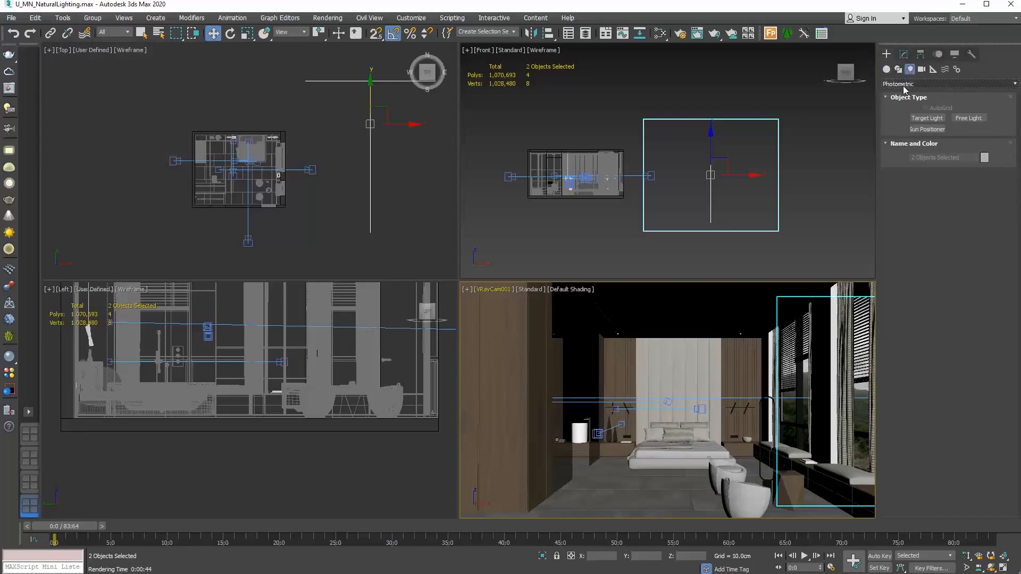
left_click(947, 83)
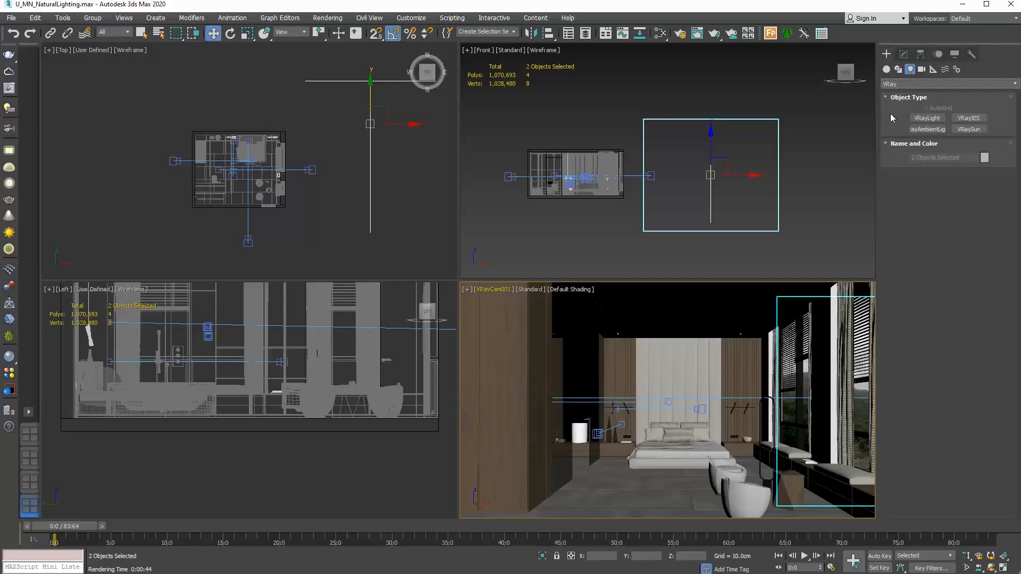
mouse_move(959, 149)
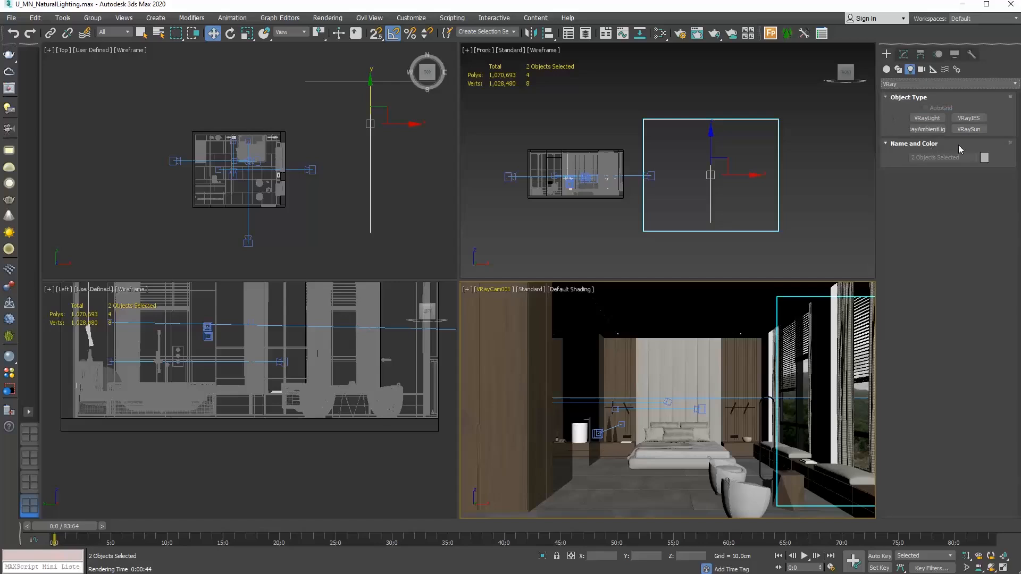
left_click(967, 129)
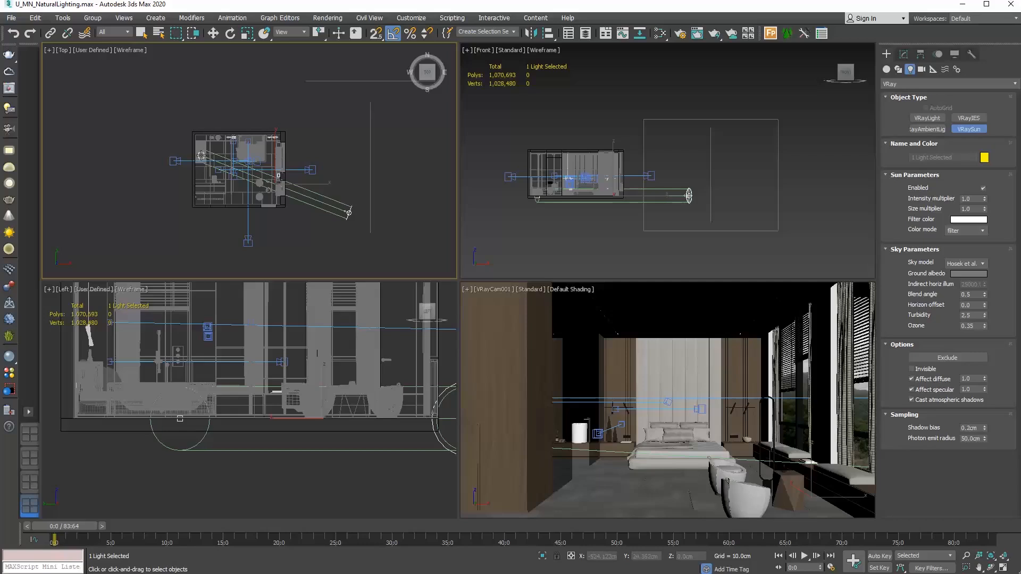
Place a VRaySun across the Top viewport and dismiss the automatic VRaySky environment prompt.
left_click(202, 156)
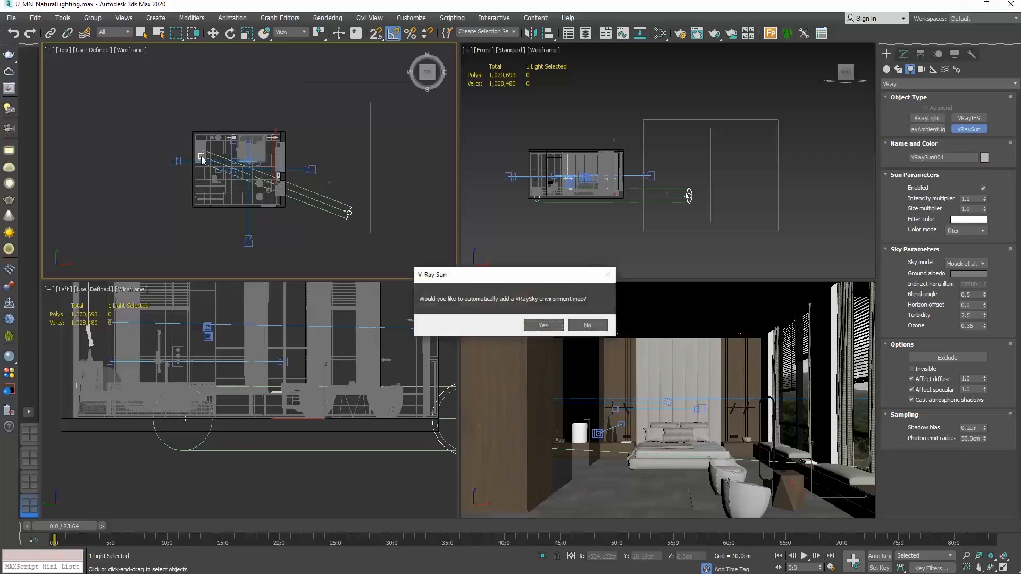
mouse_move(319, 202)
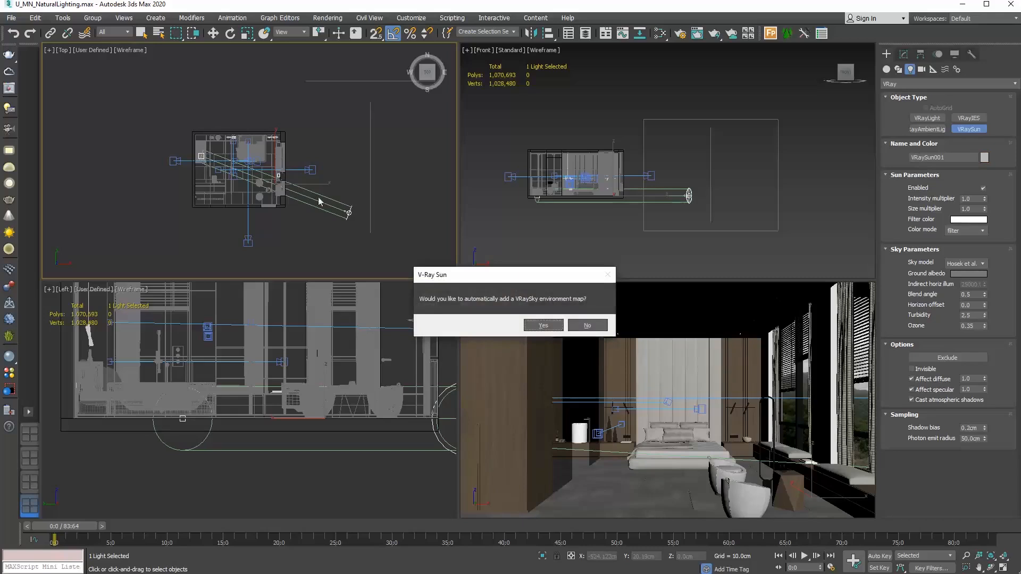
mouse_move(440, 288)
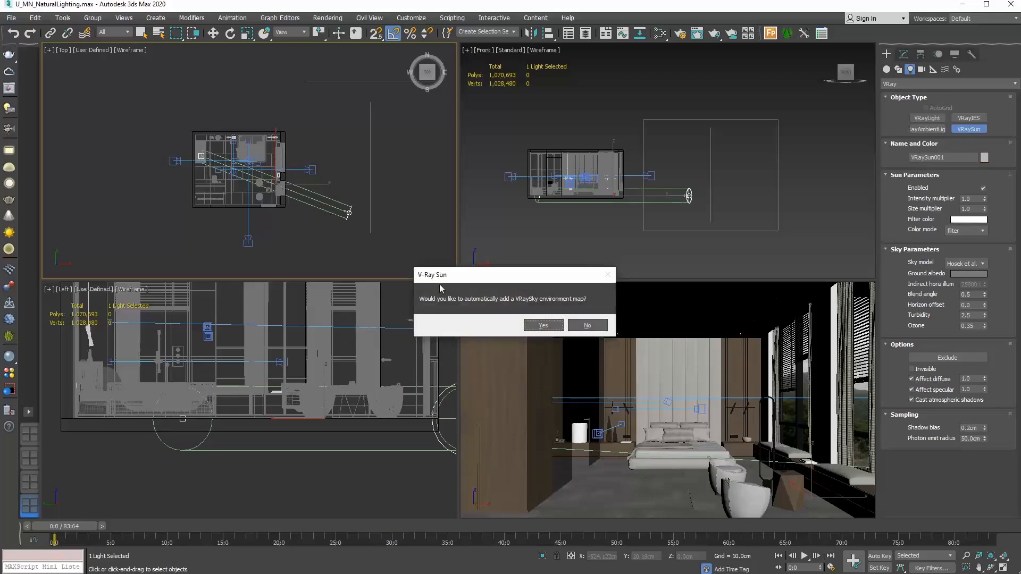
left_click(585, 326)
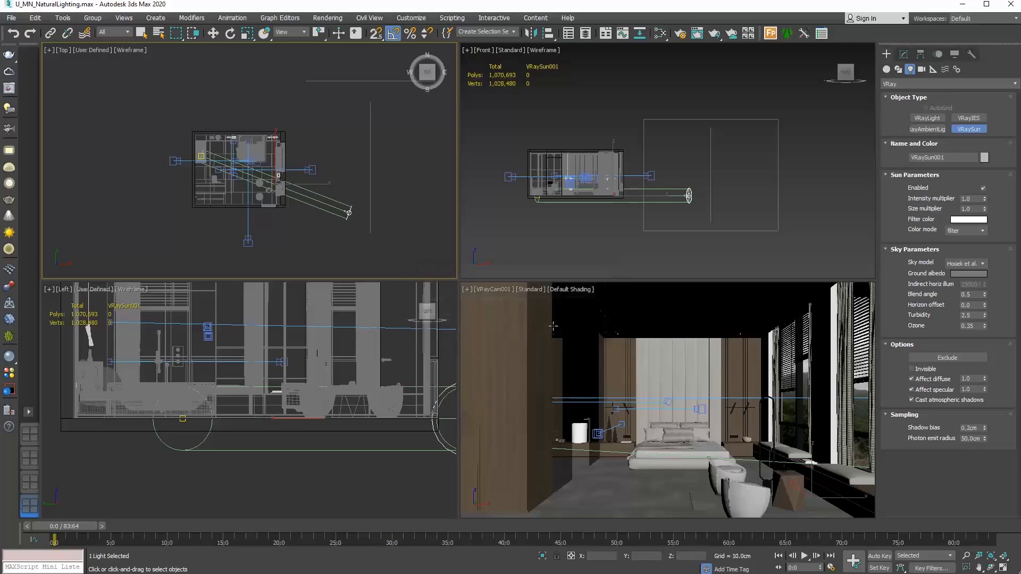
mouse_move(553, 325)
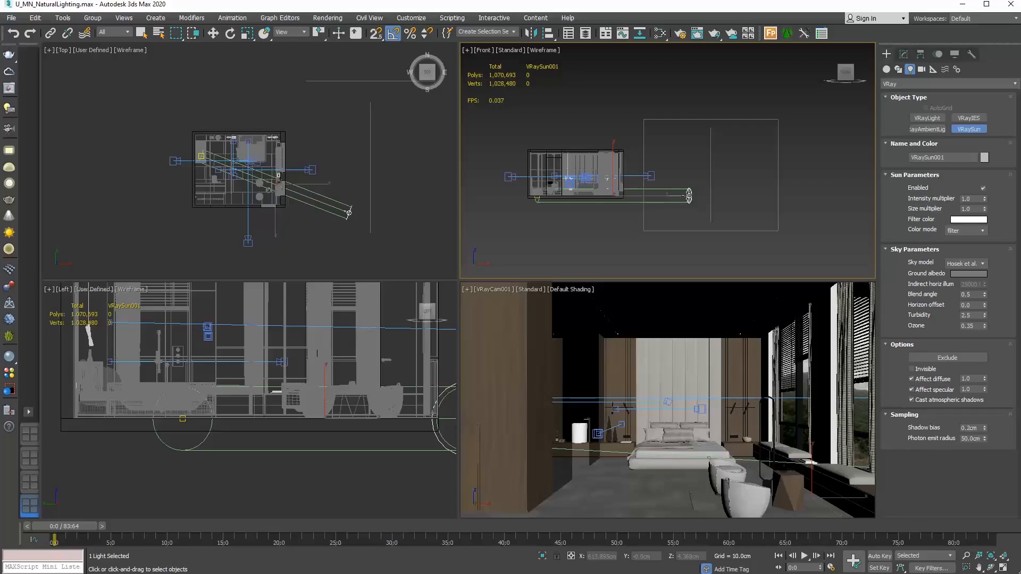
Select VRaySun001 so it can be moved higher above the room.
left_click(213, 33)
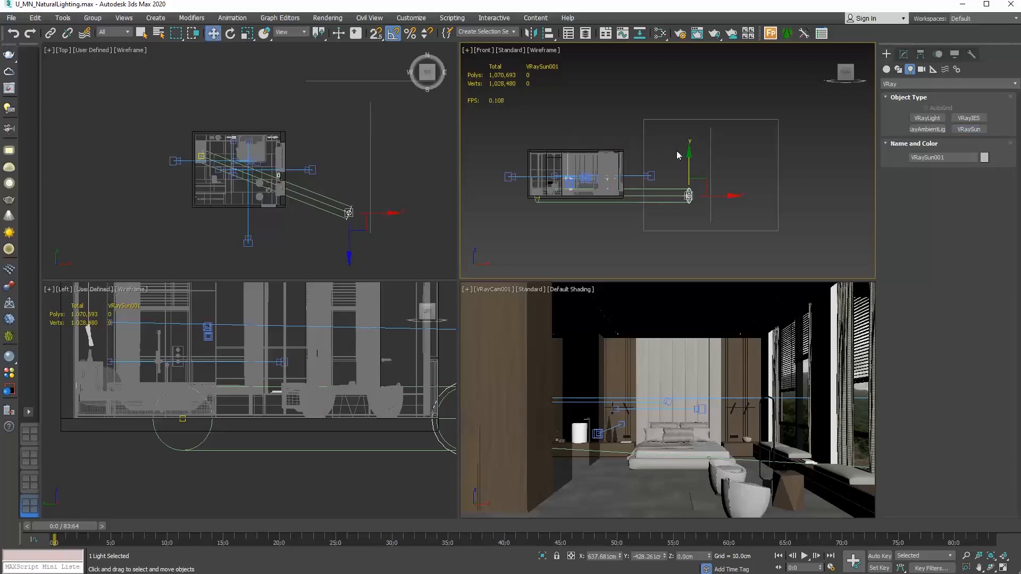
mouse_move(688, 156)
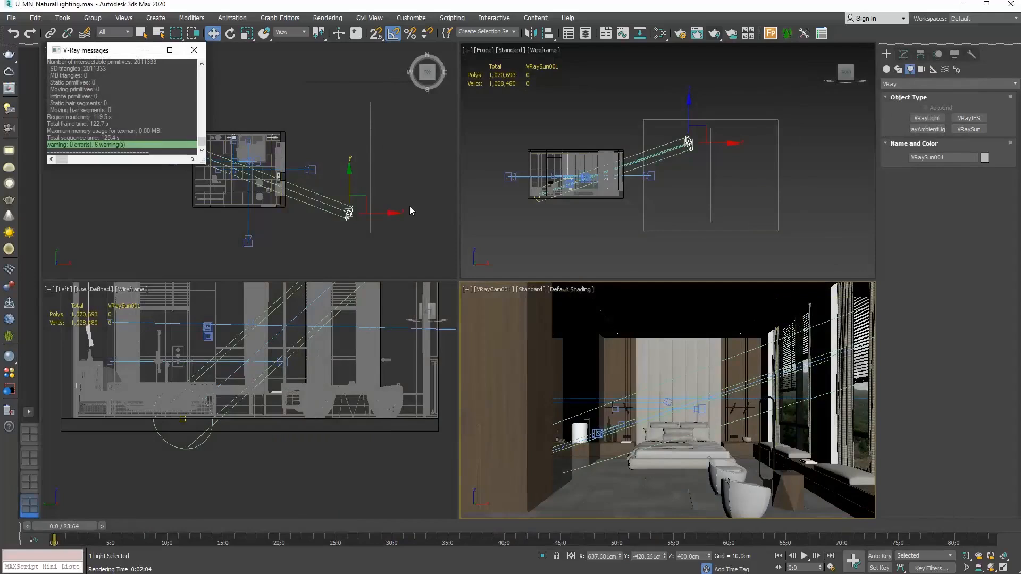
In the sun's Modify settings, move U_MN_background 01 and 02 into the Exclude list and confirm.
left_click(194, 50)
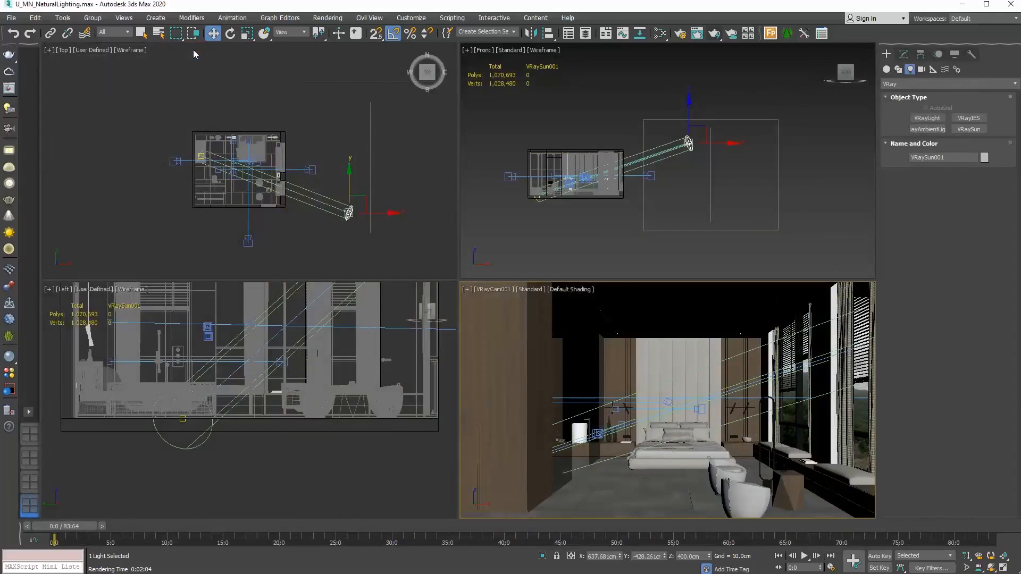
mouse_move(344, 130)
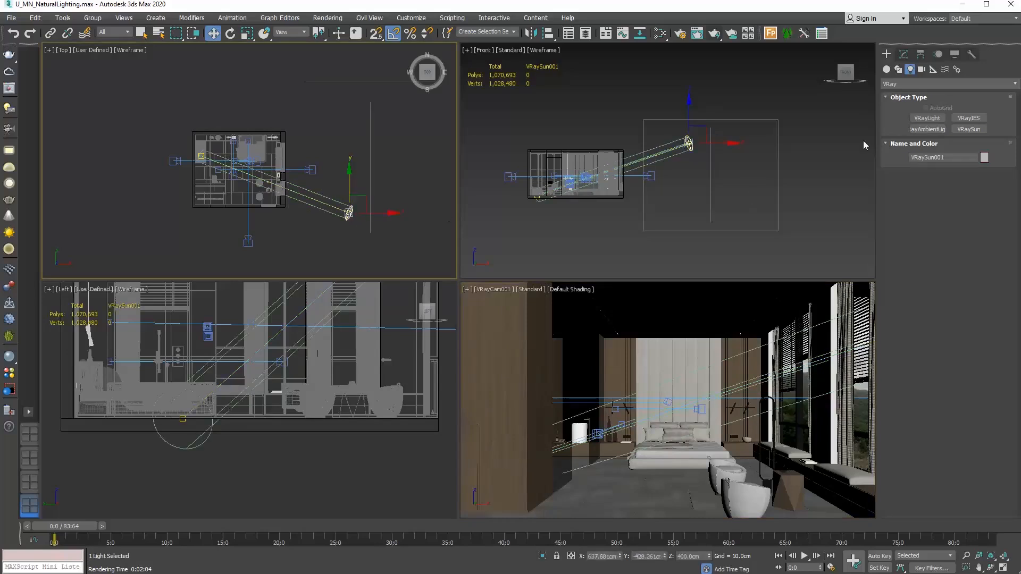
left_click(904, 54)
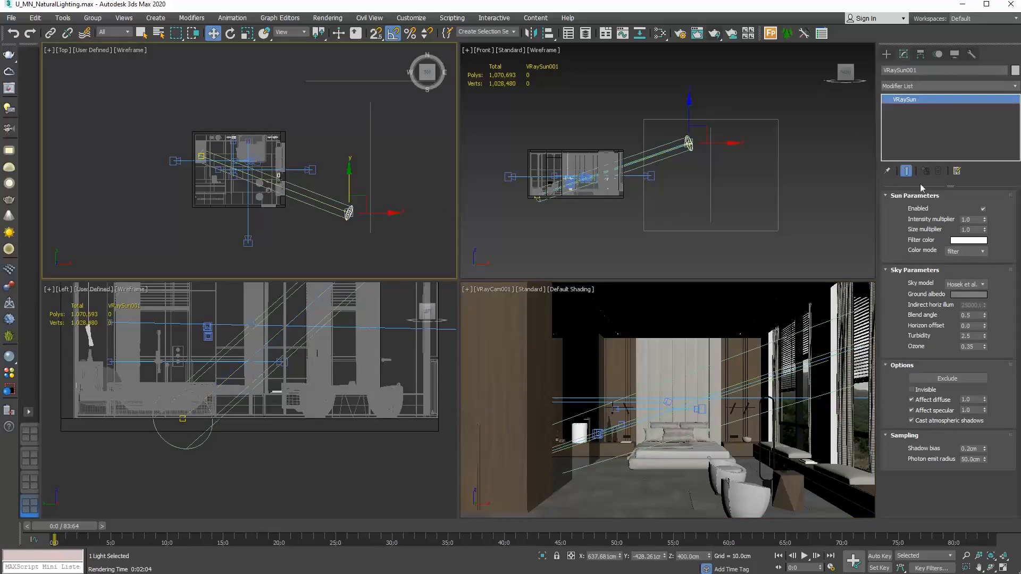
mouse_move(910, 366)
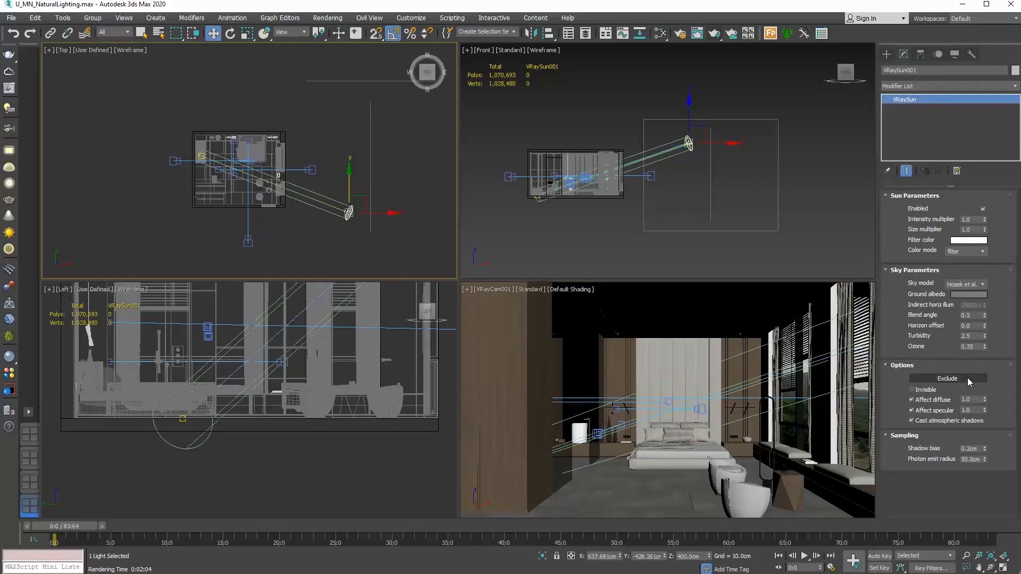
left_click(946, 379)
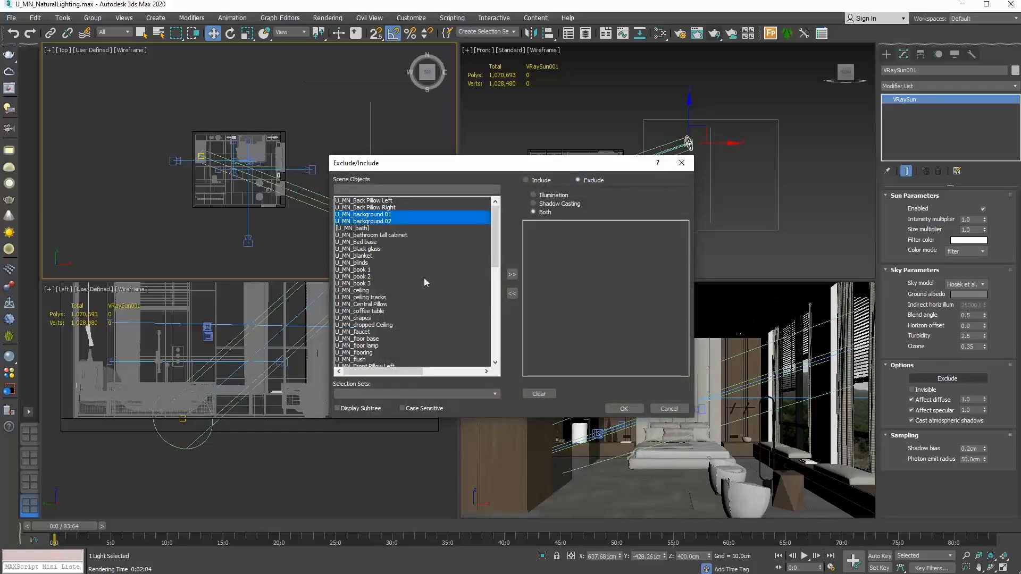
left_click(511, 274)
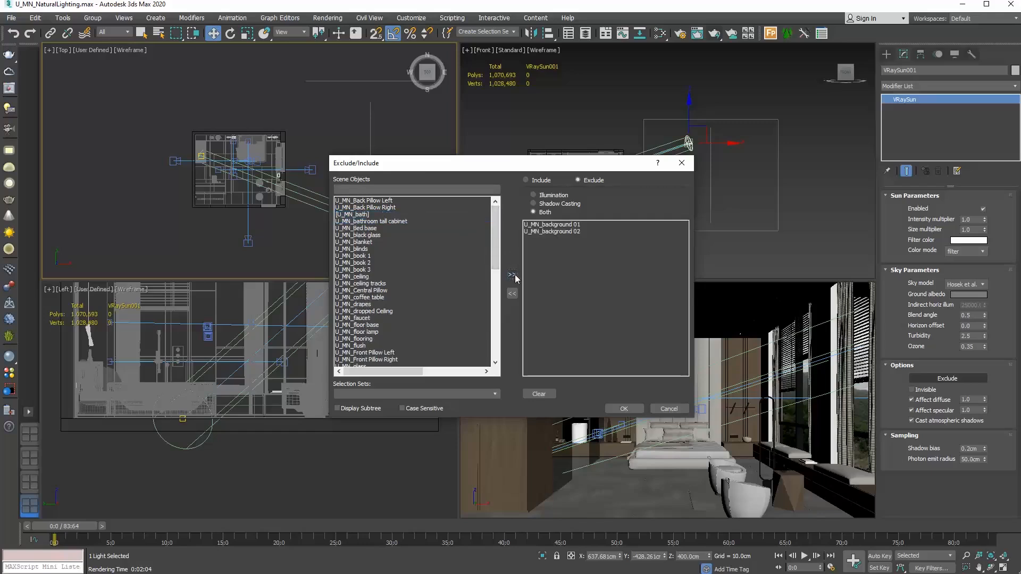
mouse_move(558, 242)
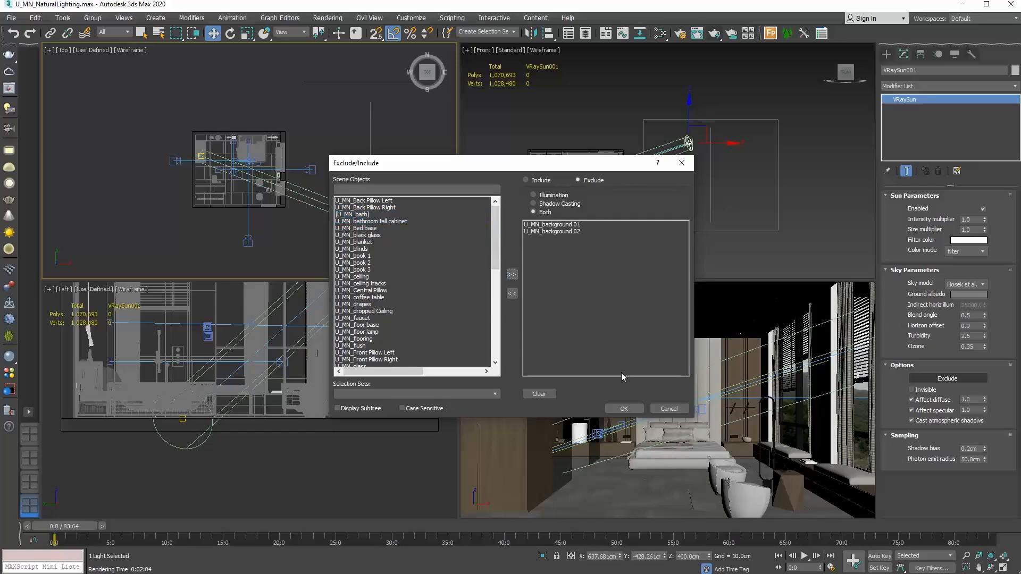
mouse_move(623, 408)
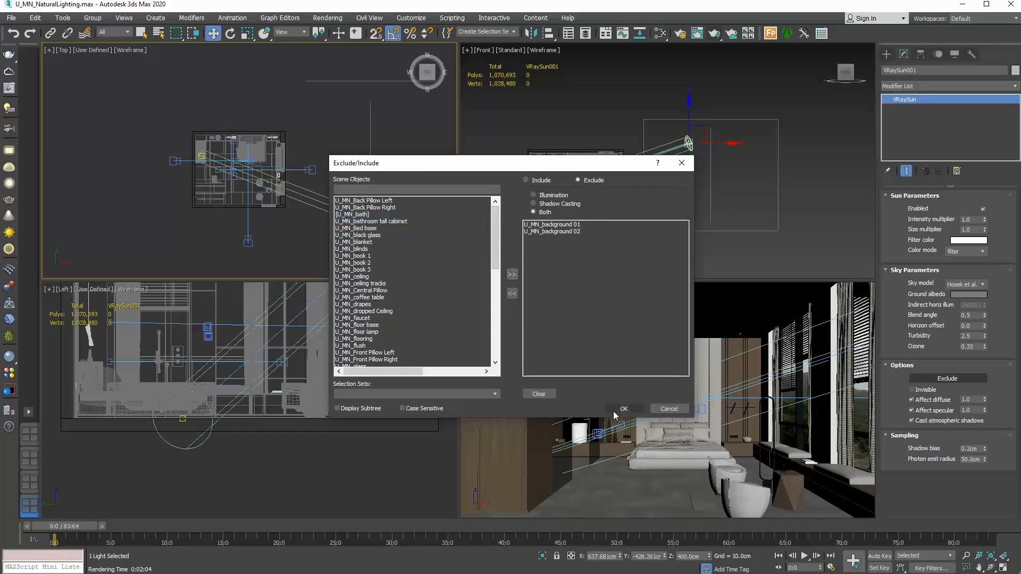
left_click(622, 408)
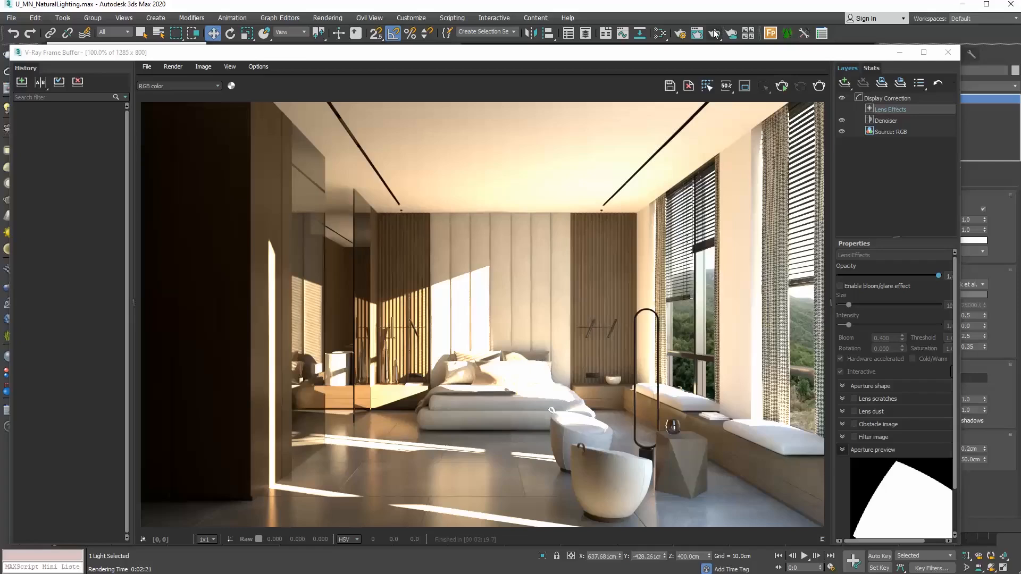
mouse_move(517, 147)
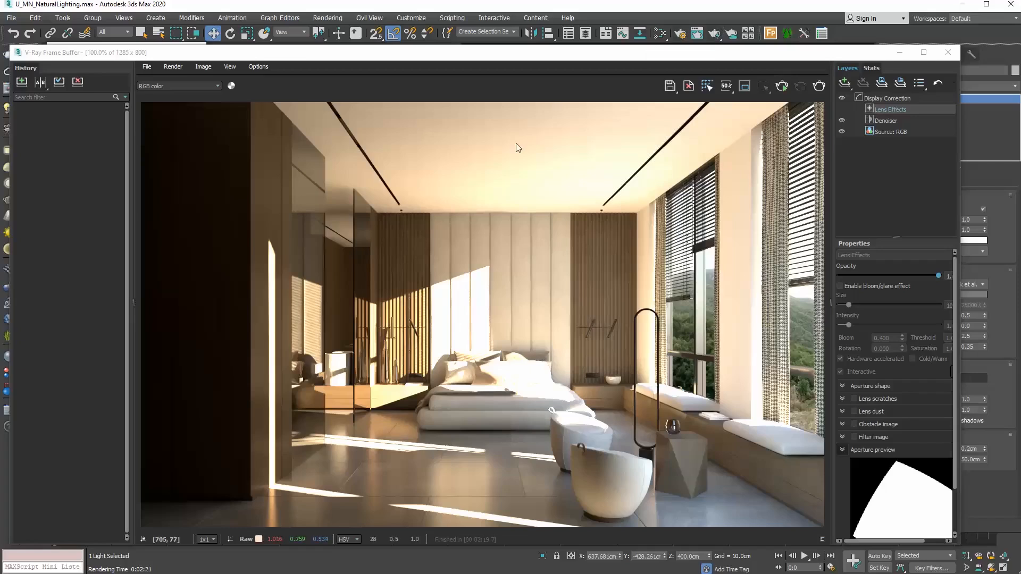
Switch the frame buffer to the effectsResult channel and save the sunlit render to history.
left_click(178, 85)
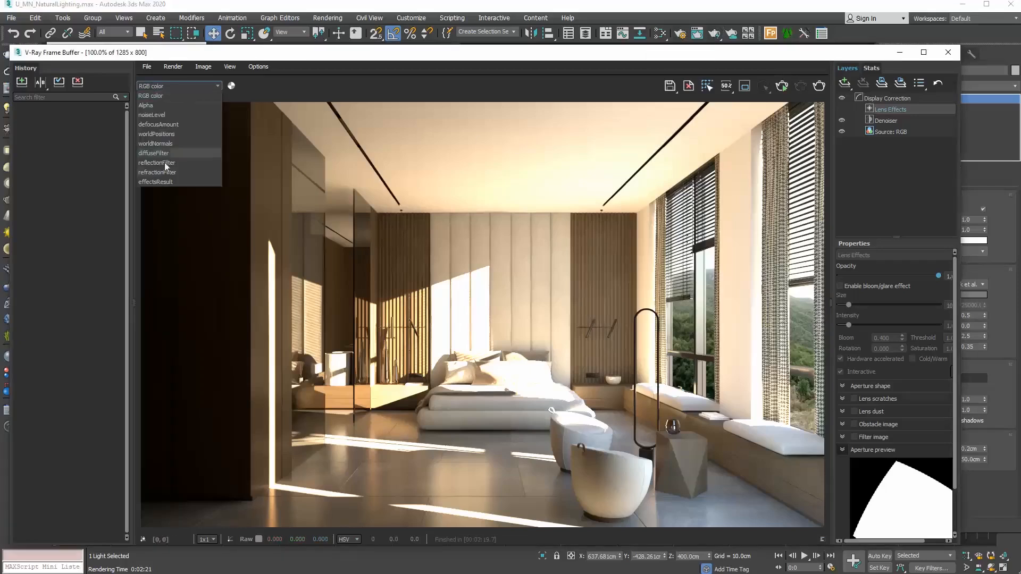
left_click(155, 182)
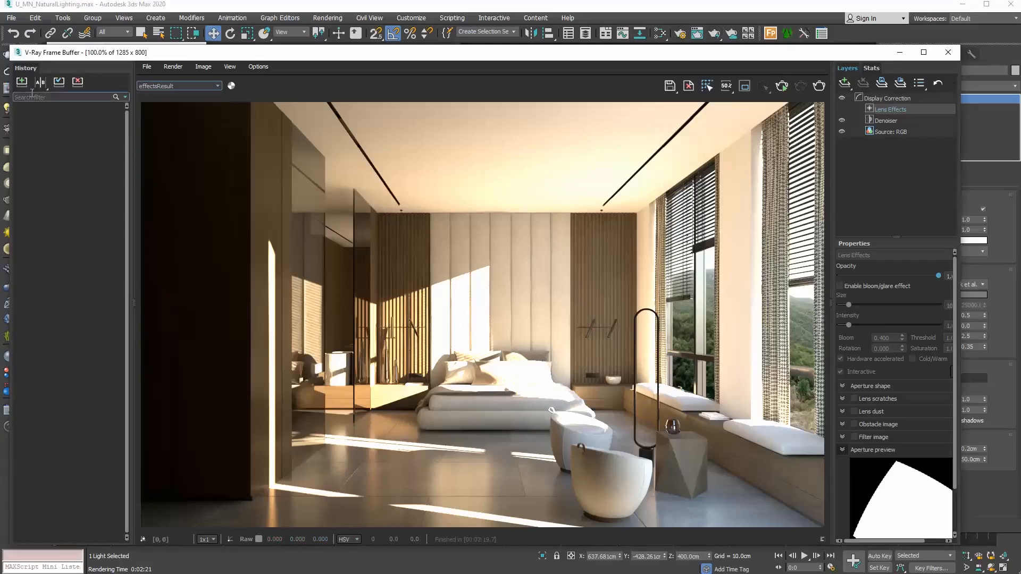
left_click(21, 82)
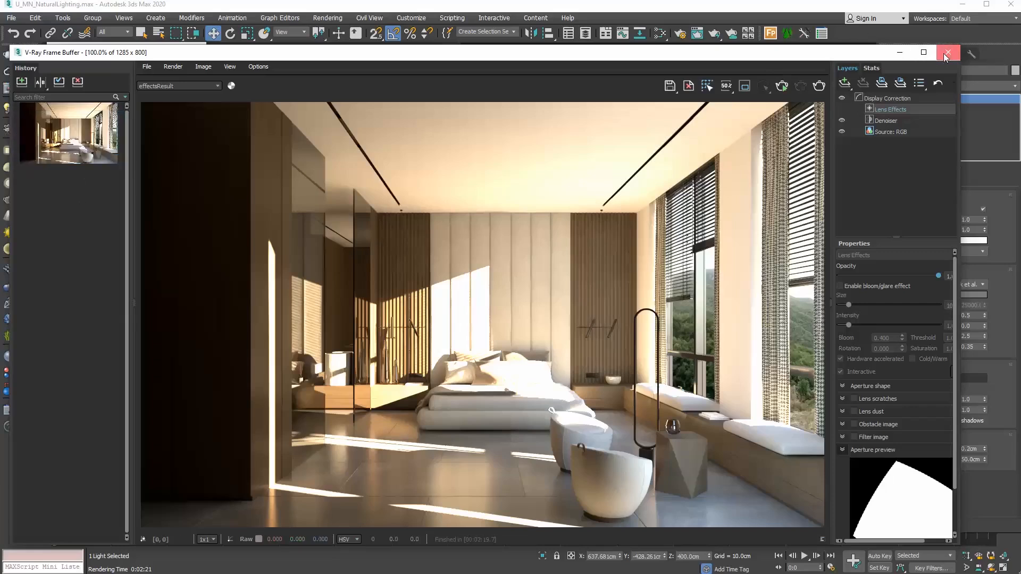
Close the render, set the VRaySun to 800 cm height, render again and close the frame buffer.
left_click(947, 53)
type("800")
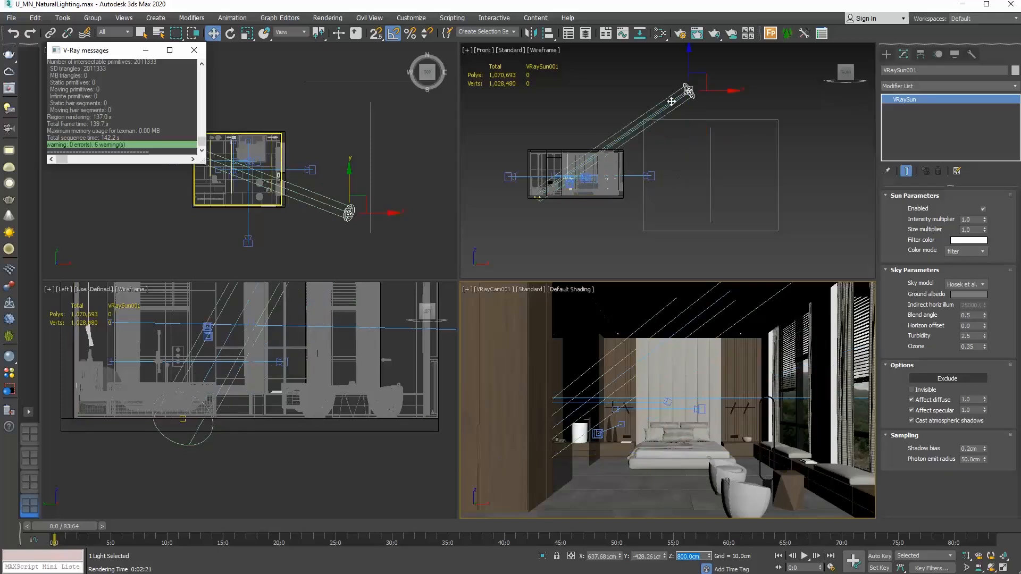
left_click(695, 33)
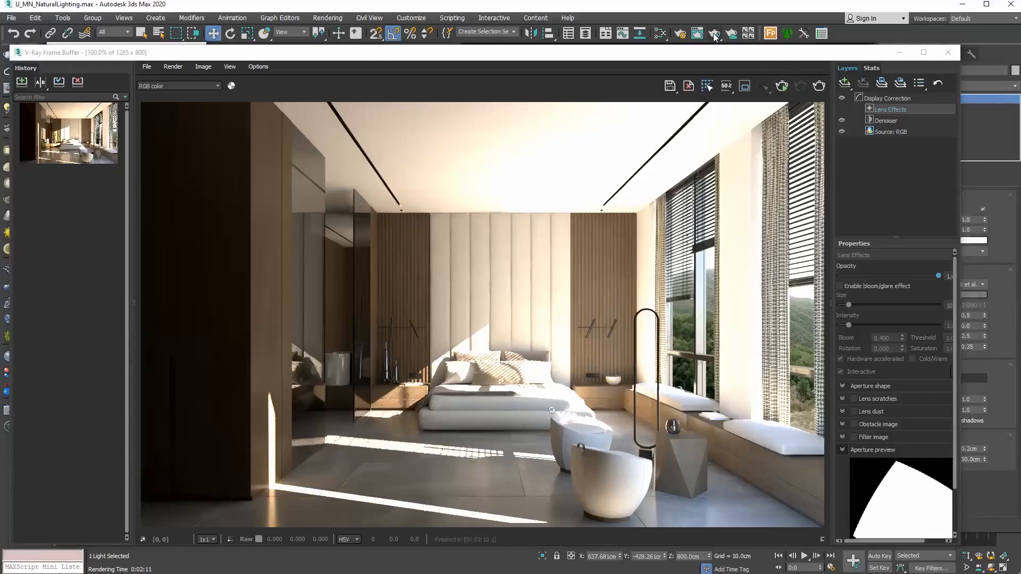
mouse_move(110, 38)
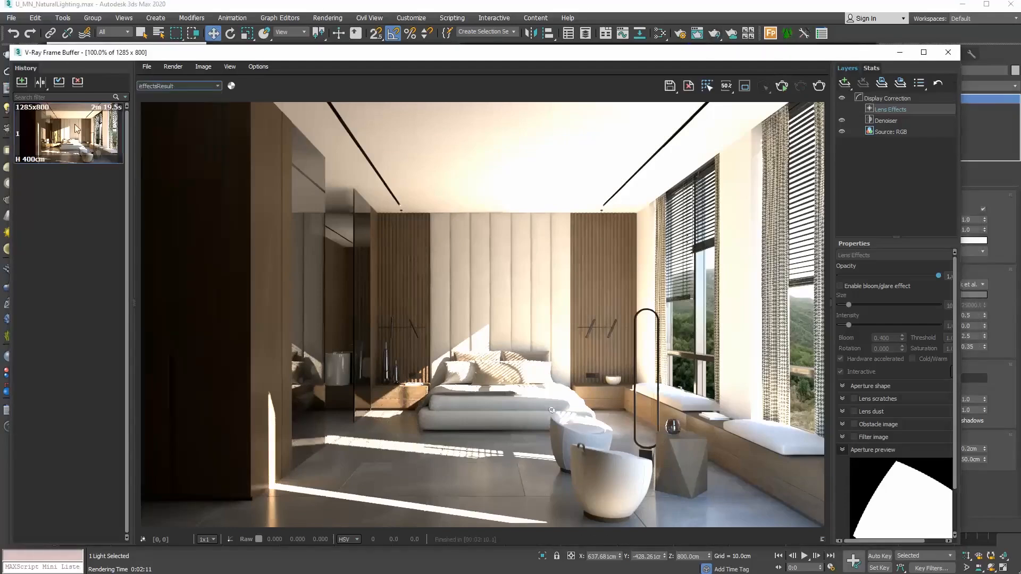
left_click(21, 82)
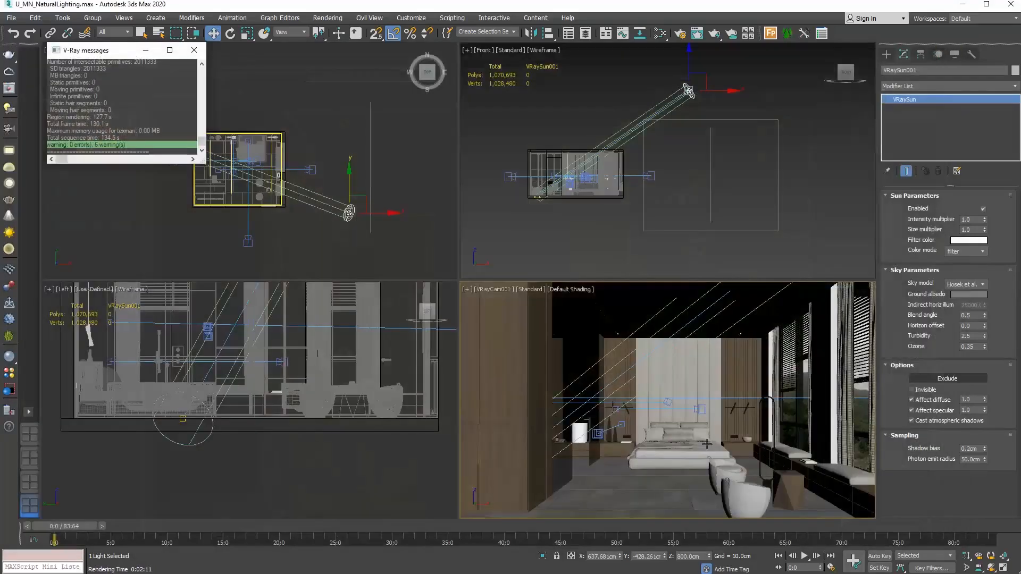
Lower the sun to 180 cm, render, save the effectsResult to history and compare renders A and B.
triple_click(689, 556)
type("180")
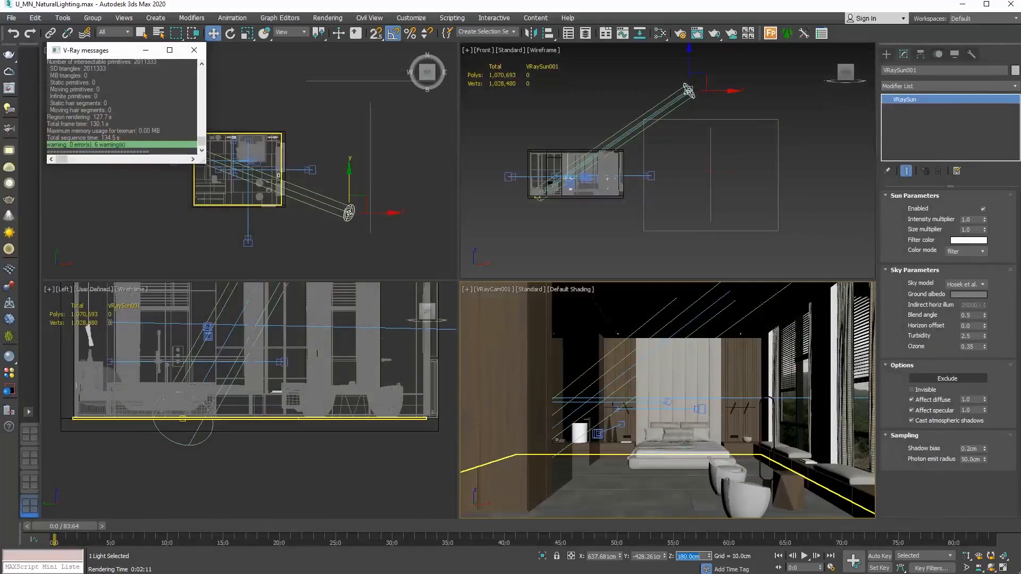
left_click(715, 33)
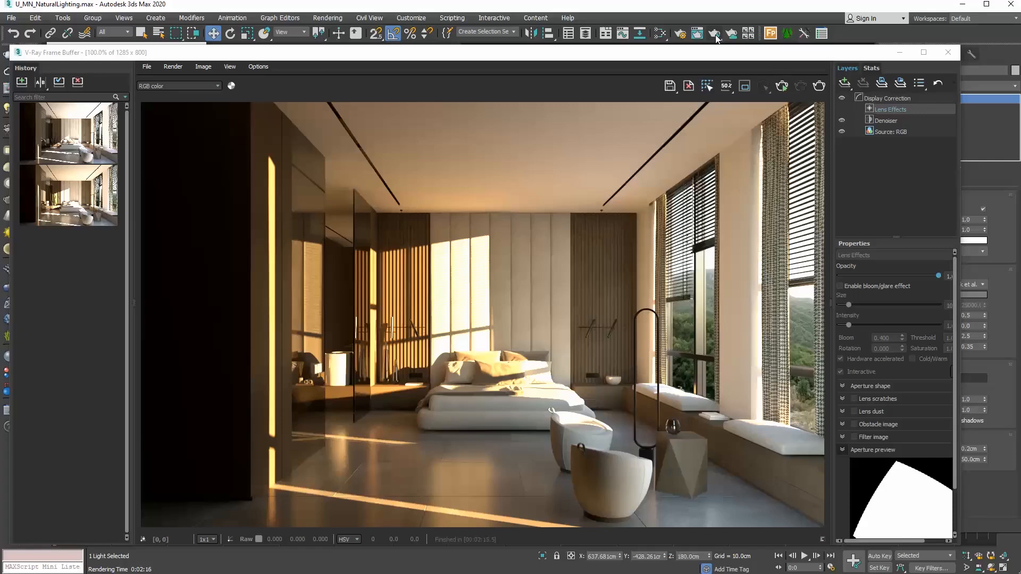
left_click(177, 85)
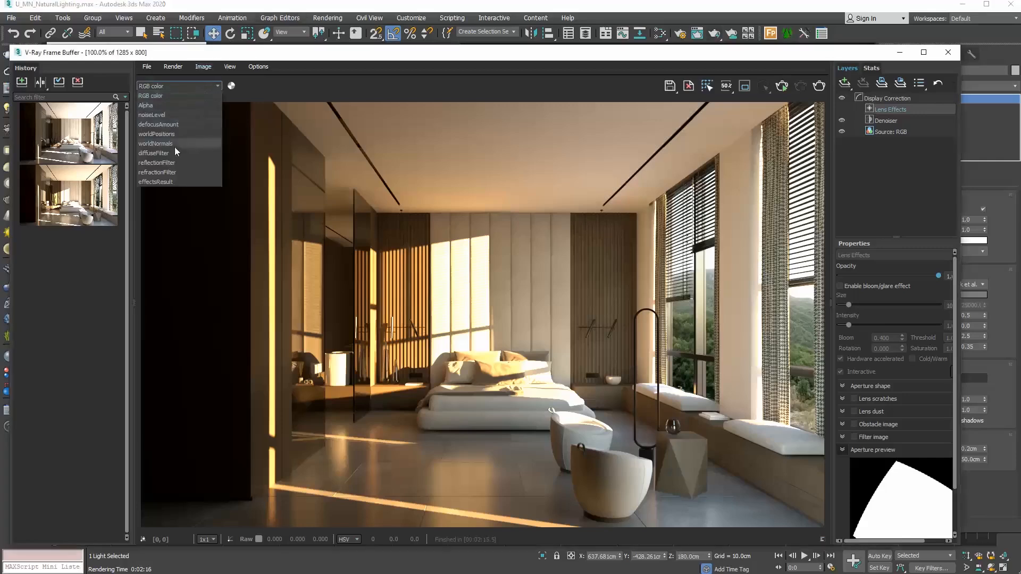
left_click(155, 182)
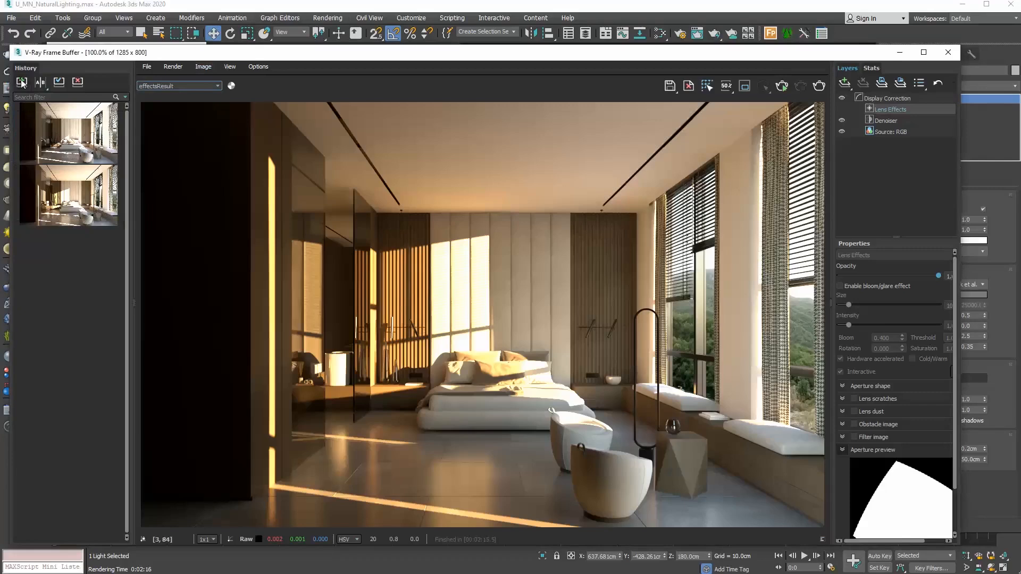
left_click(21, 82)
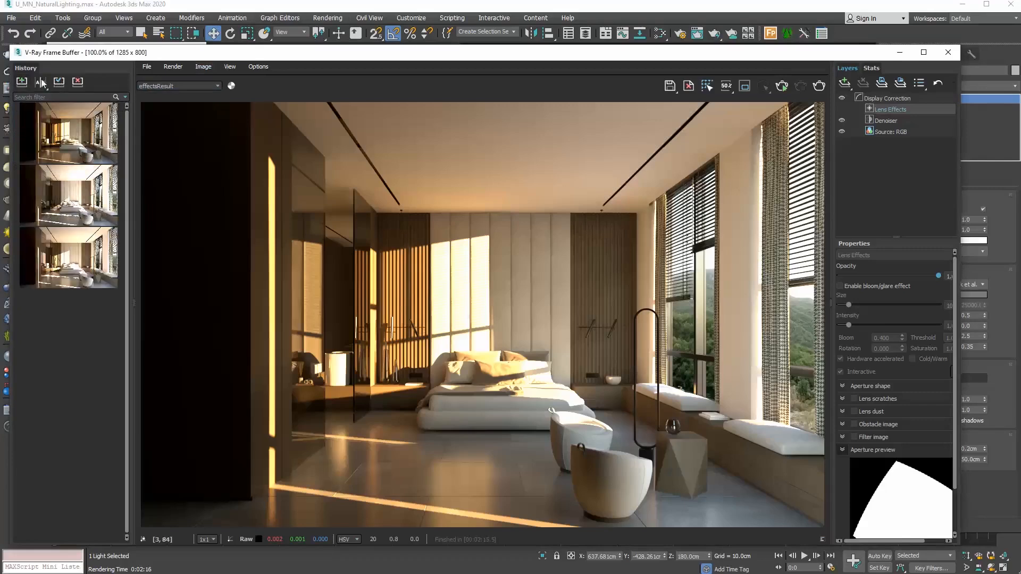
left_click(40, 82)
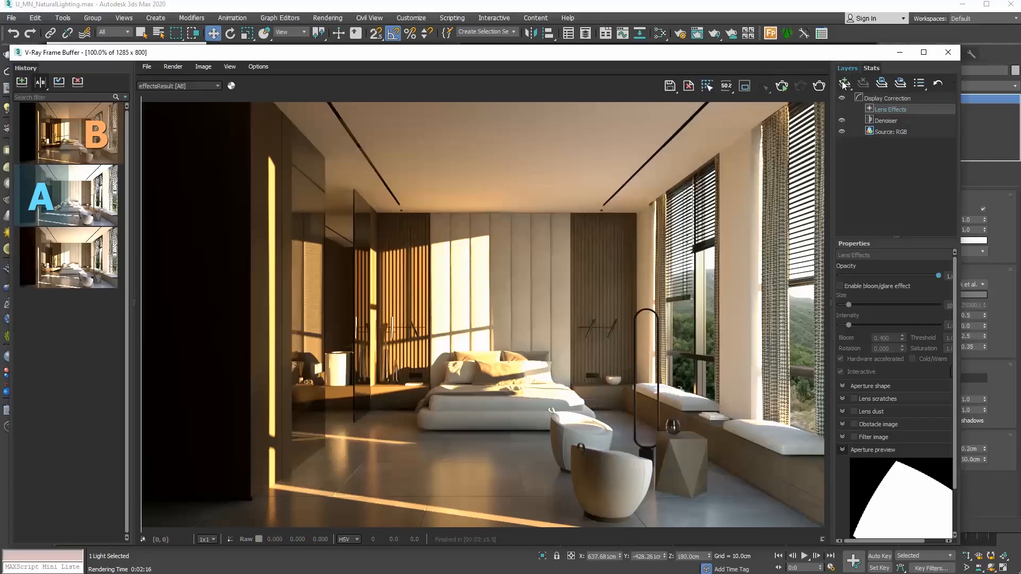
Add an Exposure correction layer to the frame buffer render.
left_click(845, 83)
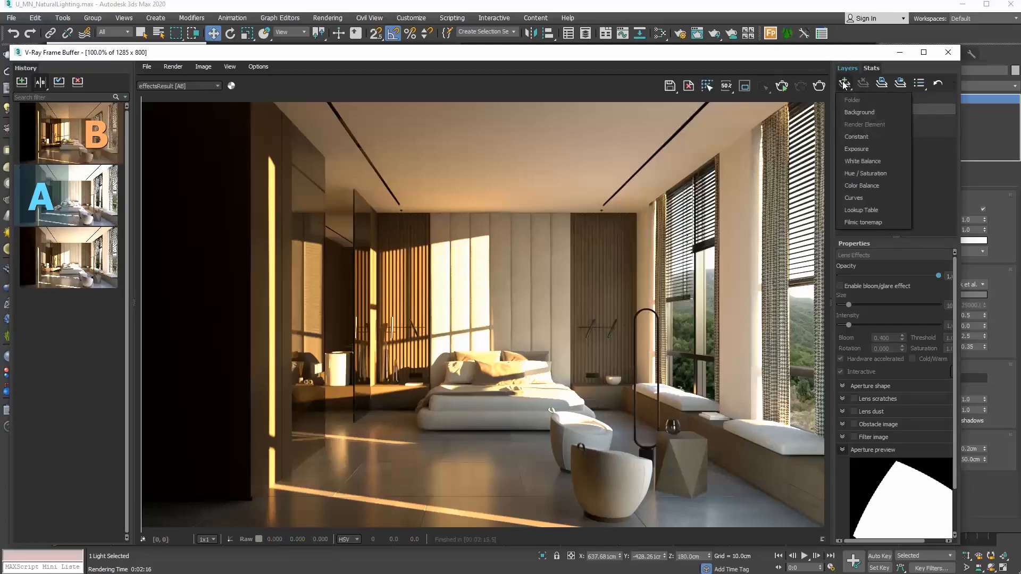
left_click(857, 149)
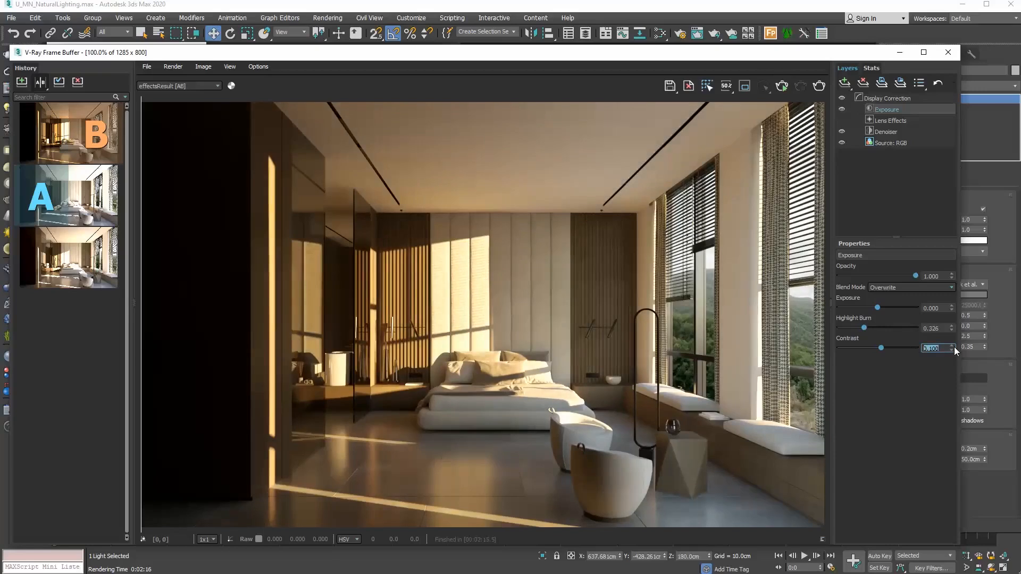
mouse_move(907, 421)
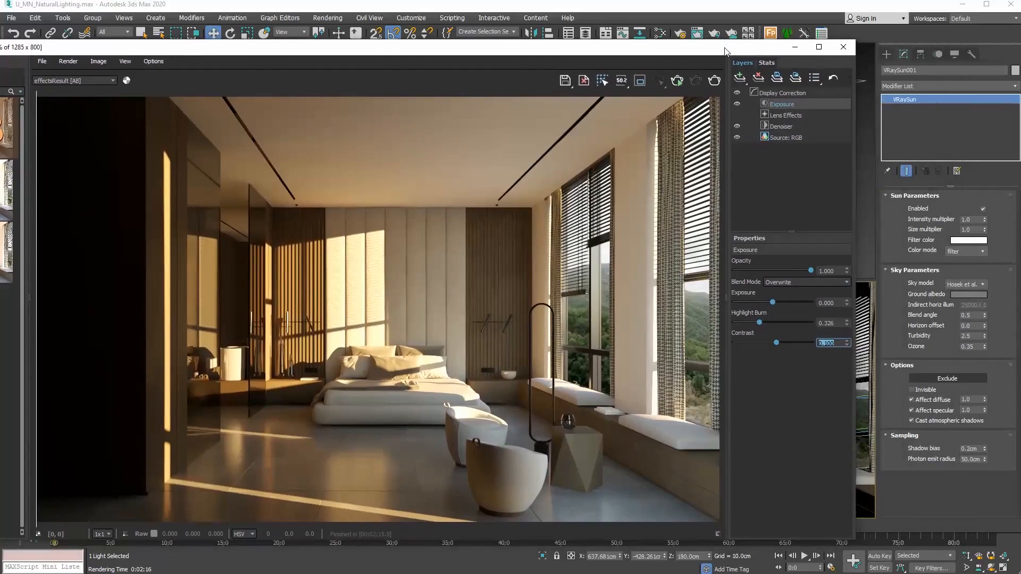
mouse_move(927, 219)
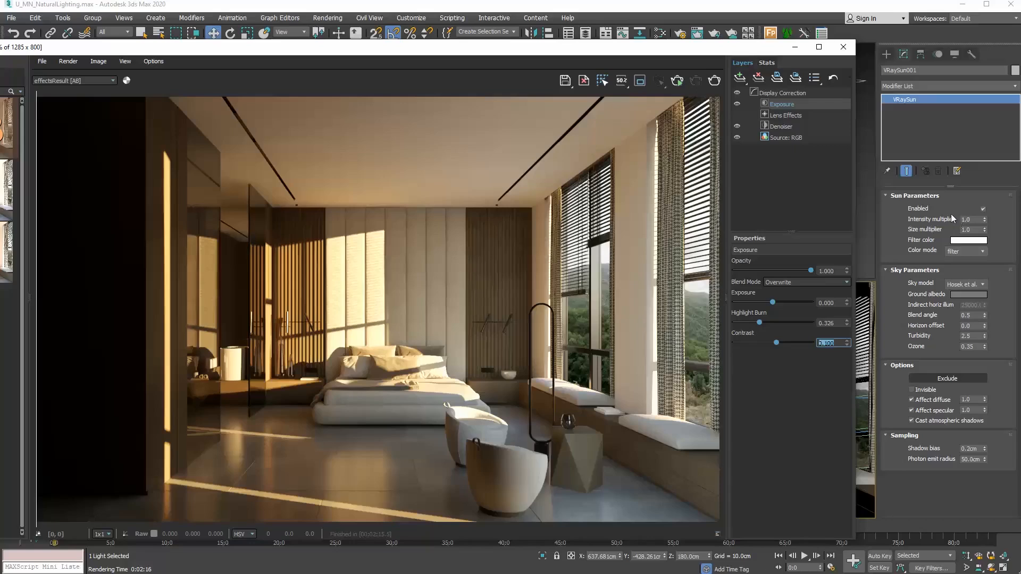
mouse_move(231, 492)
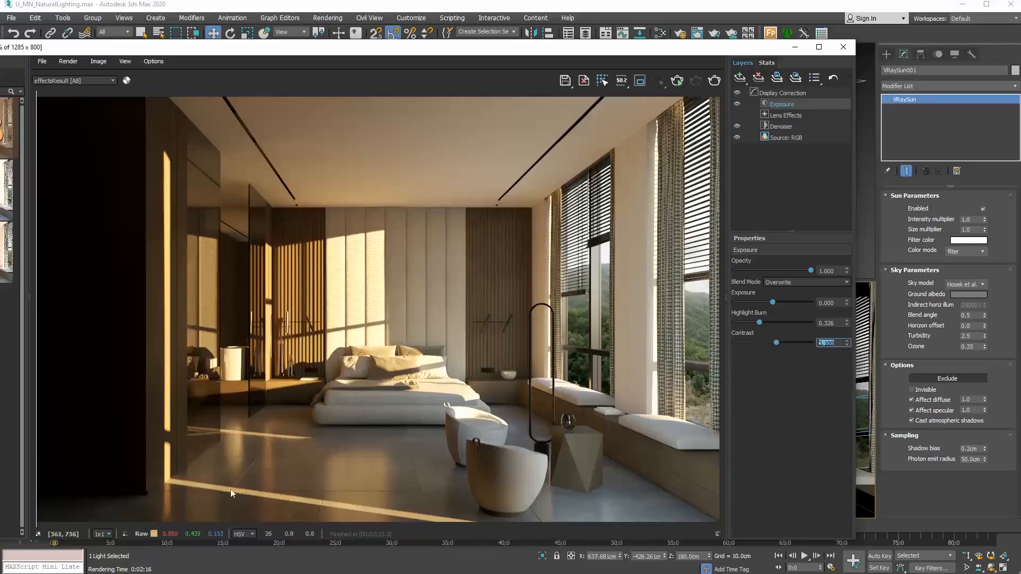
mouse_move(935, 238)
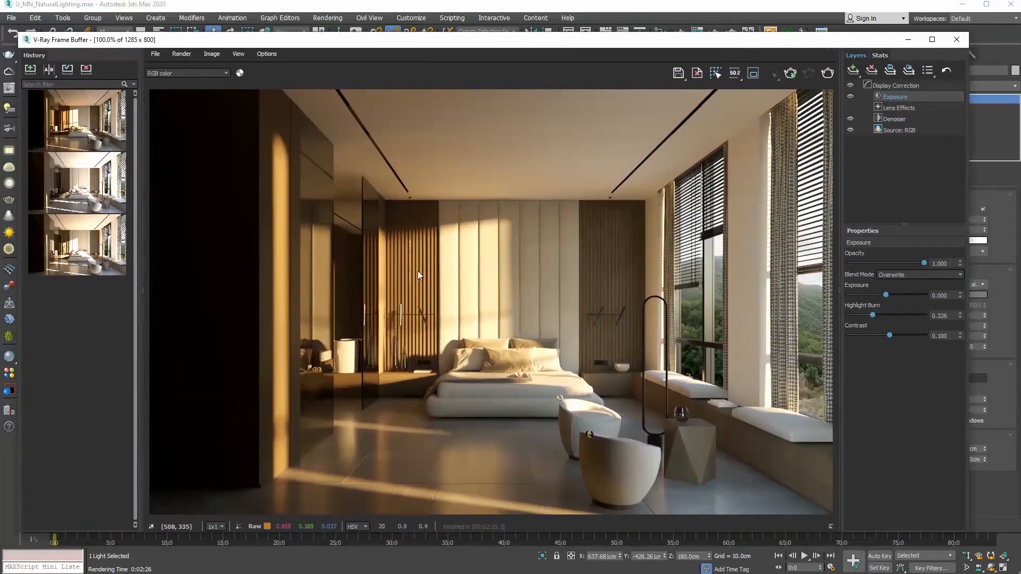
Save the re-rendered low-sun image with 0.100 contrast to the render history.
left_click(71, 84)
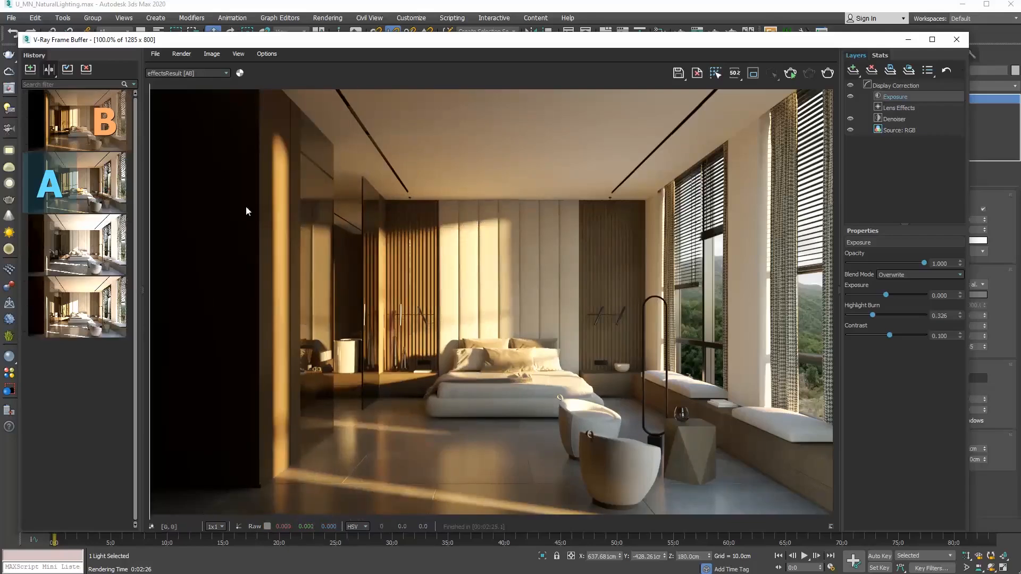
Add a White Balance correction layer in the frame buffer's layer list.
left_click(852, 70)
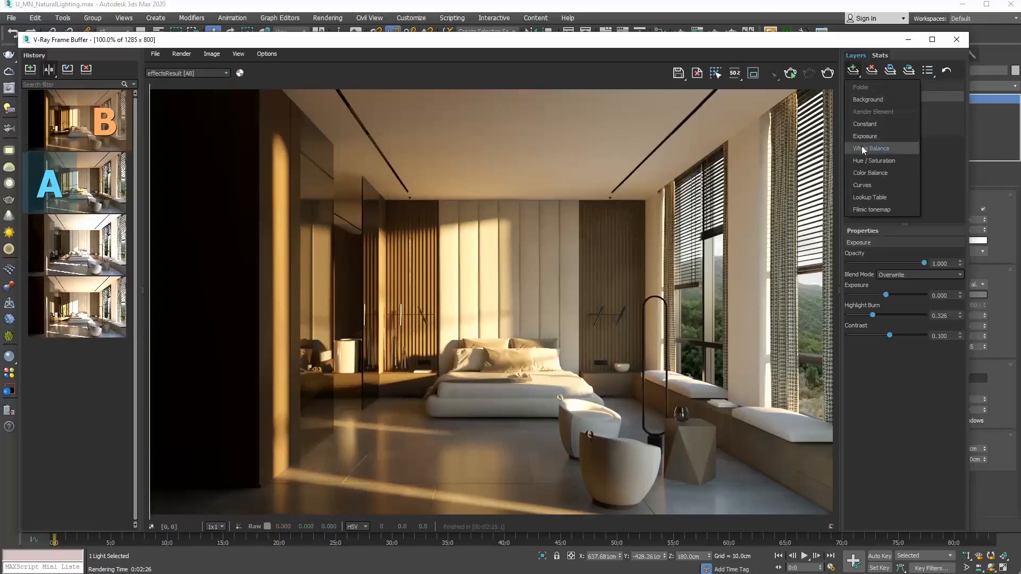
left_click(871, 148)
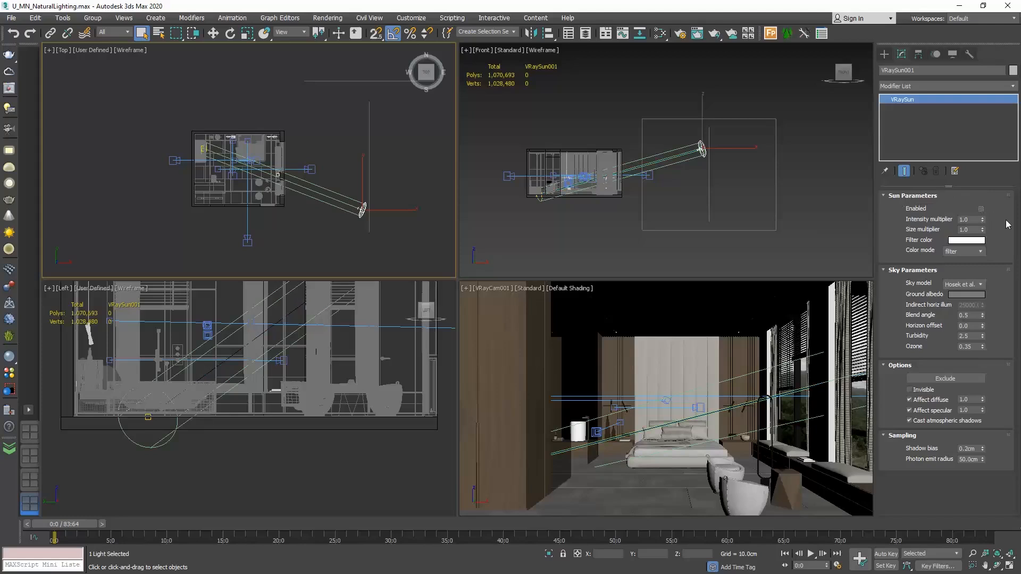
Disable VRaySun001, view the dim sunless render, then cancel the running render.
left_click(433, 170)
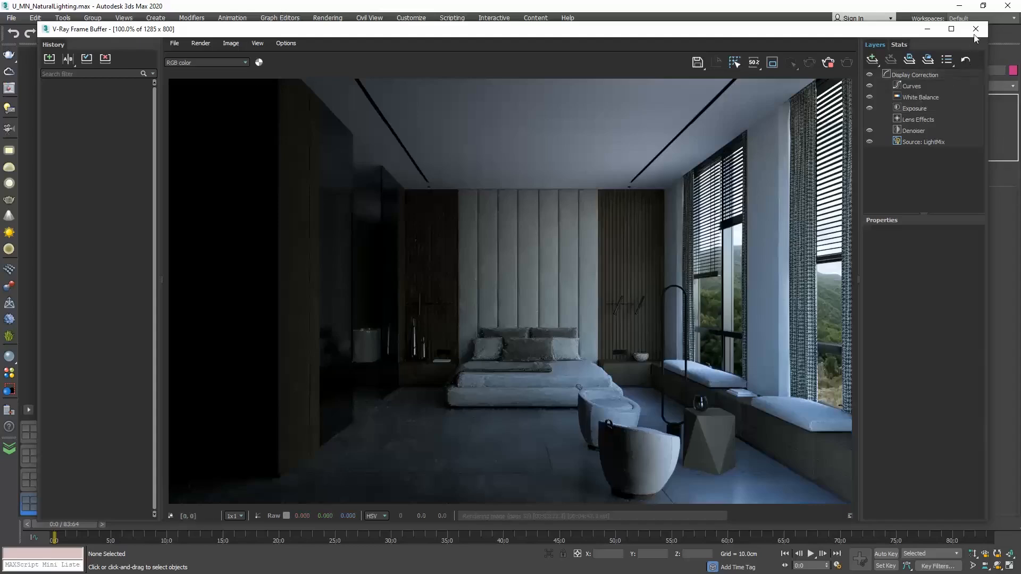
left_click(975, 29)
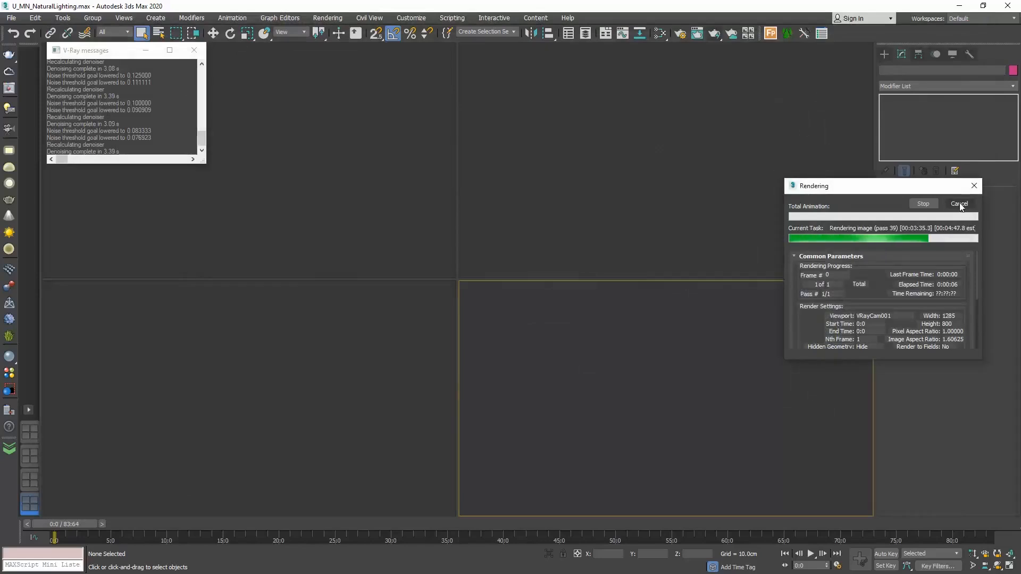
left_click(958, 203)
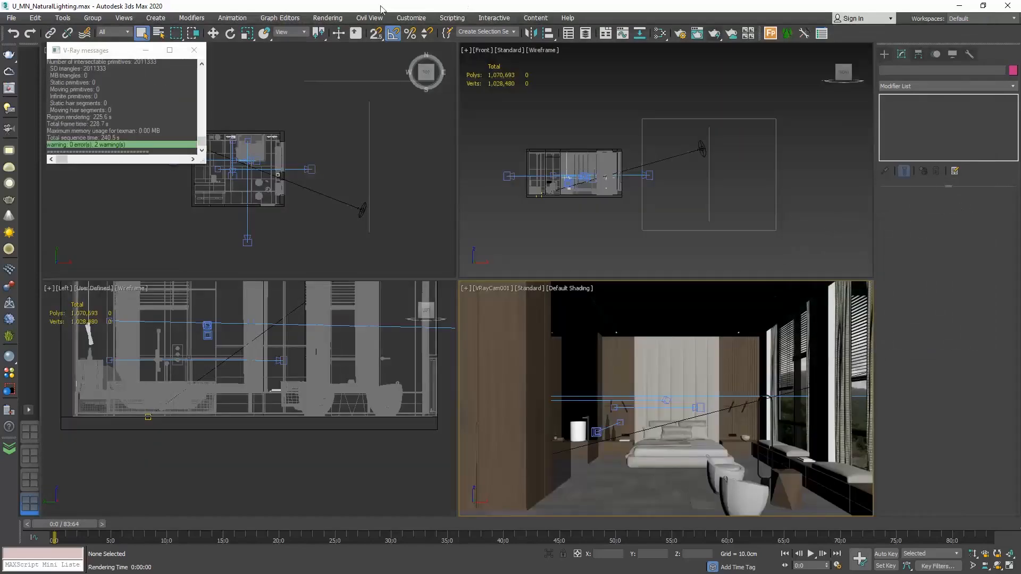
Clear the VRaySky map from the Environment Map slot, leaving no environment map.
left_click(327, 18)
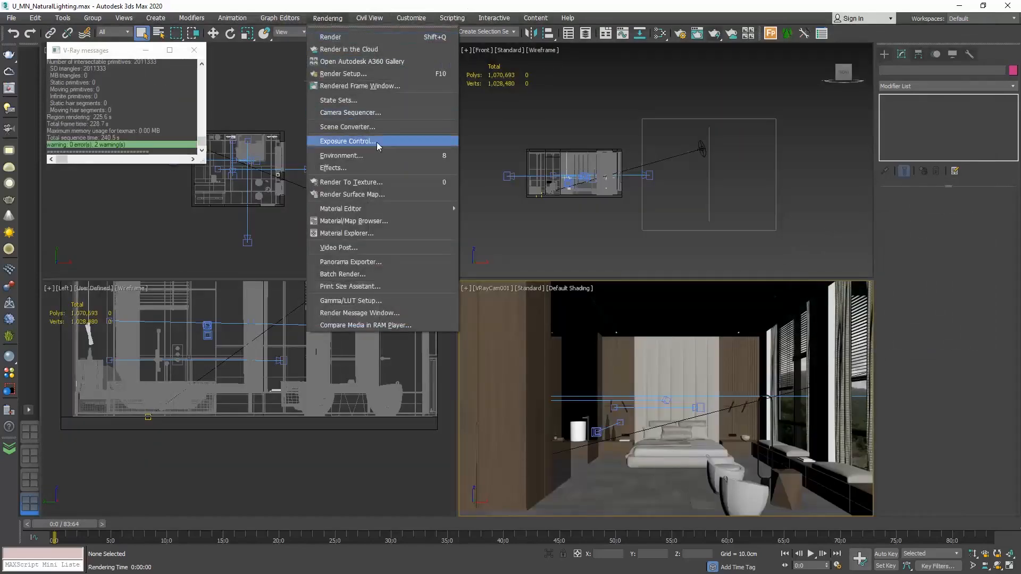
left_click(347, 141)
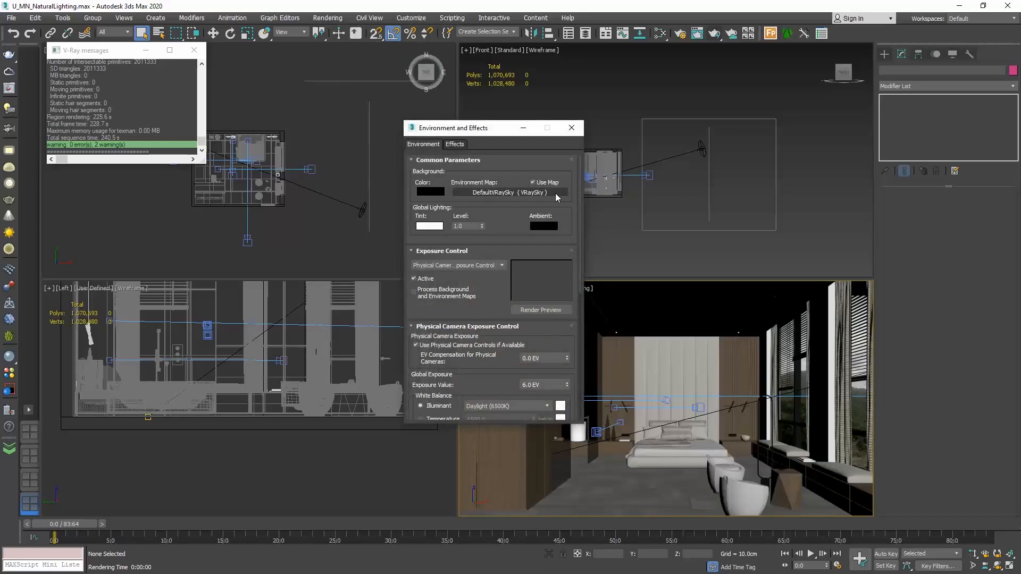
right_click(509, 192)
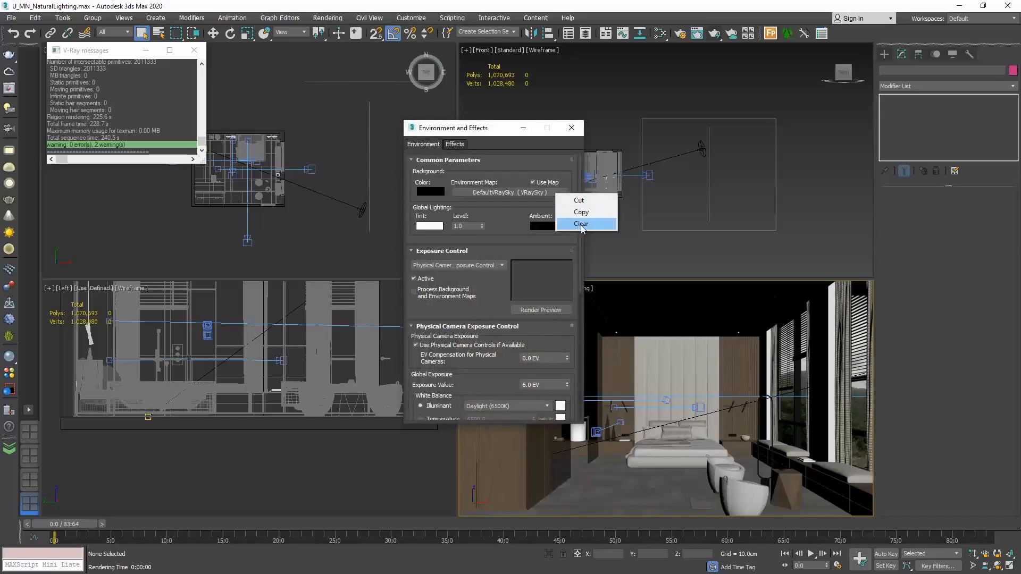
left_click(581, 223)
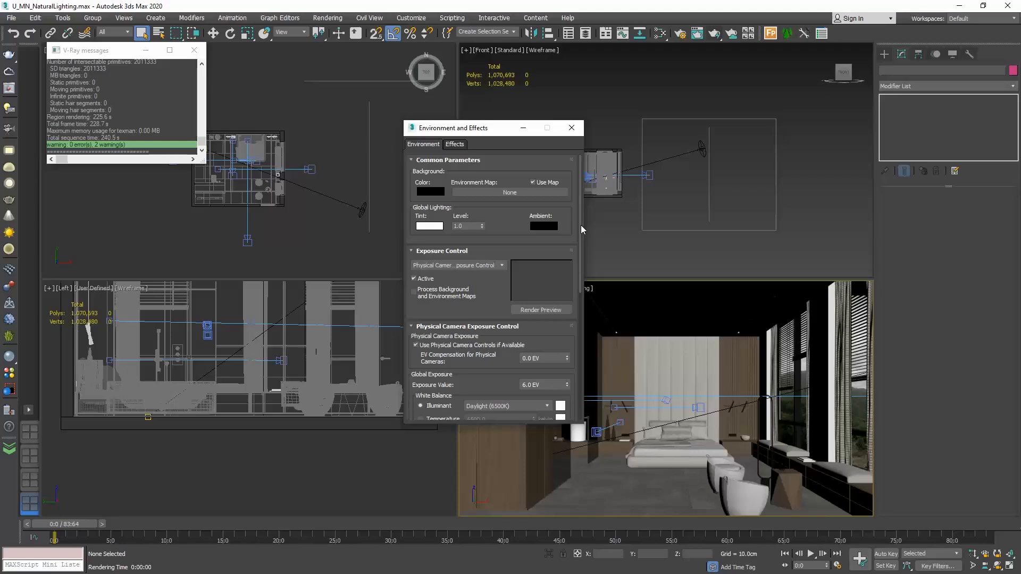
left_click(571, 128)
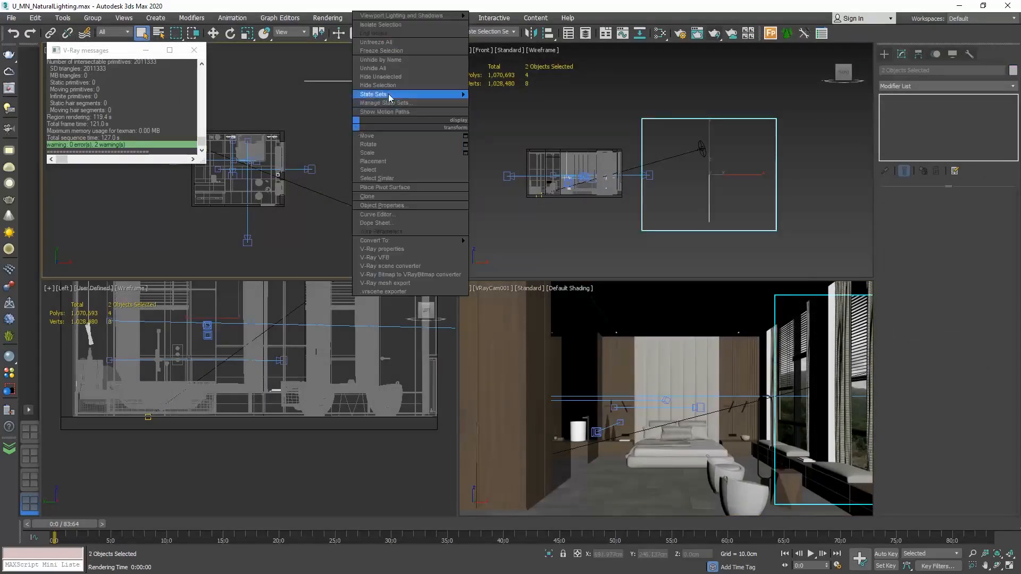
Hide the two selected background planes via Hide Selection in the quad menu.
left_click(390, 89)
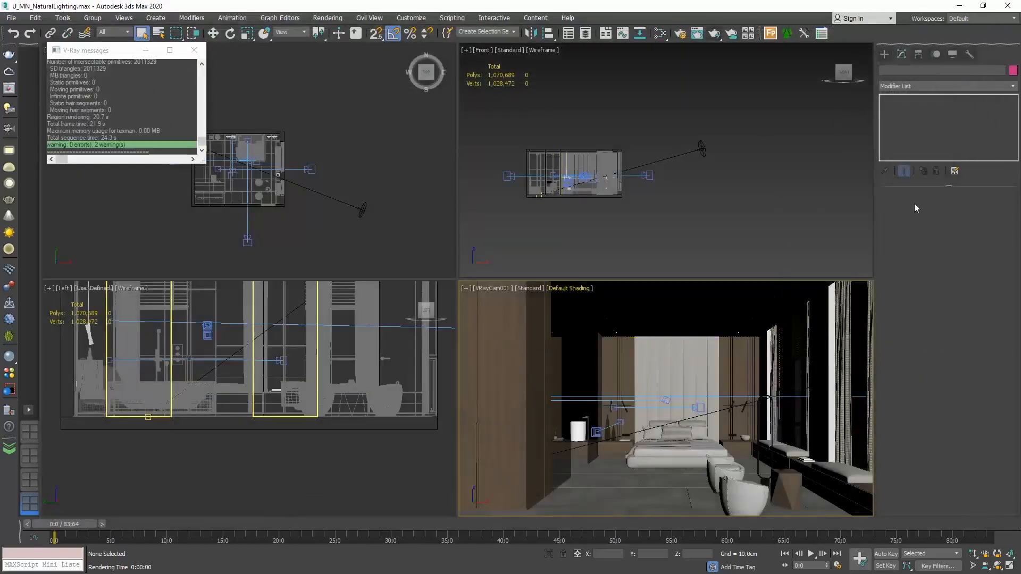
Start creating a VRayLight from the Create panel with its Type set to Dome.
left_click(193, 50)
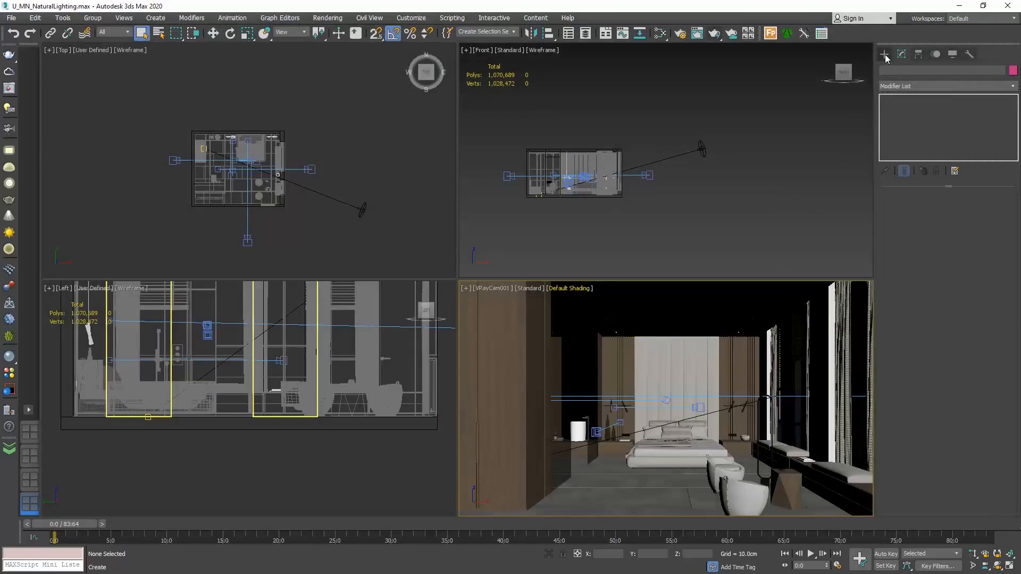
left_click(884, 55)
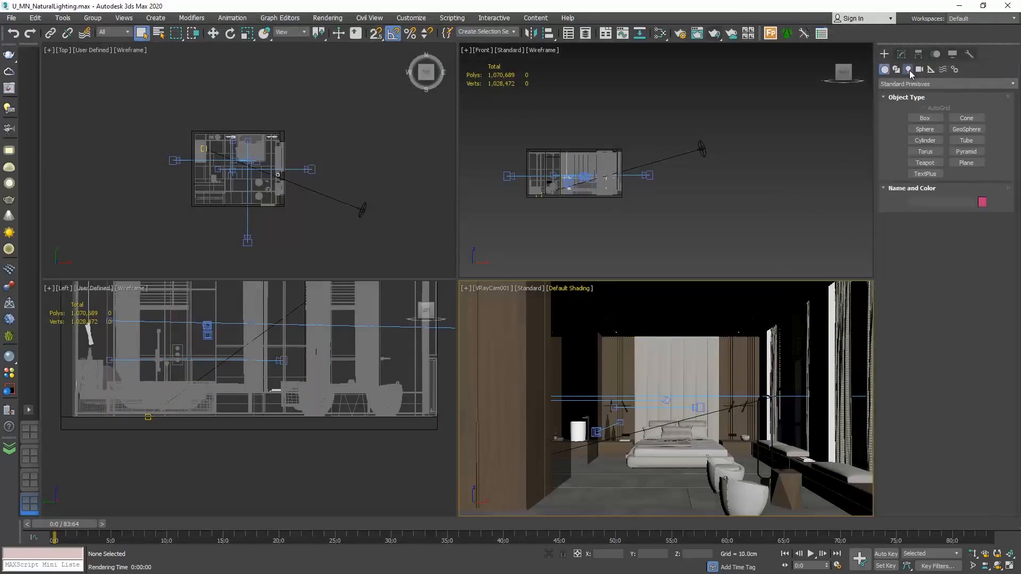
left_click(944, 83)
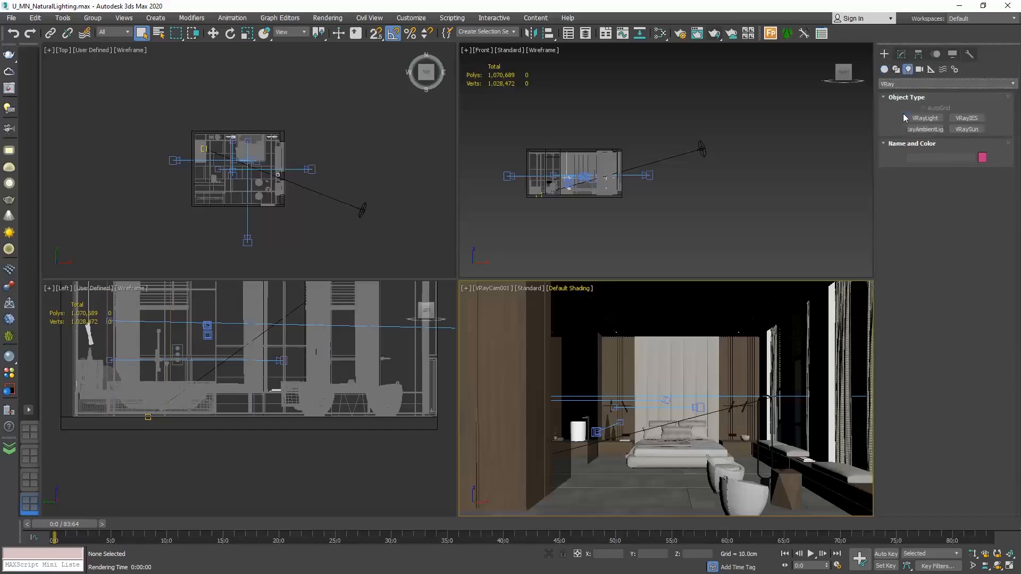
left_click(924, 118)
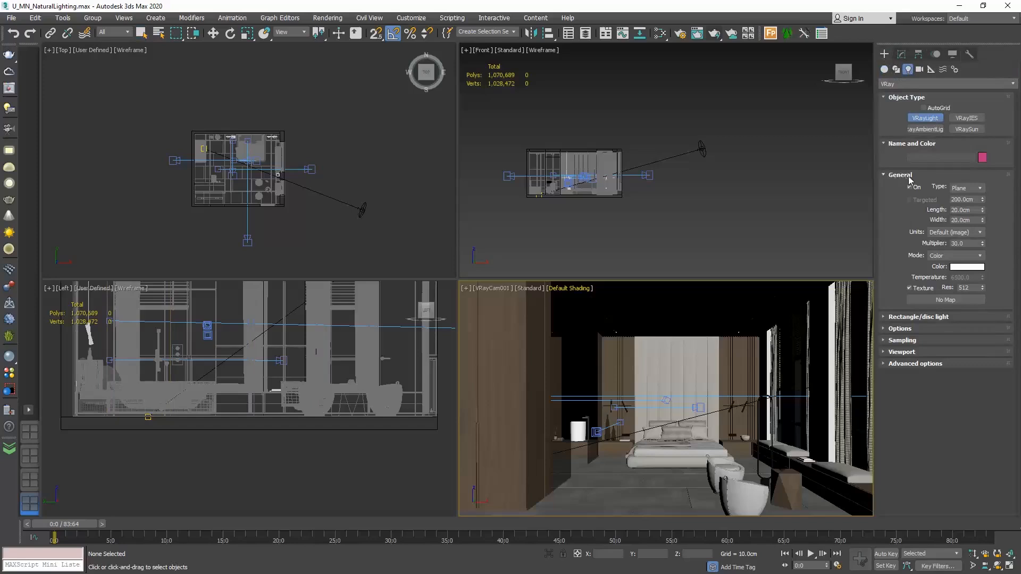
left_click(966, 187)
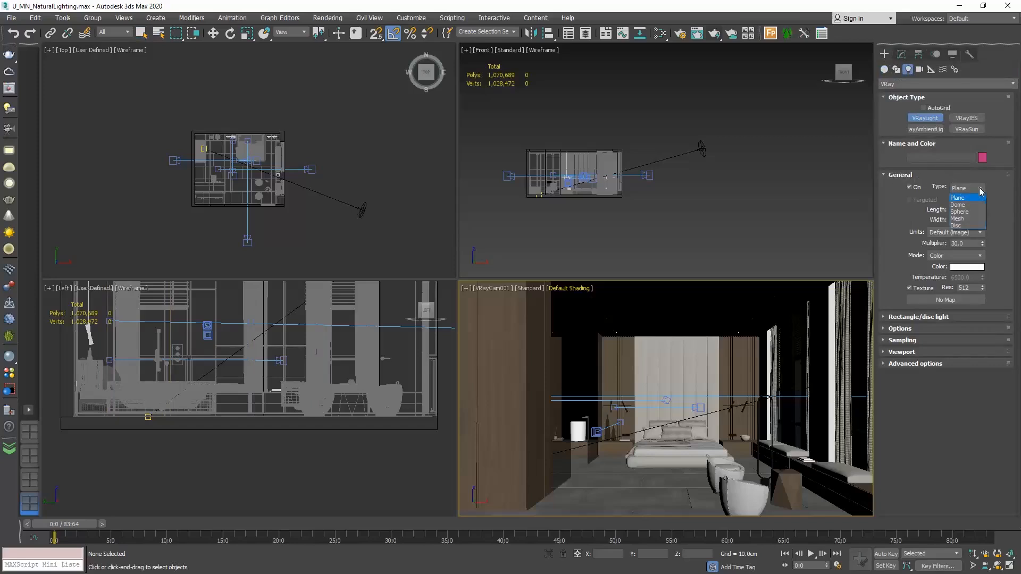
left_click(957, 204)
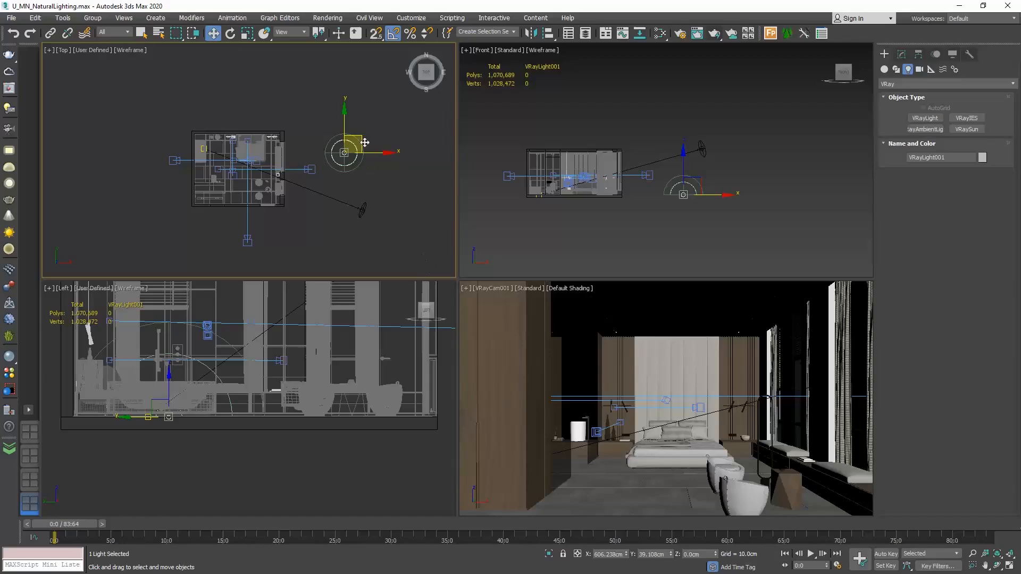
Position the new dome light in the Top viewport to the left of the bedroom.
left_click_drag(344, 150, 134, 209)
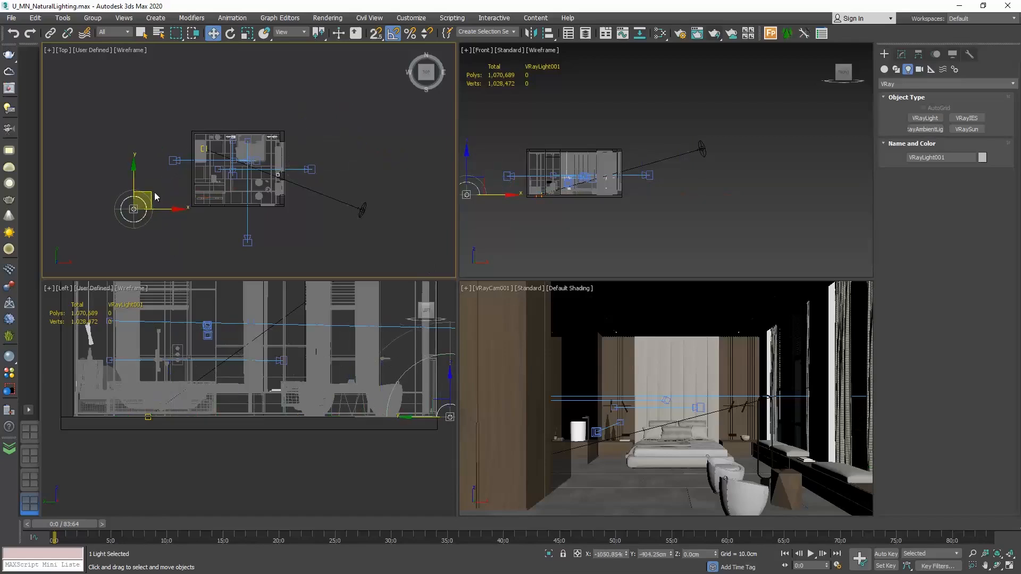
left_click_drag(134, 209, 331, 117)
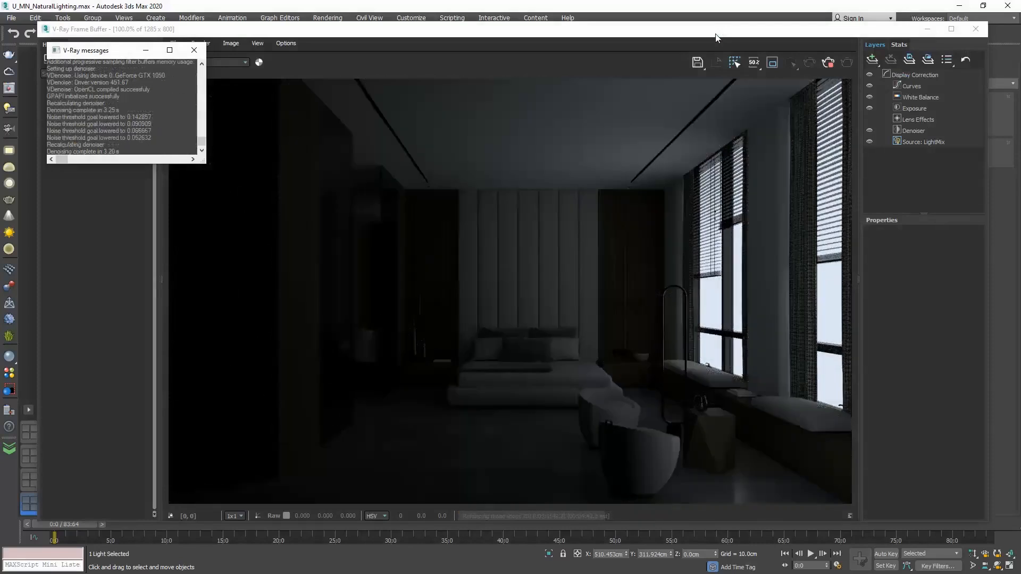
Render the camera view, producing a bright bedroom lit by the dome light at multiplier 10.
left_click(194, 50)
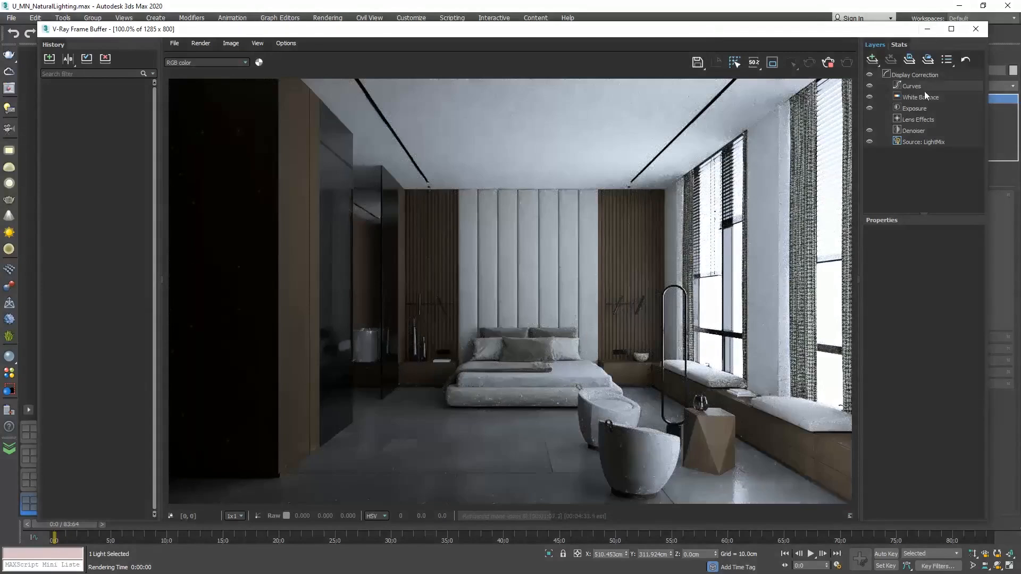
left_click(921, 97)
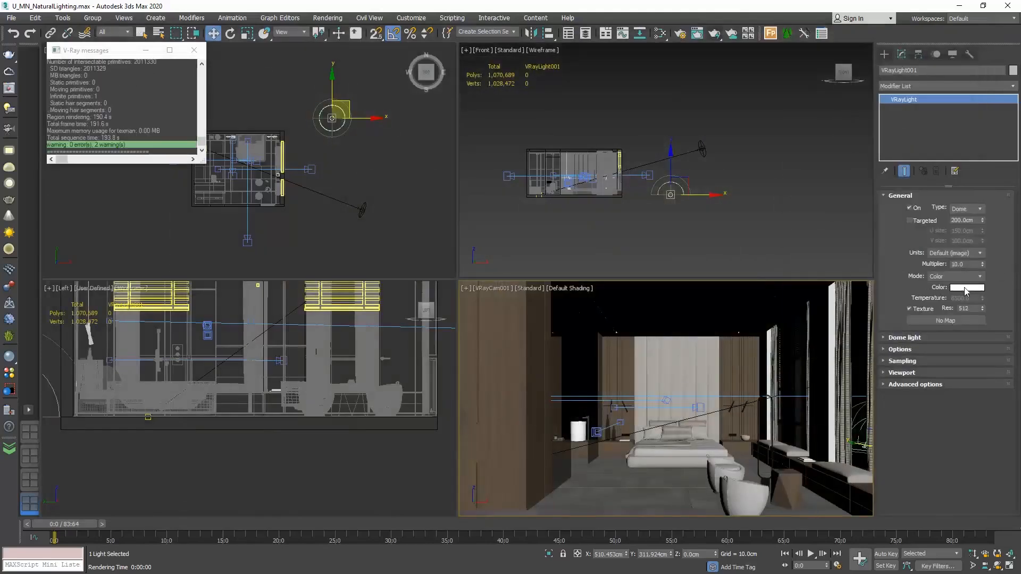
Try Temperature mode at 4500 on VRayLight001, then return it to Color mode with pure white.
left_click(966, 287)
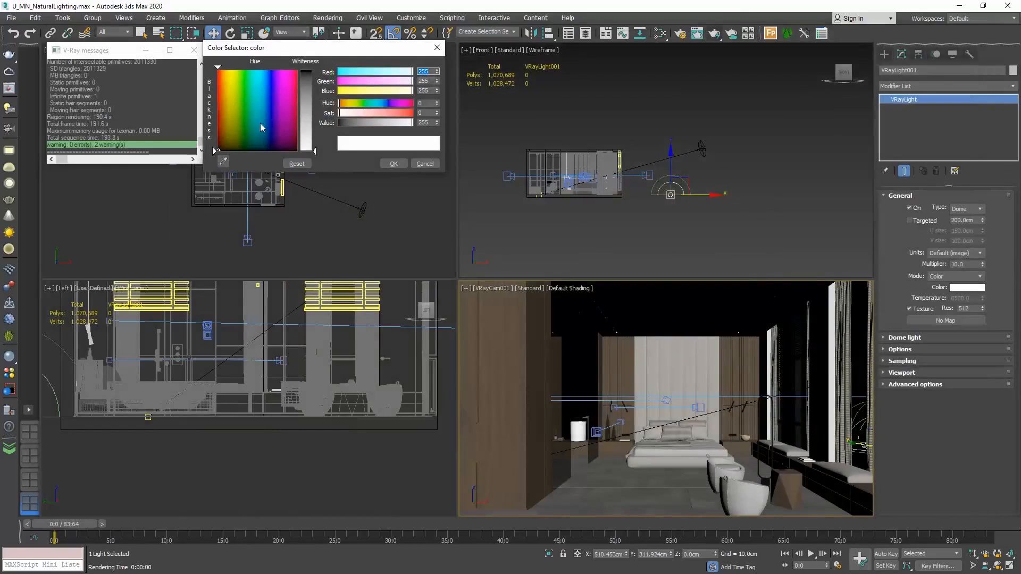
left_click(423, 163)
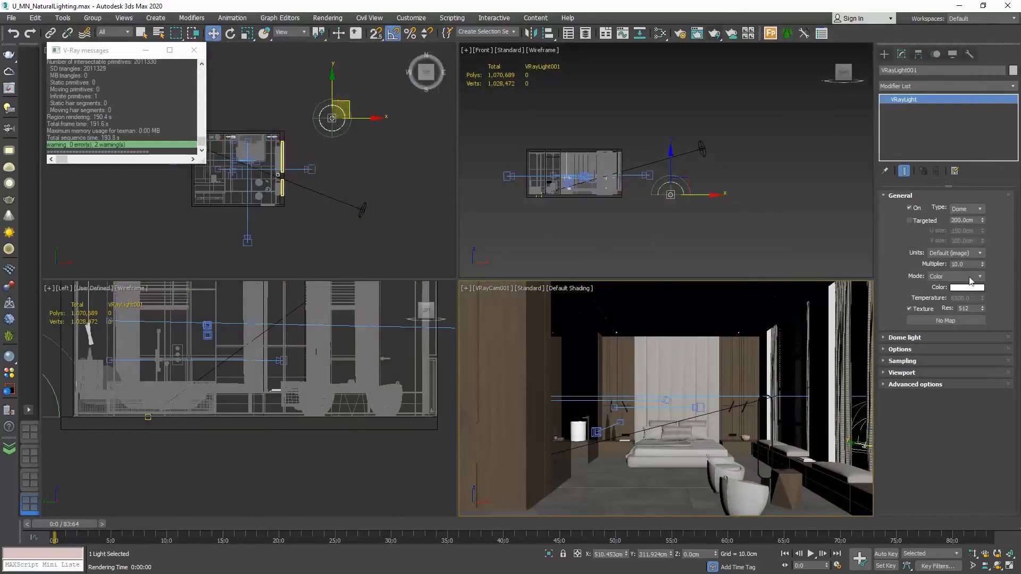
left_click(978, 277)
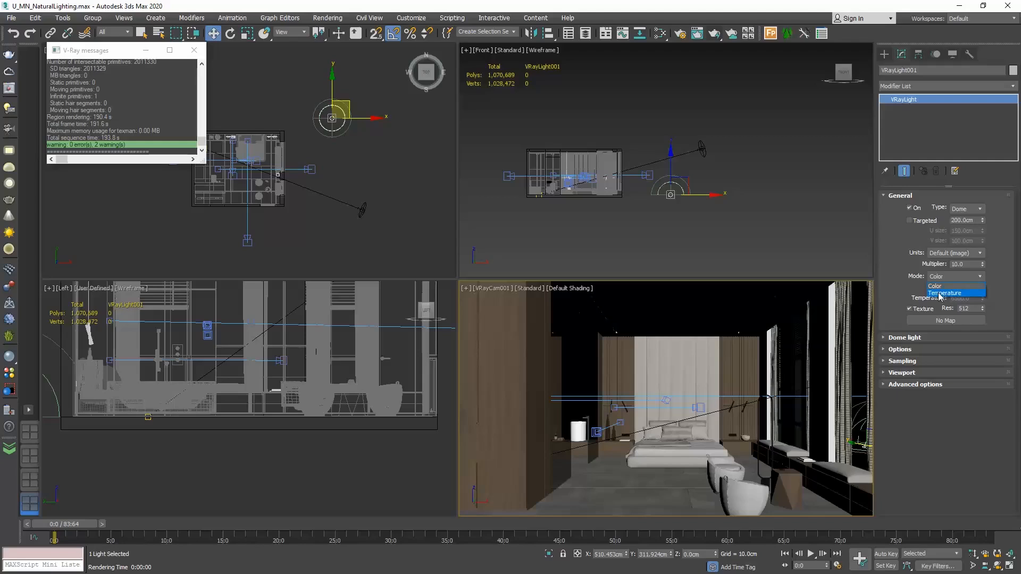
left_click(944, 292)
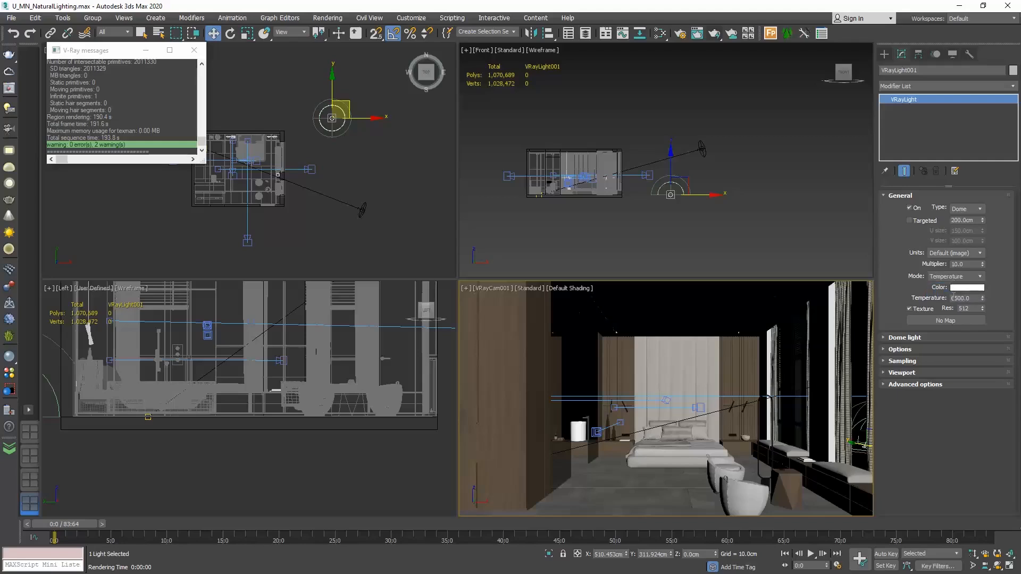
triple_click(960, 298)
type("4500")
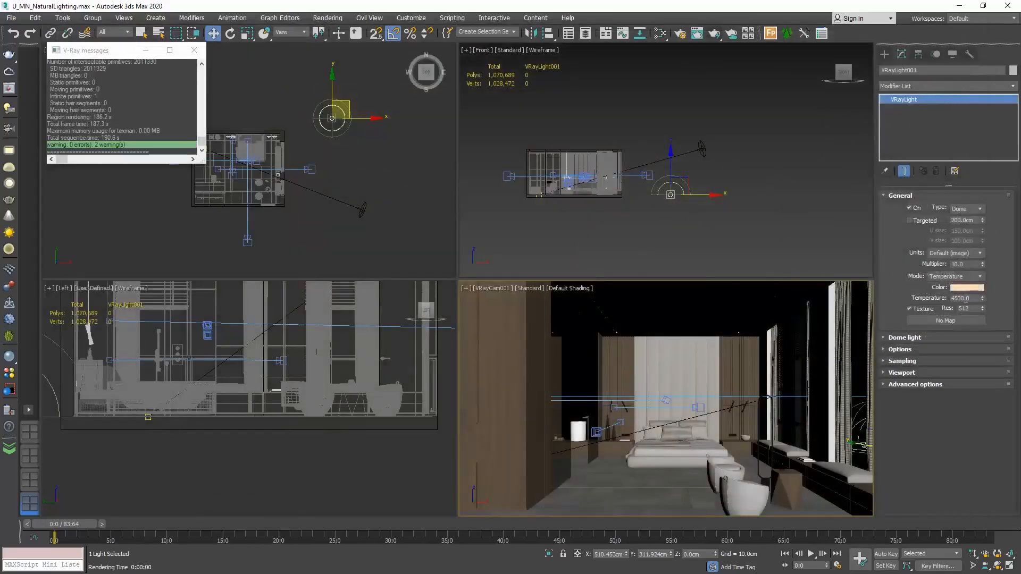
left_click(967, 287)
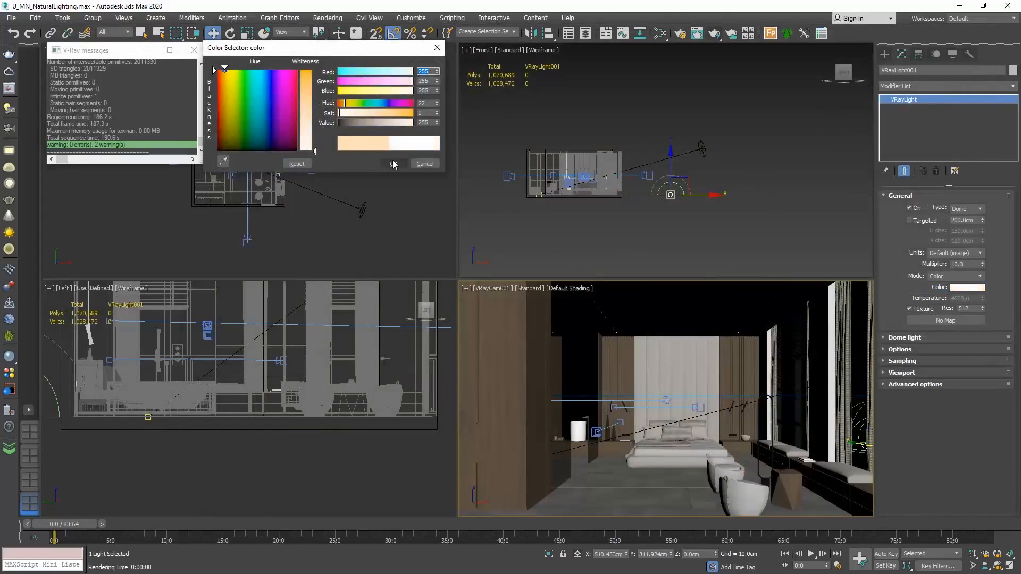
left_click(393, 164)
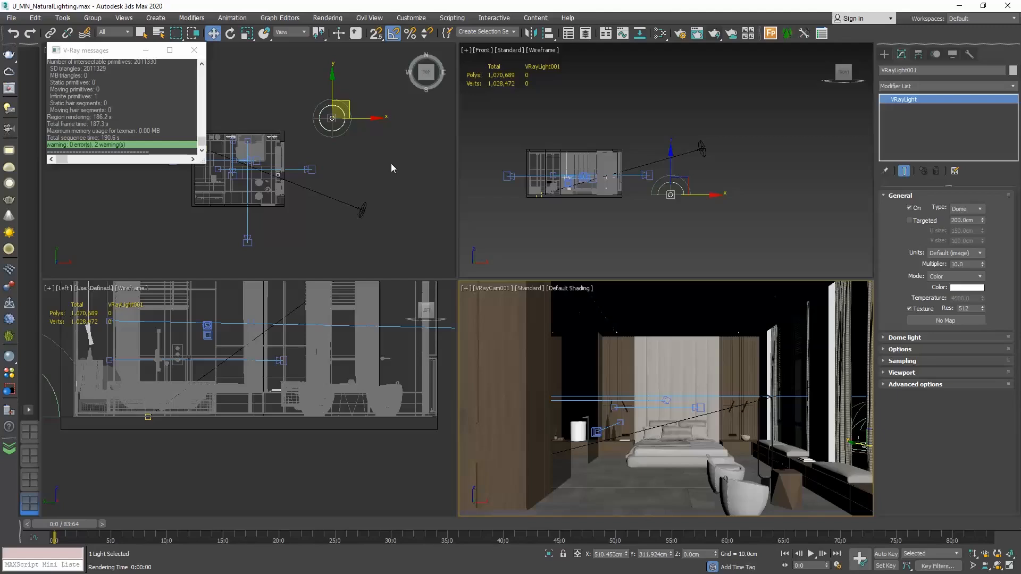
mouse_move(300, 121)
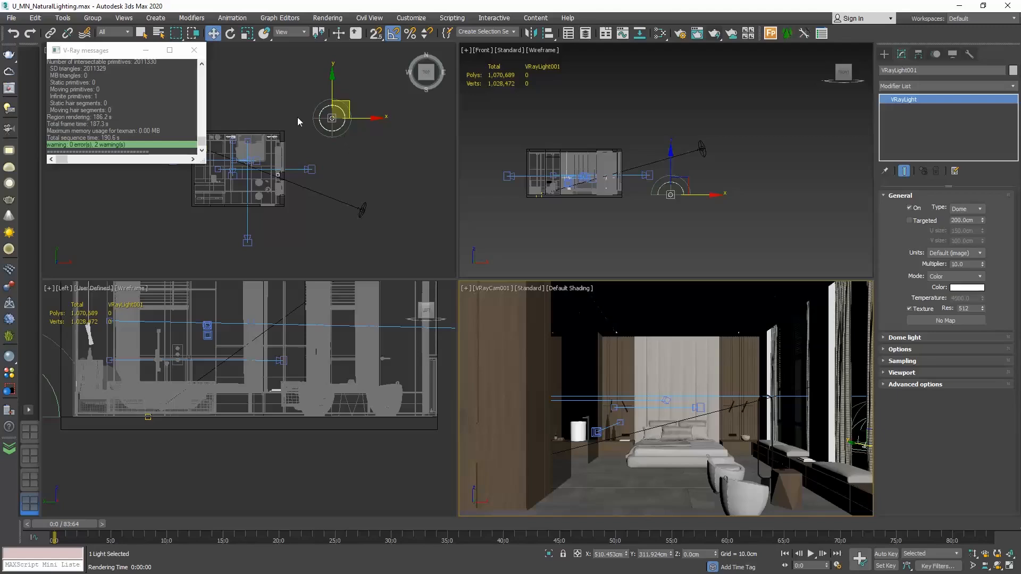
mouse_move(385, 171)
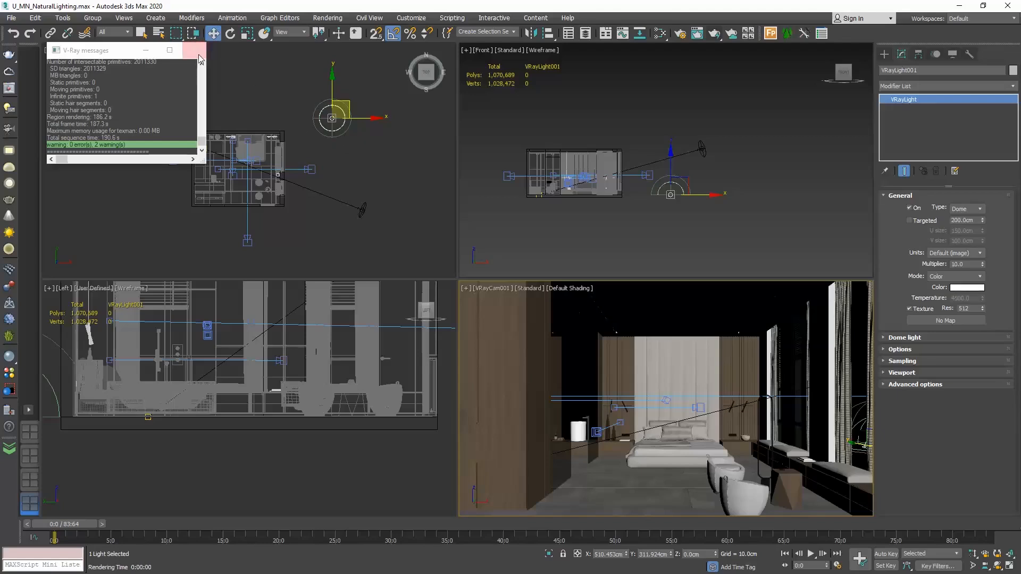
Dismiss the V-Ray messages log window.
left_click(197, 50)
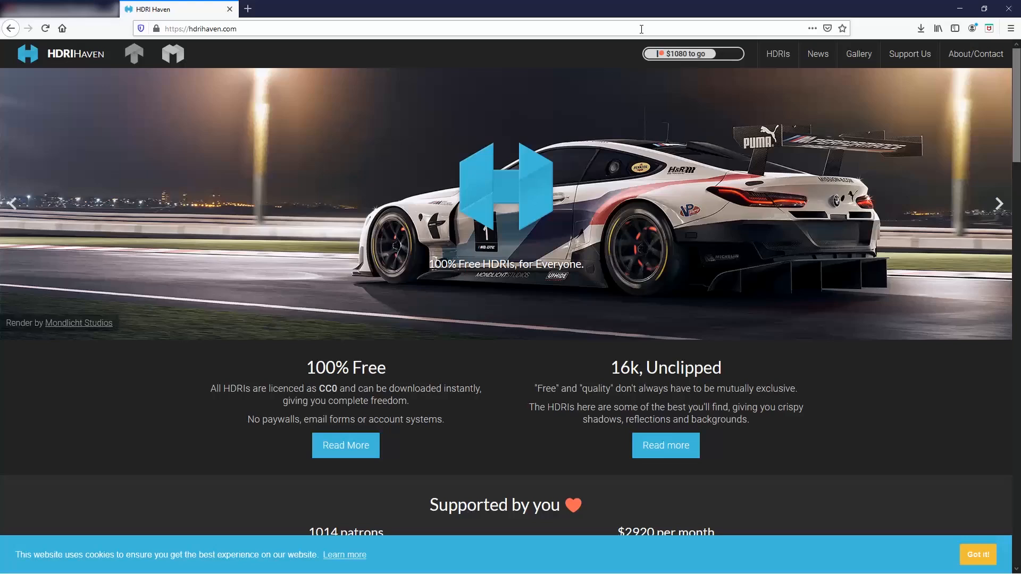
Browse the HDRI Haven catalogue to the Abandoned Hopper Terminal 04 page.
scroll("down", 3)
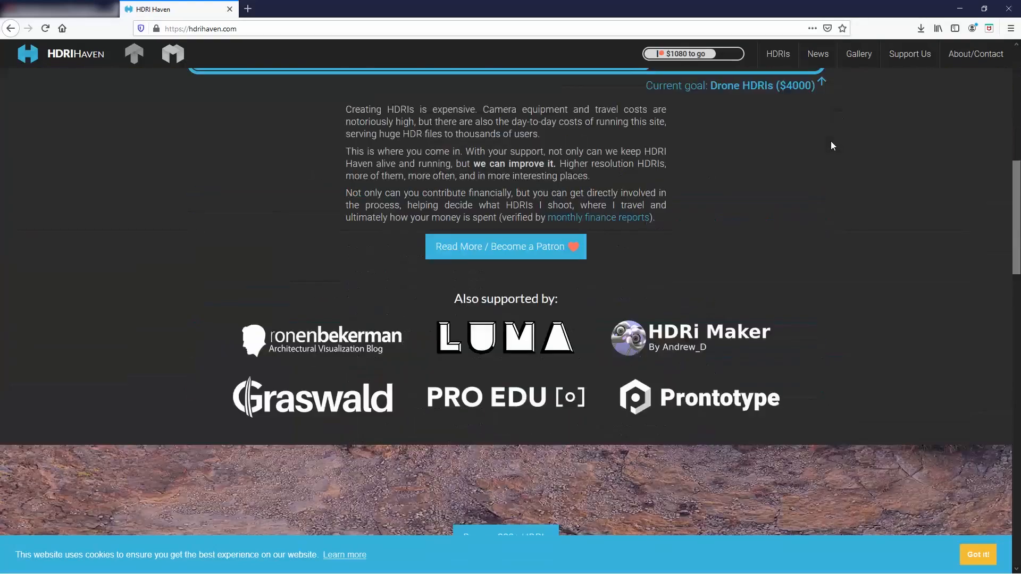
scroll("up", 3)
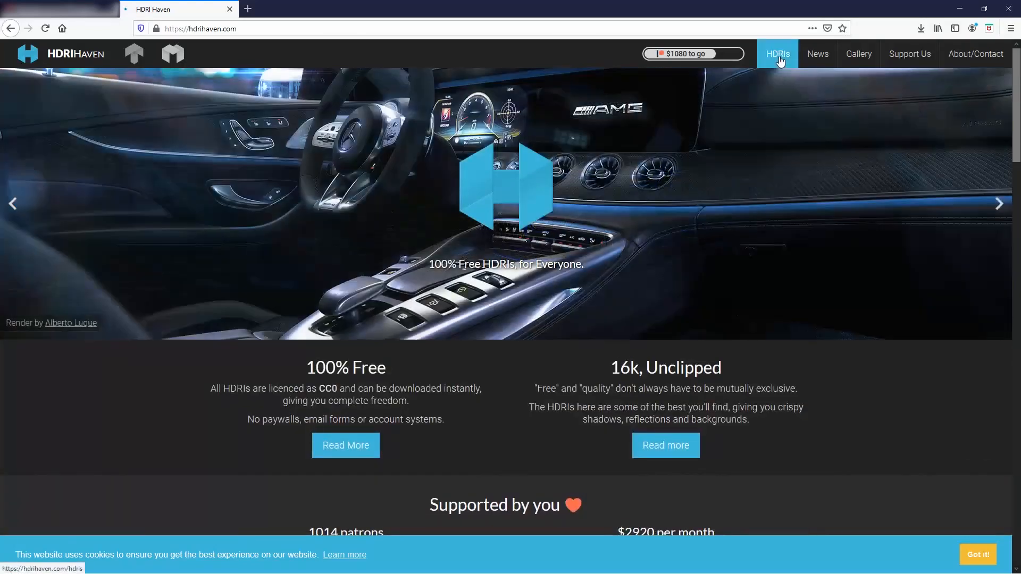
left_click(776, 54)
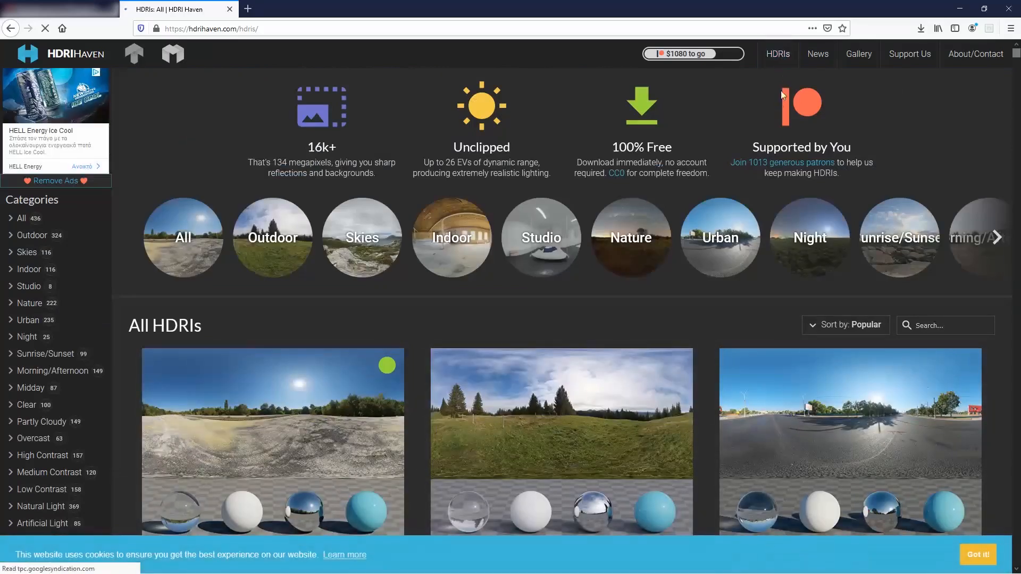
scroll("down", 3)
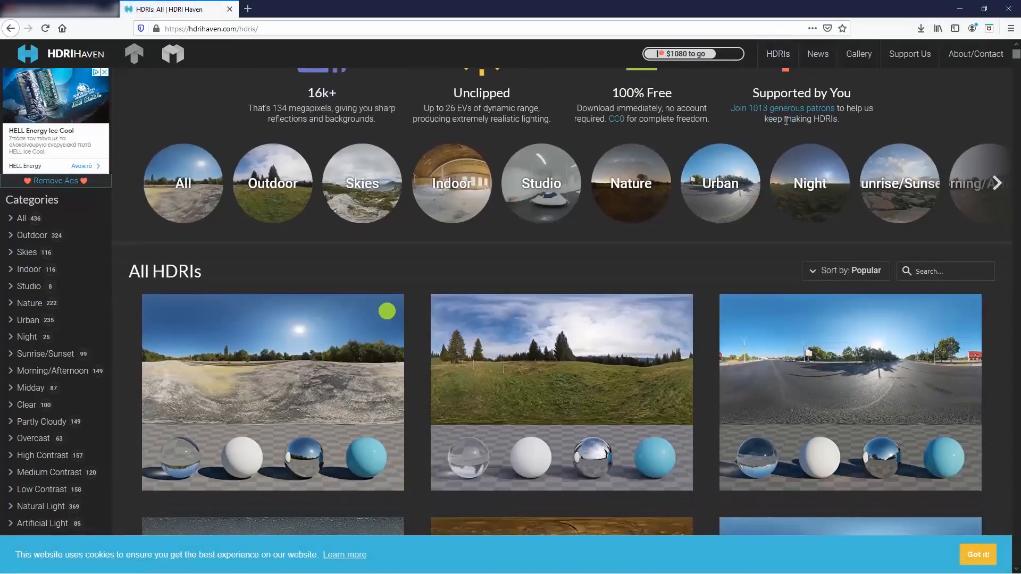
scroll("down", 3)
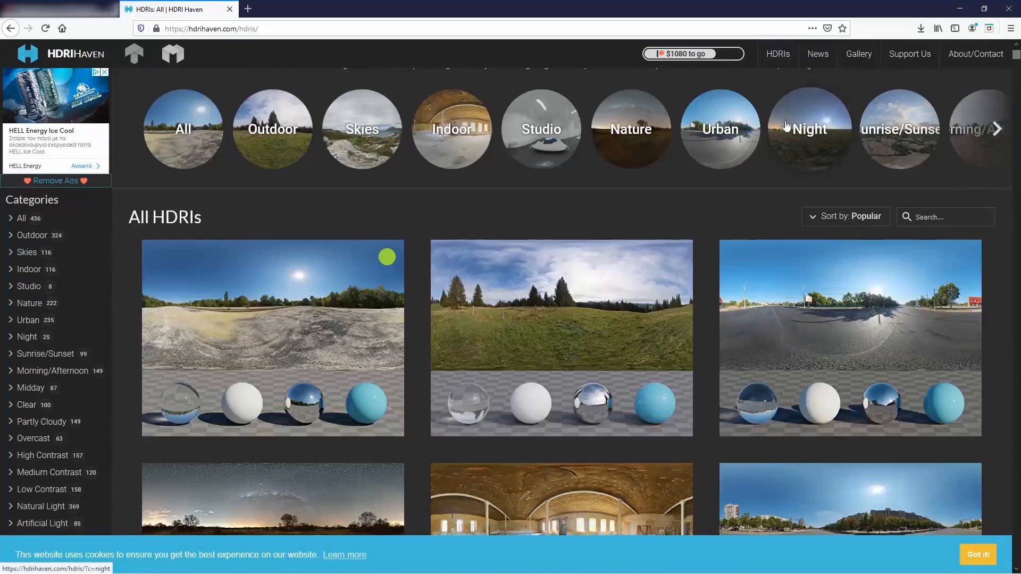
mouse_move(353, 294)
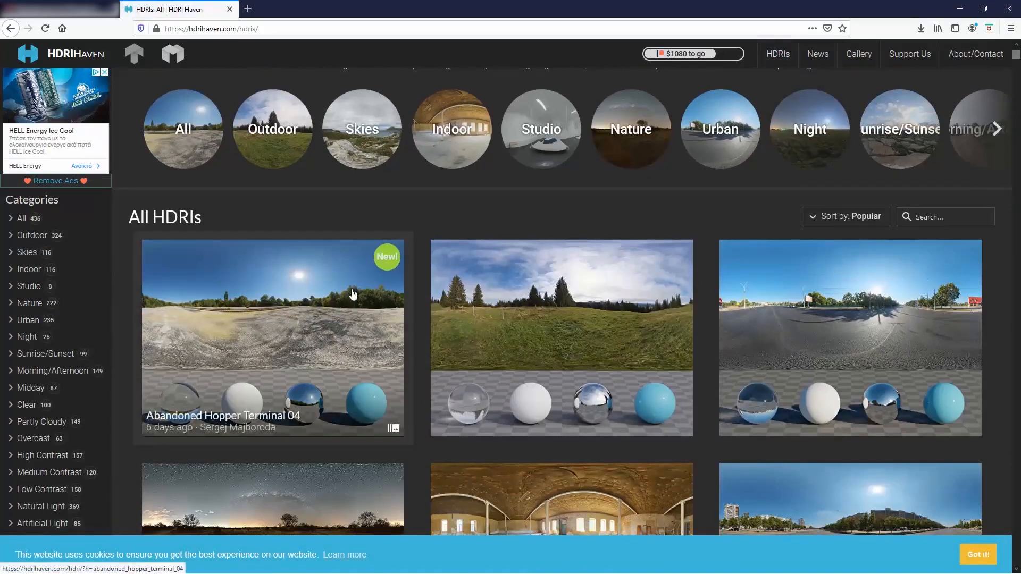
left_click(272, 337)
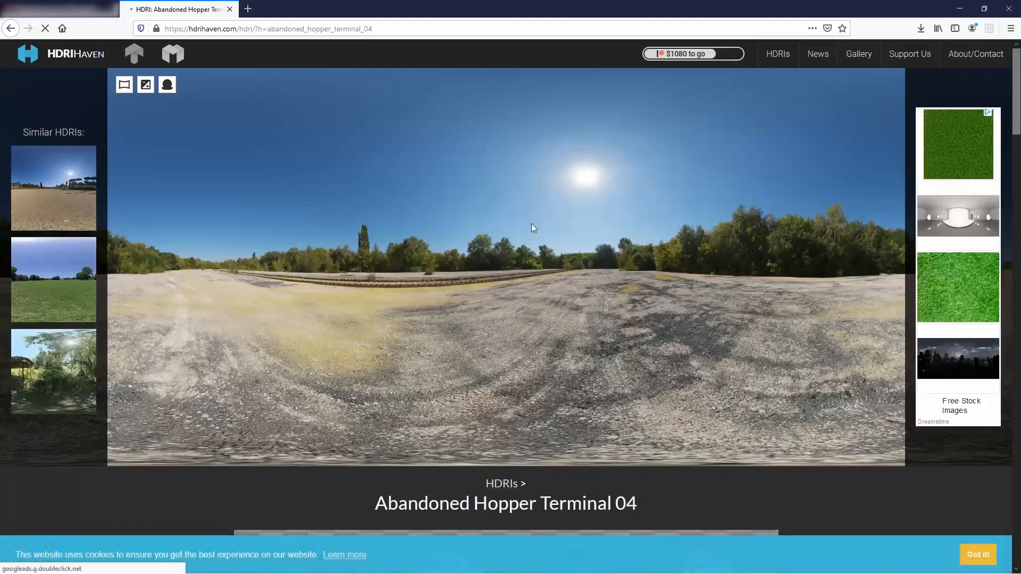
Download the 4k HDR version of Abandoned Hopper Terminal 04 and save the file.
scroll("down", 3)
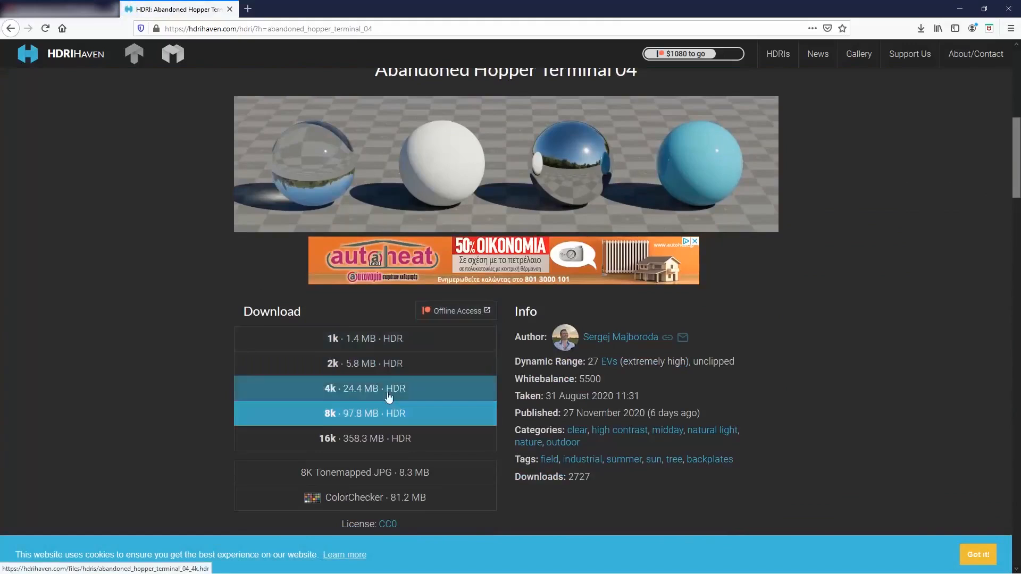
left_click(365, 388)
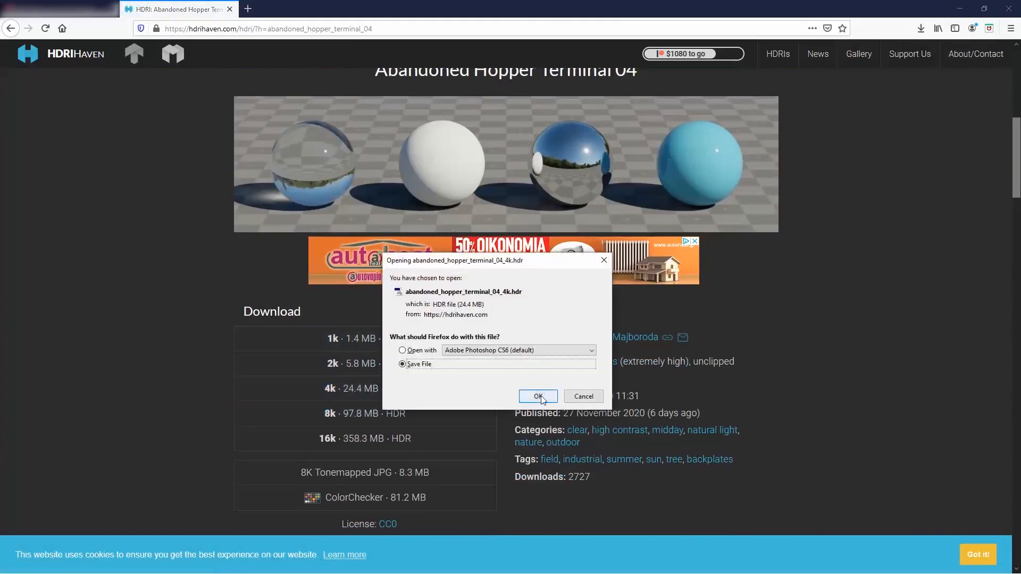
left_click(536, 396)
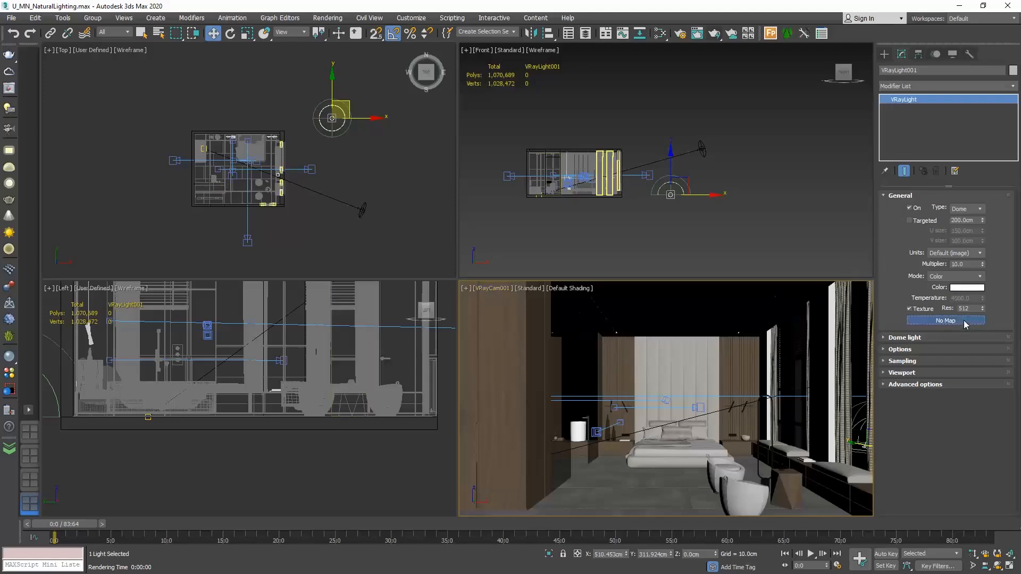
Assign a VRayBitmap texture to the dome light using abandoned_hopper_terminal_04_4k.hdr from Downloads.
left_click(944, 320)
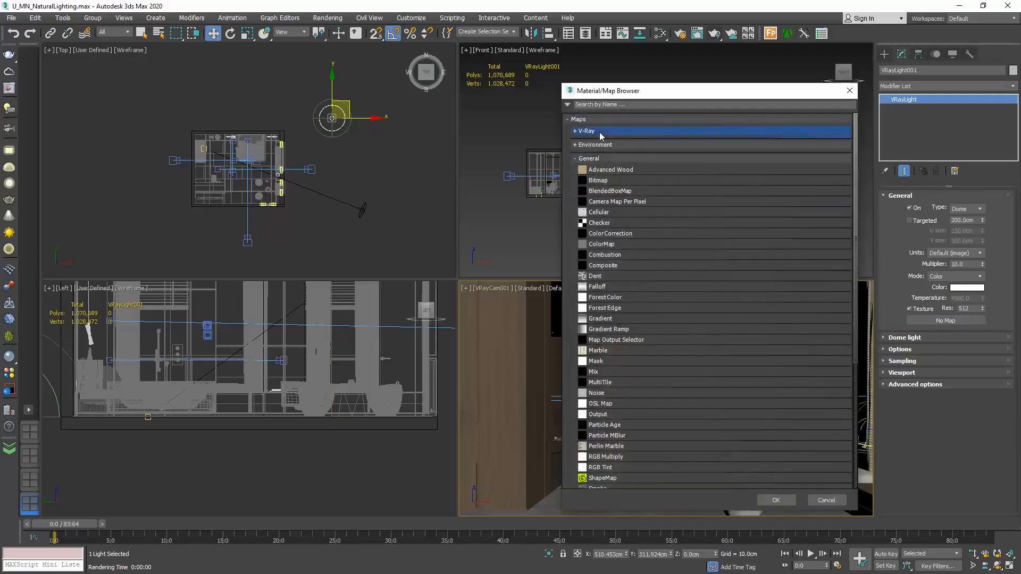
left_click(586, 131)
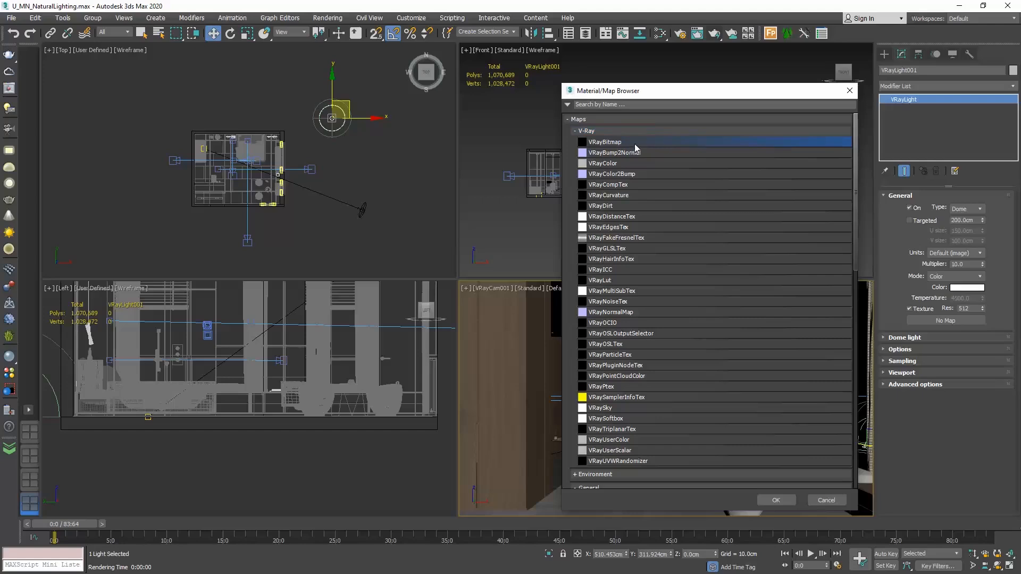
mouse_move(636, 144)
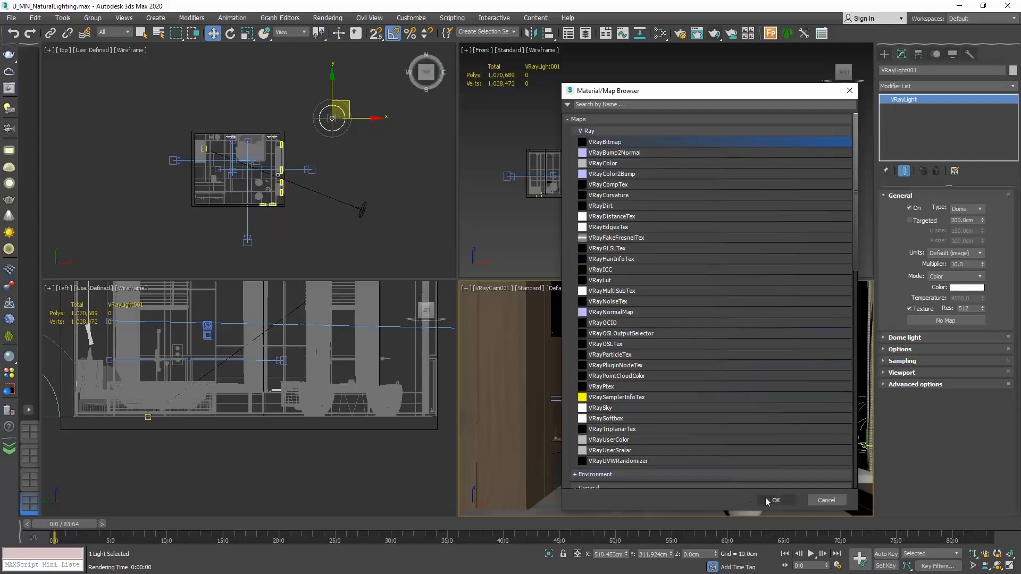
left_click(775, 500)
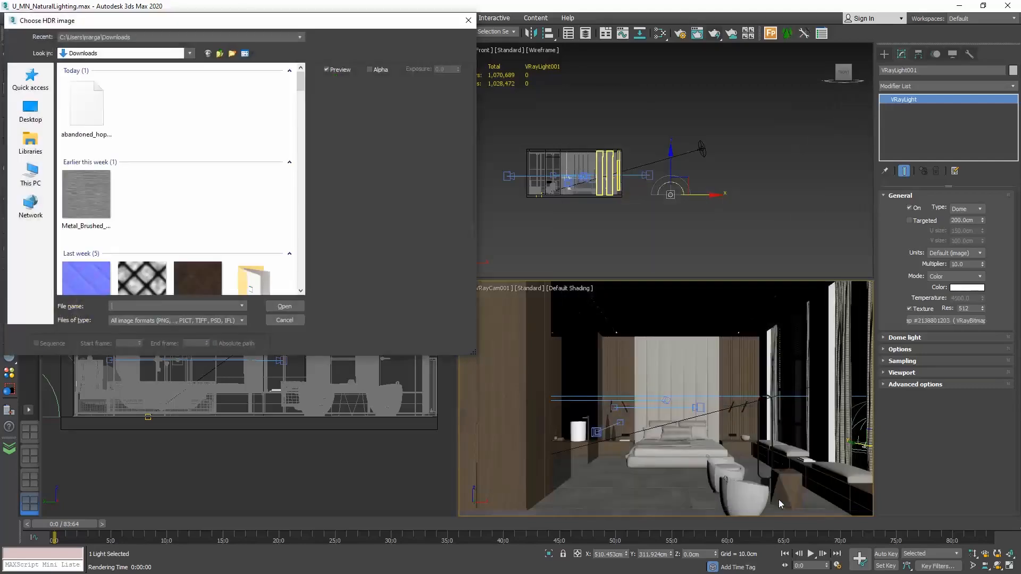
left_click(85, 104)
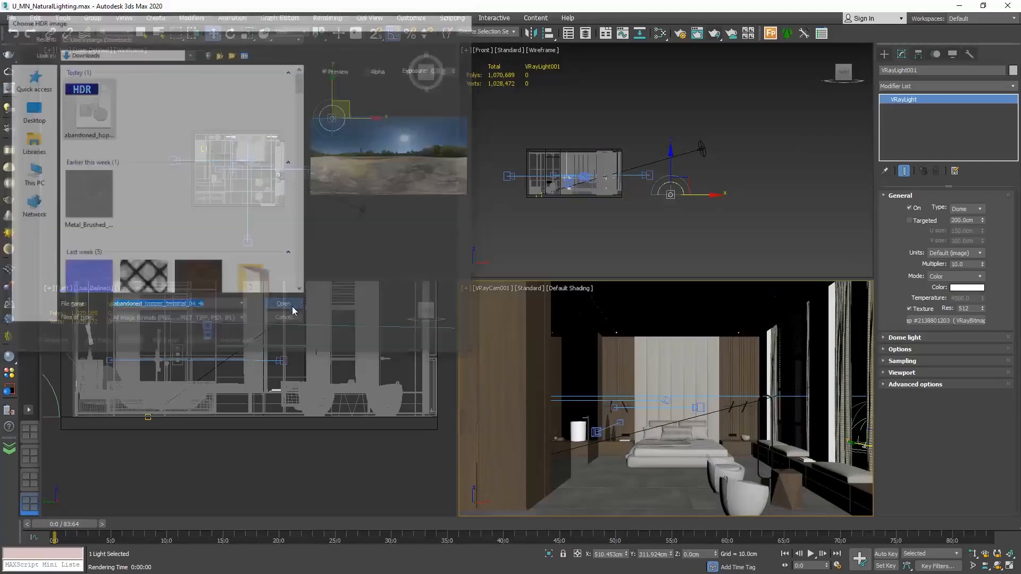
Load the hopper terminal HDR into the dome light's bitmap and render the VRayCam001 view, then close the frame buffer.
left_click(282, 303)
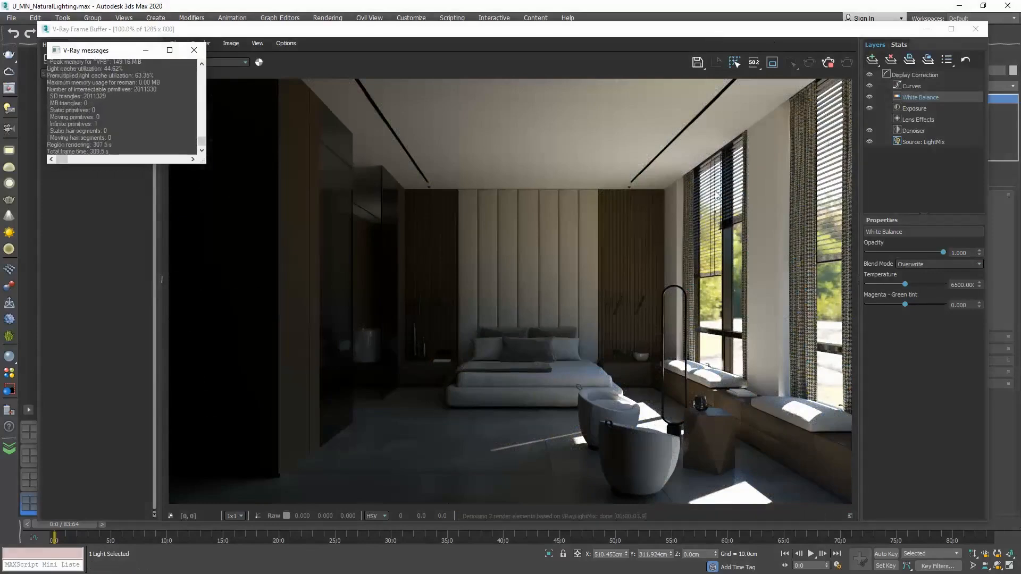
mouse_move(500, 369)
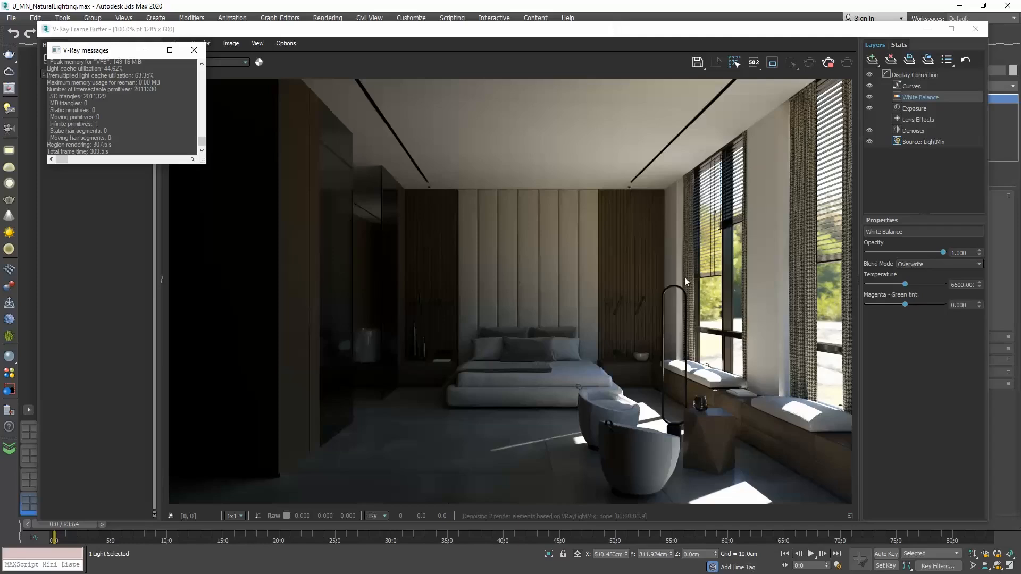
mouse_move(740, 499)
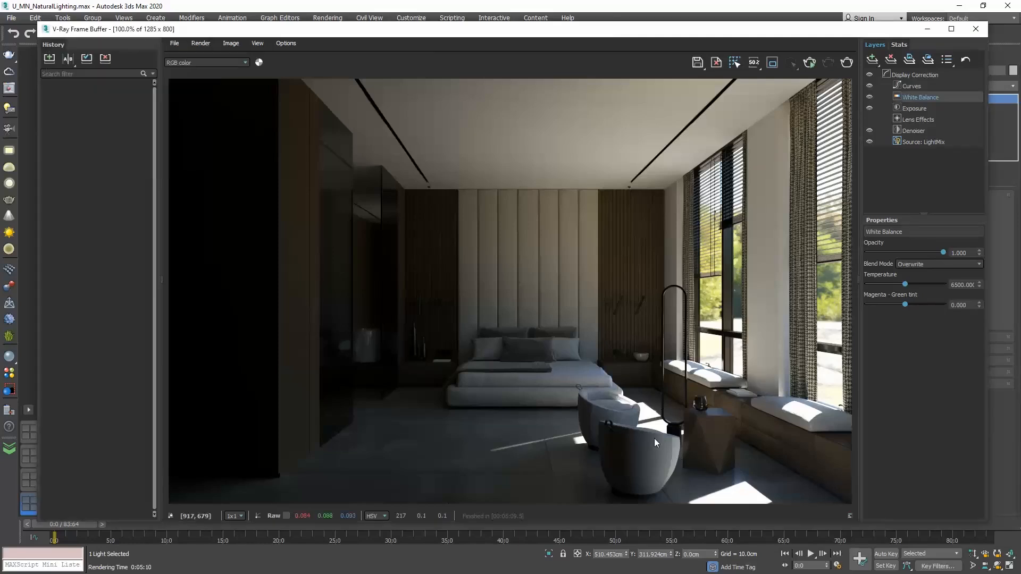
mouse_move(739, 493)
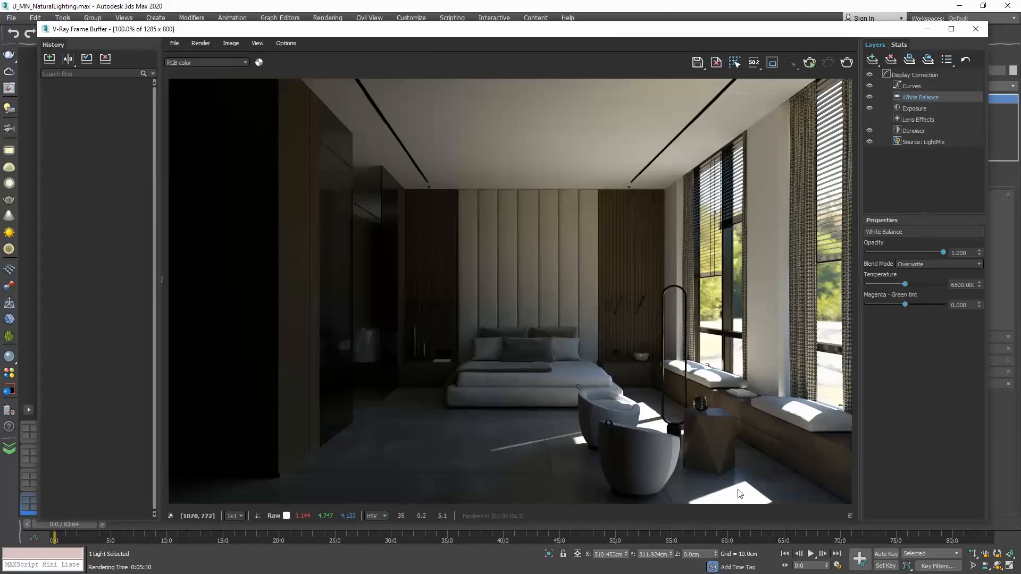
mouse_move(976, 31)
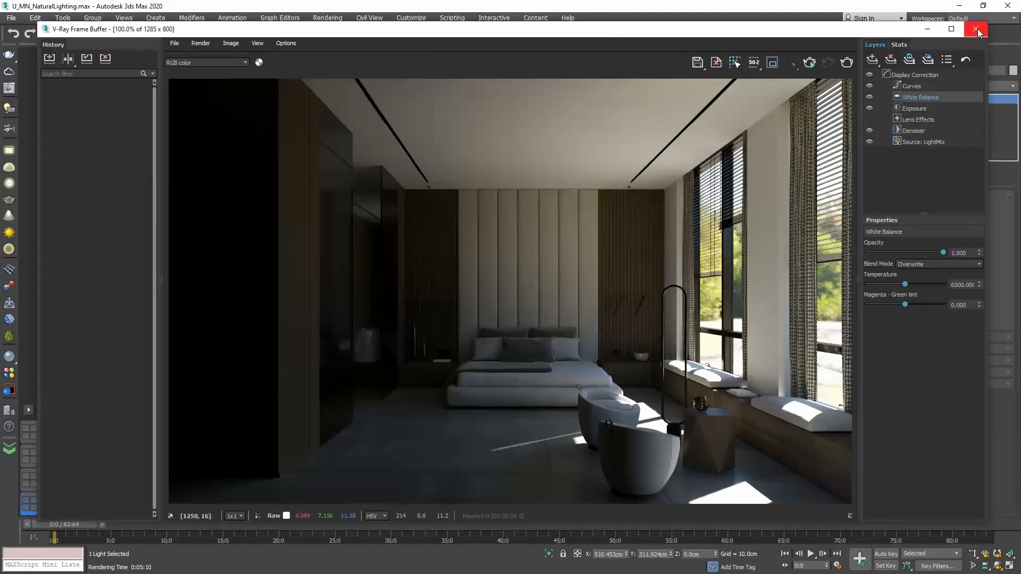
left_click(976, 31)
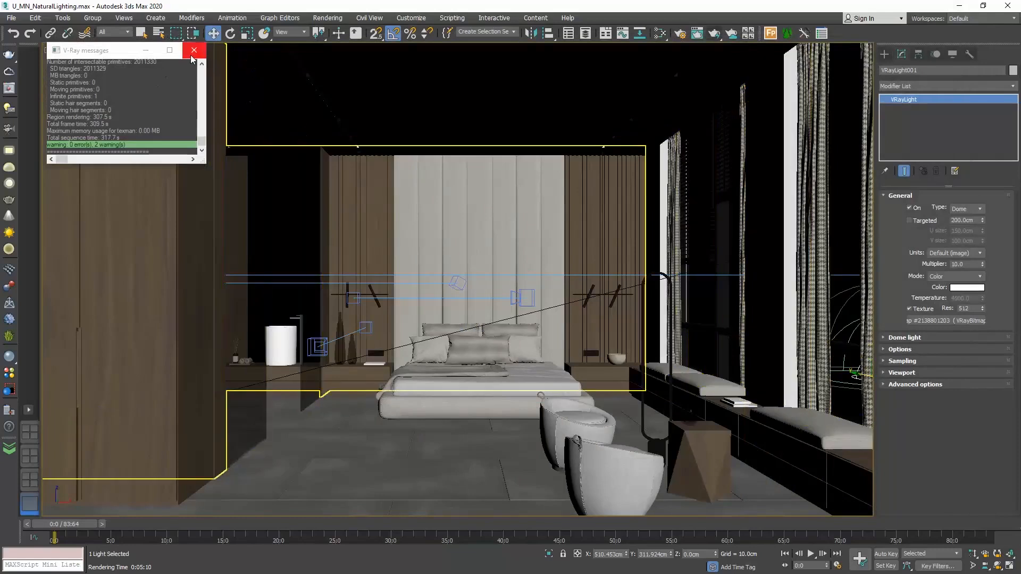
Close the V-Ray message log and set the camera viewport background to Environment Background.
left_click(194, 50)
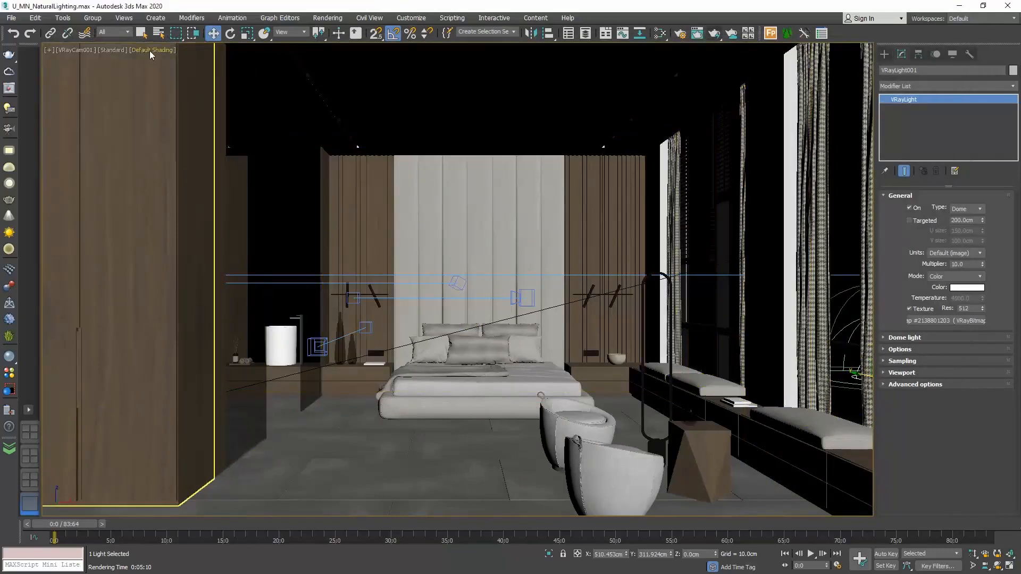
left_click(152, 50)
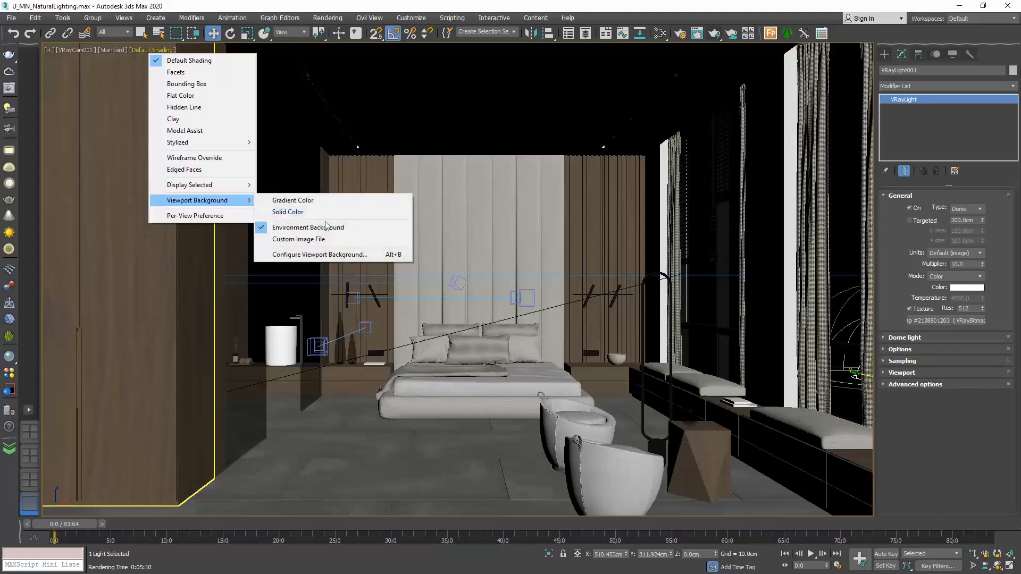
mouse_move(356, 228)
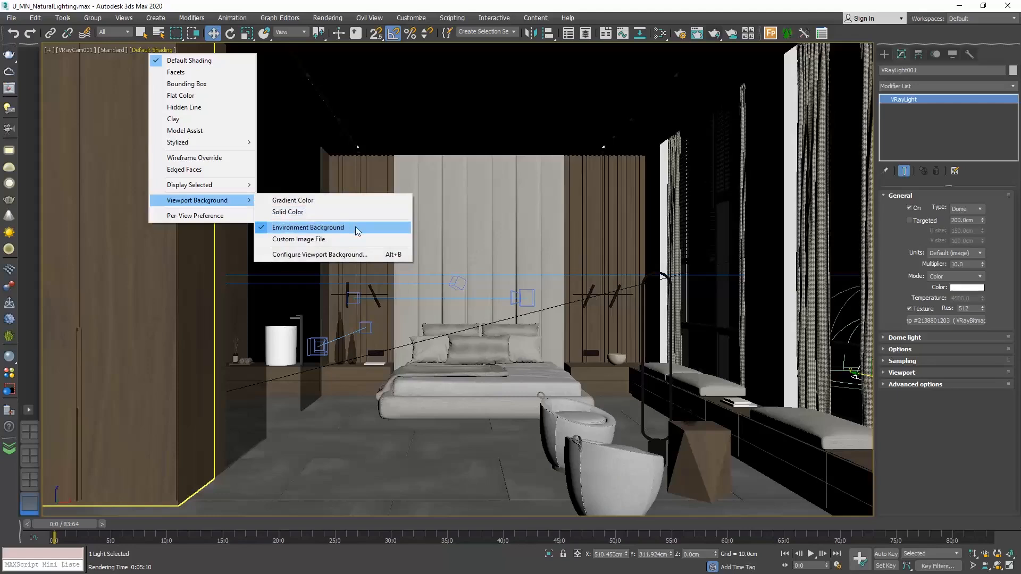
mouse_move(389, 65)
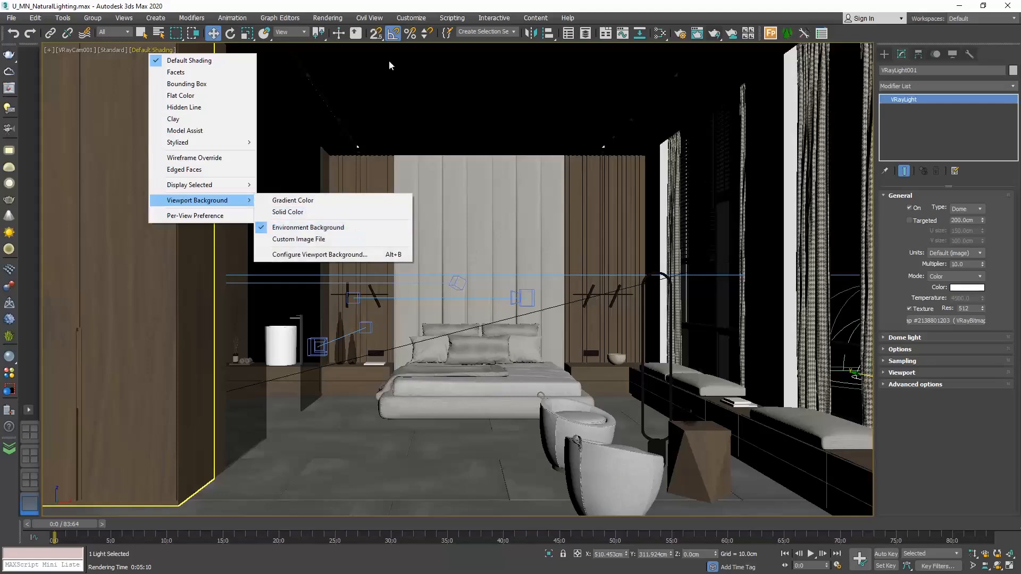
In Environment and Effects, instance the dome light's HDR map as the scene Environment Map.
left_click(328, 18)
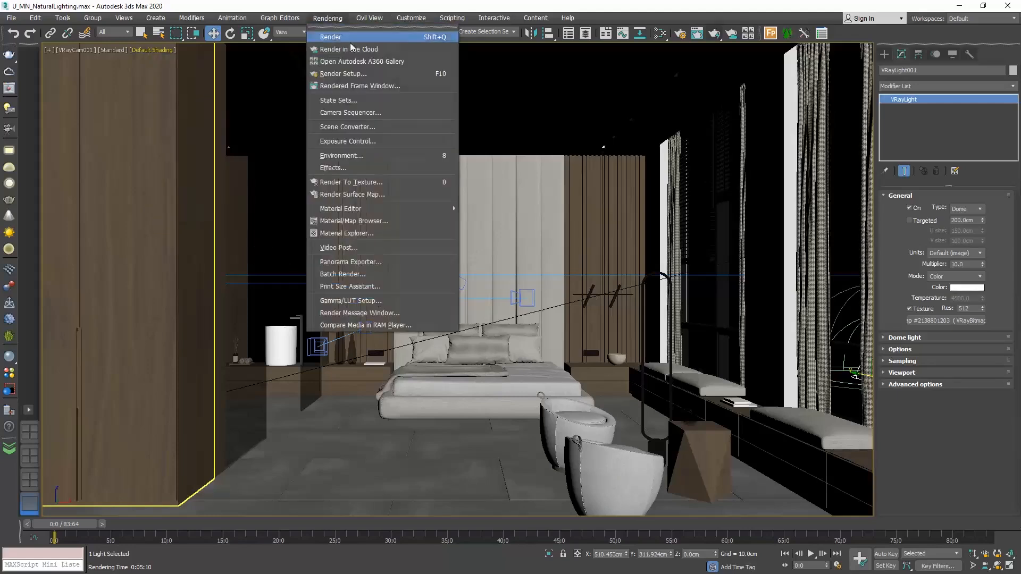
left_click(341, 155)
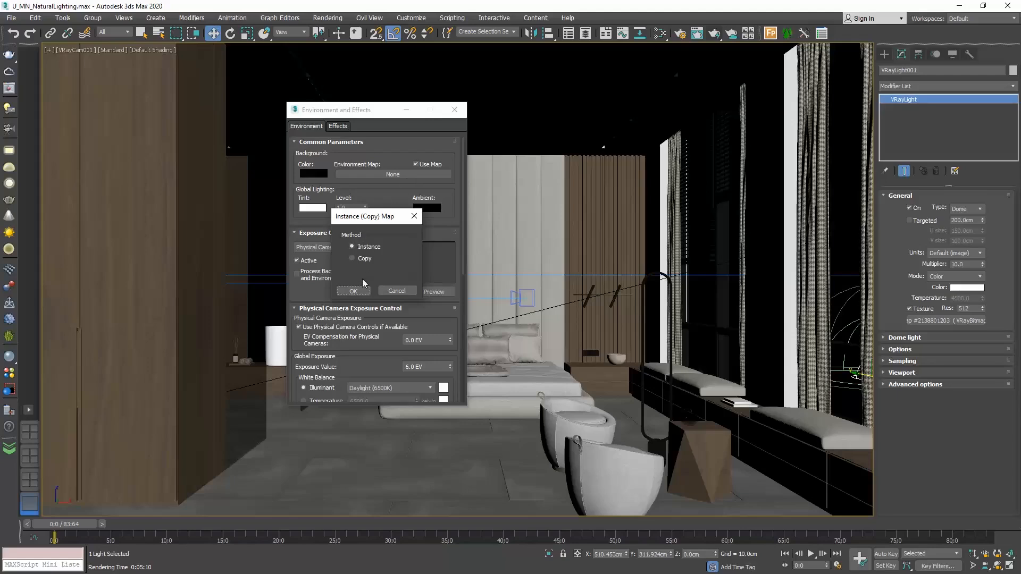
left_click(353, 290)
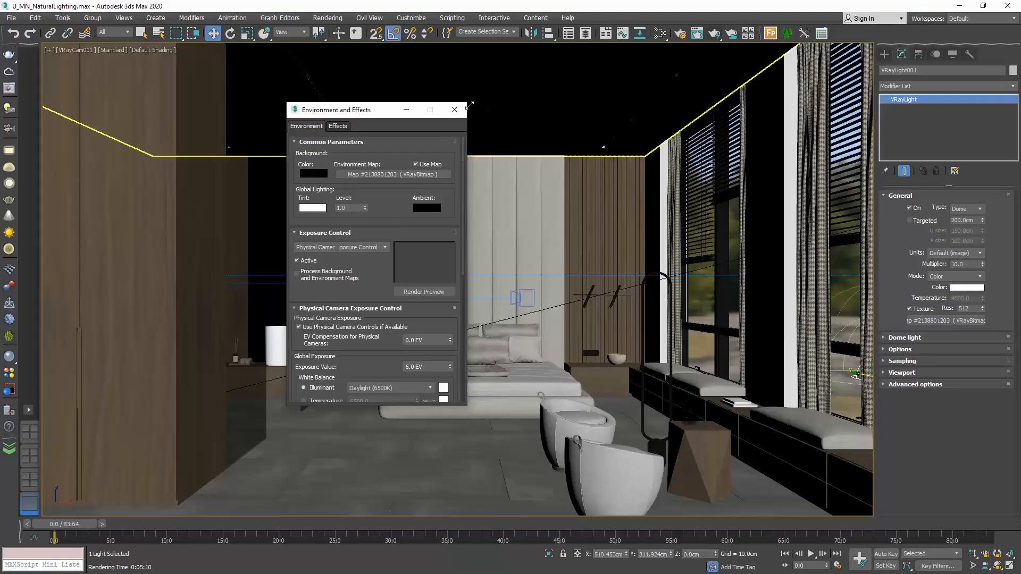
left_click(454, 109)
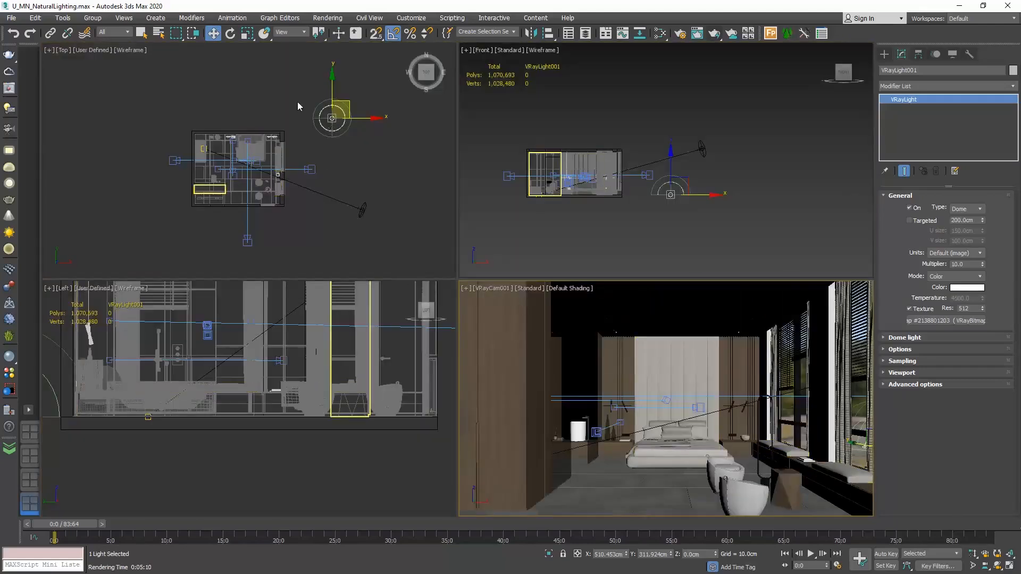
mouse_move(229, 33)
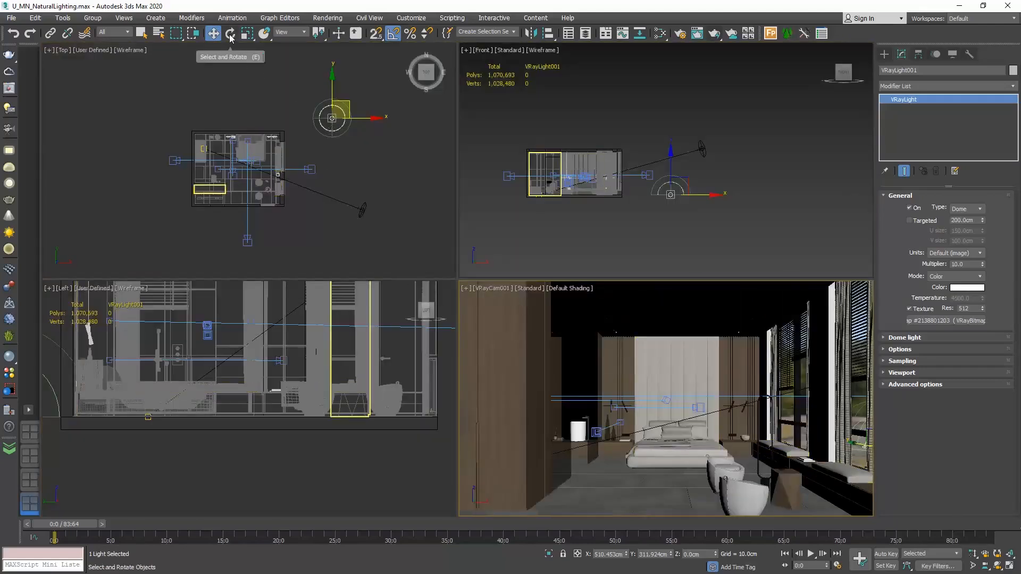
Render the camera view lit by the HDR environment, then close the frame buffer and V-Ray messages.
left_click(230, 32)
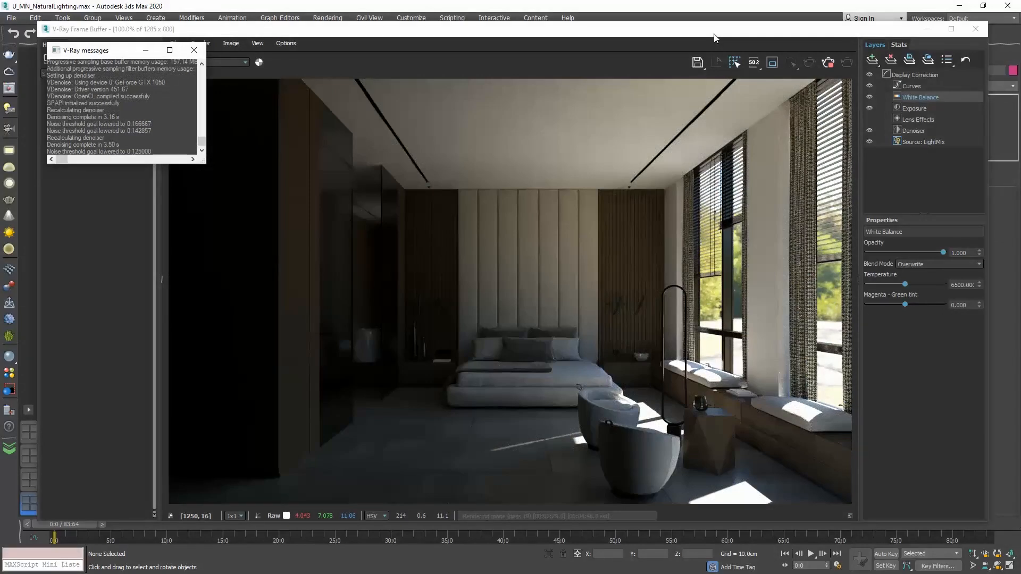
left_click(193, 50)
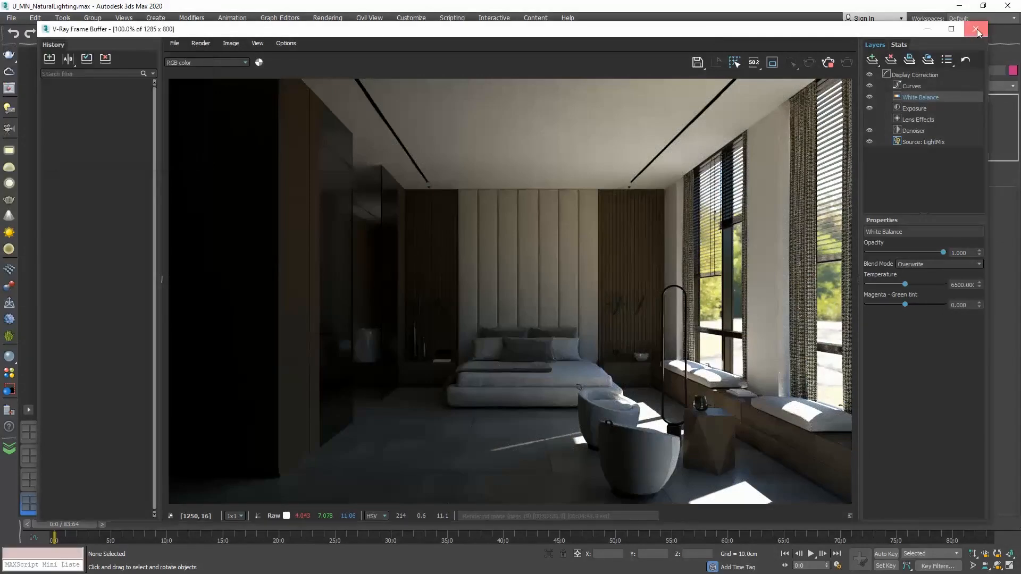
left_click(976, 30)
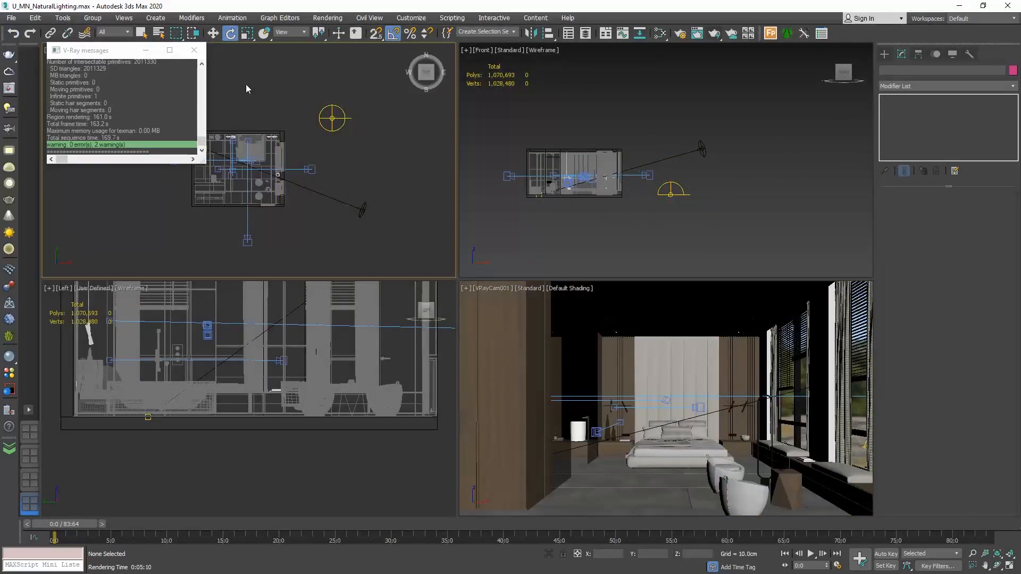
left_click(194, 50)
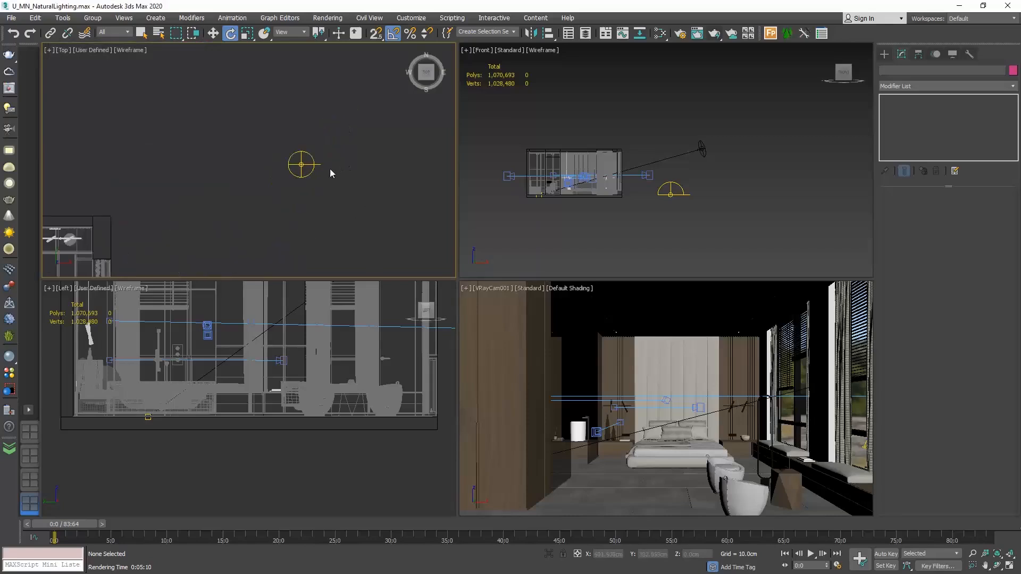
mouse_move(328, 170)
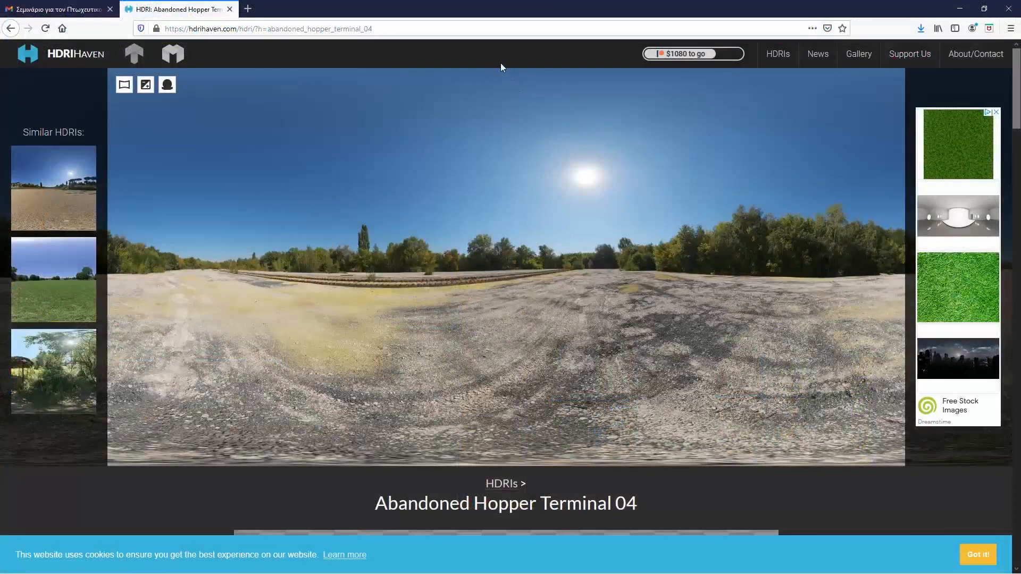
mouse_move(508, 228)
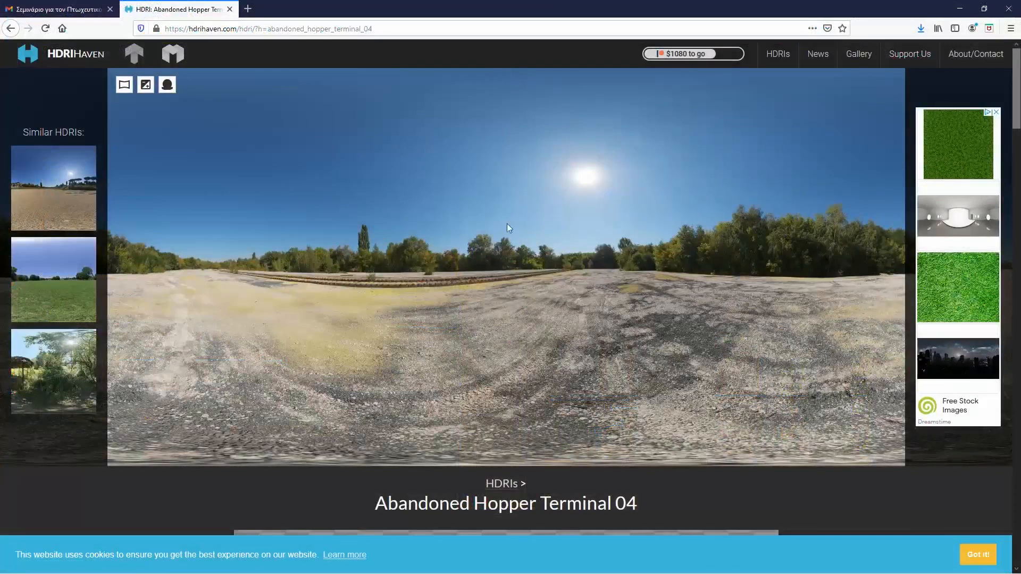
mouse_move(488, 389)
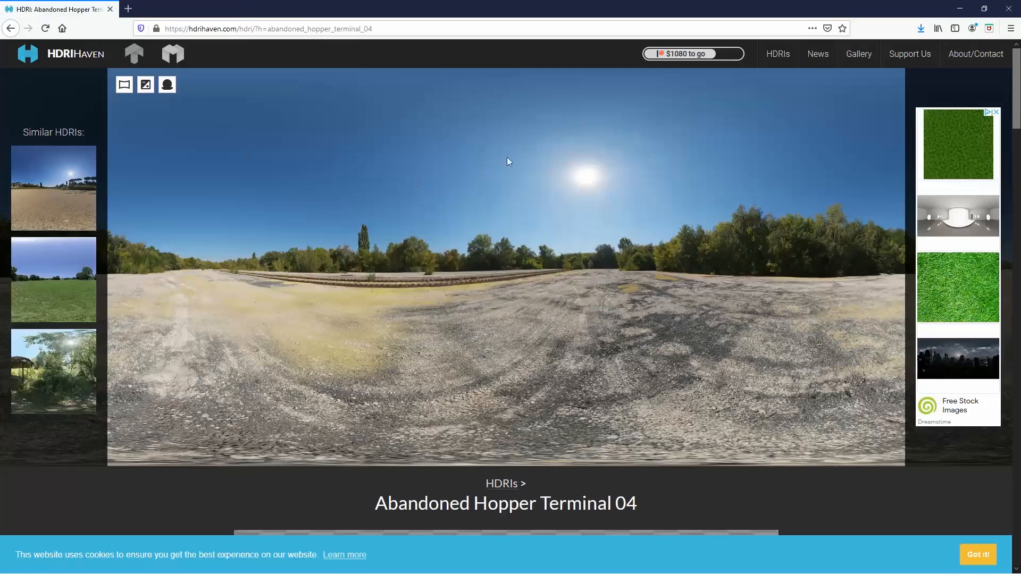
mouse_move(624, 172)
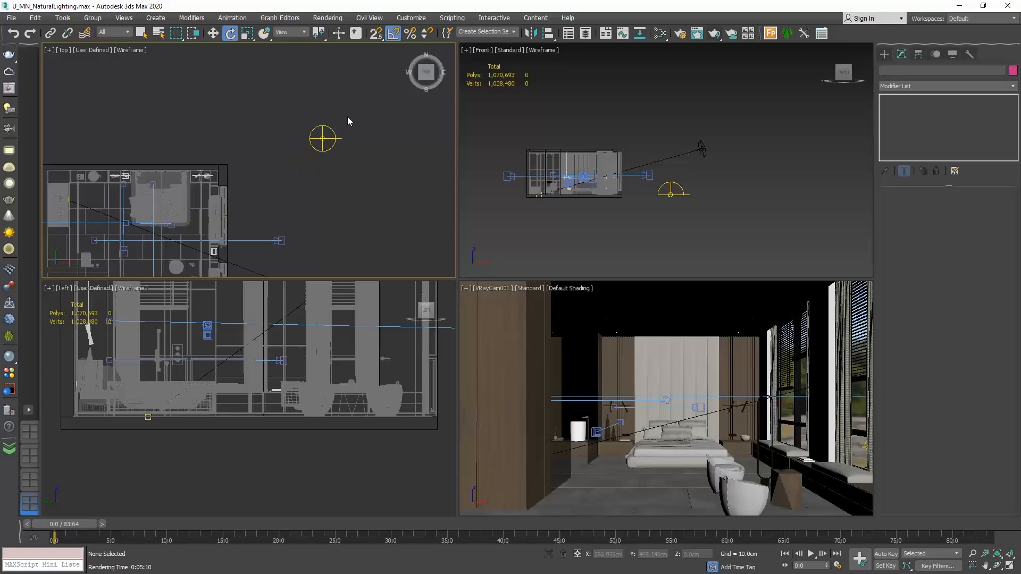
Bring the dome light's HDR VRayBitmap into the Slate Material Editor as an Instance node.
left_click(658, 33)
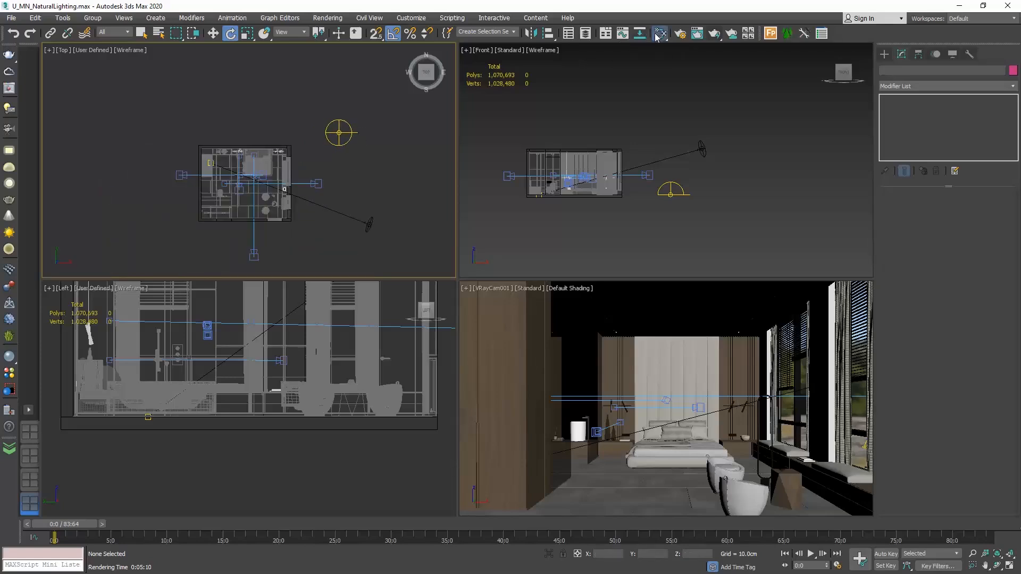
left_click(659, 33)
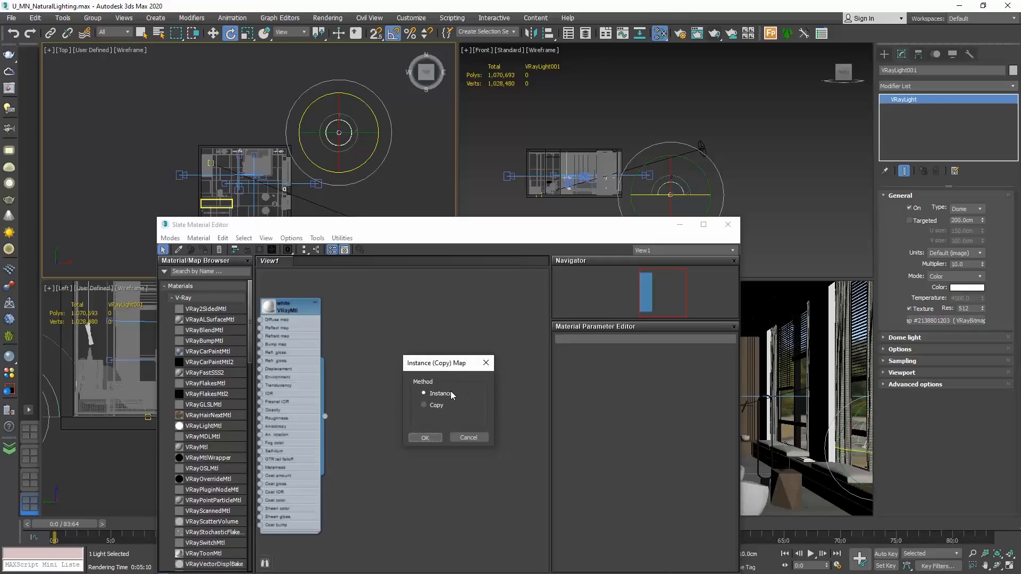
left_click(424, 437)
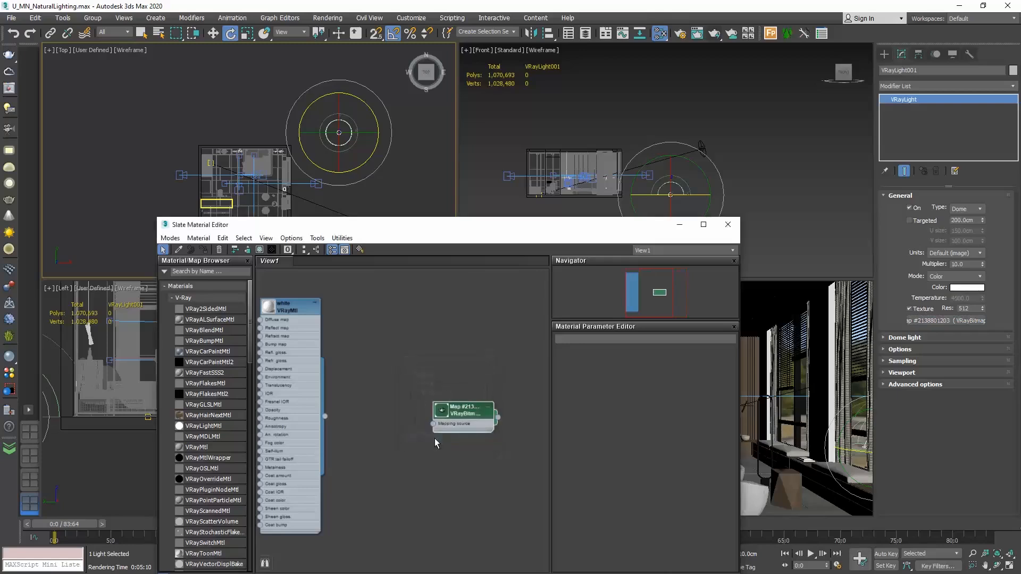
mouse_move(653, 303)
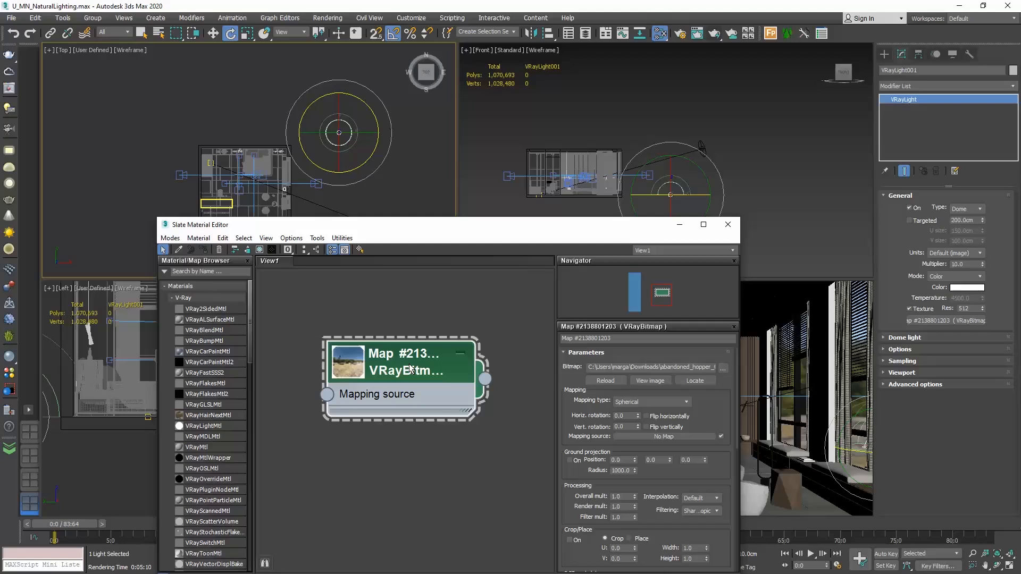
mouse_move(583, 414)
type("33")
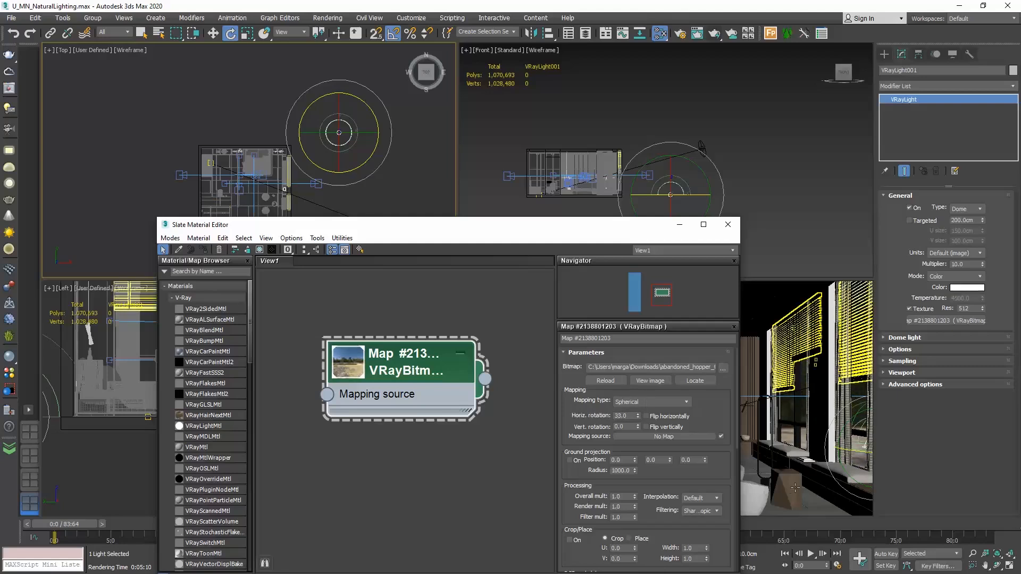
Set the HDR map's Horiz. rotation to 100 and run a test render, cancelling the second one.
left_click(241, 176)
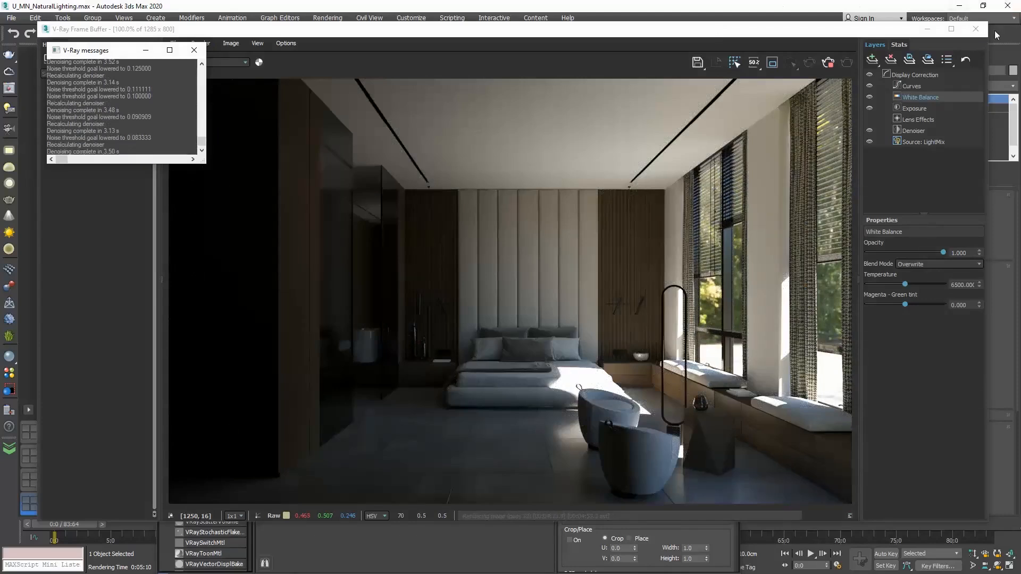
left_click(975, 29)
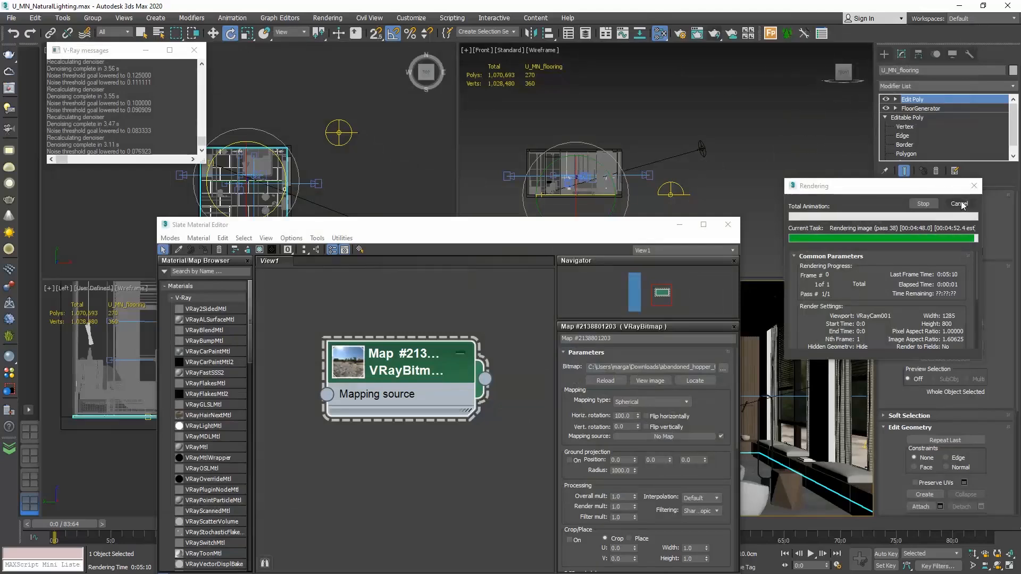
left_click(958, 204)
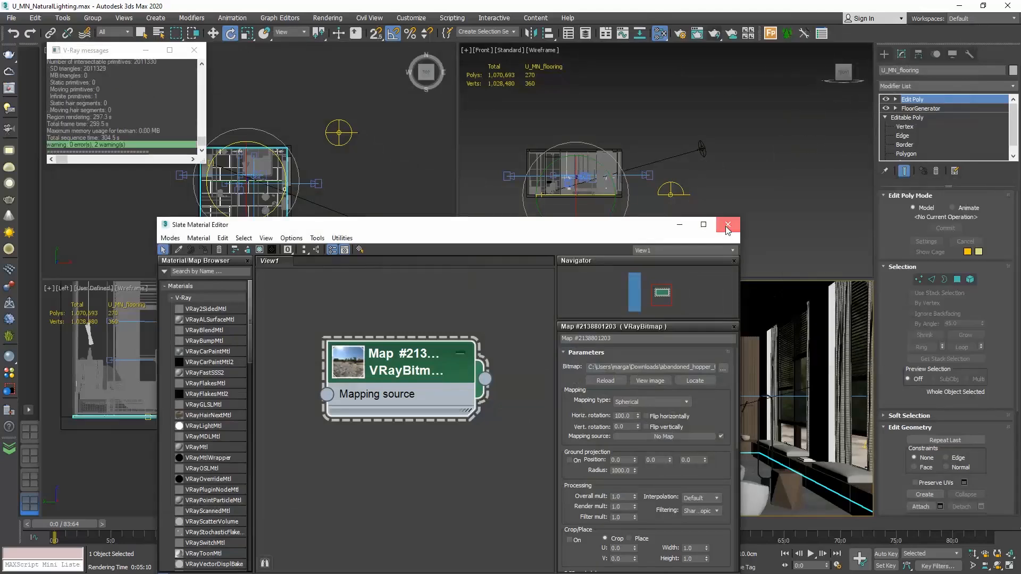
Close the Slate Material Editor and V-Ray messages, then set the viewport to Cameras > VRayCam001.
left_click(728, 224)
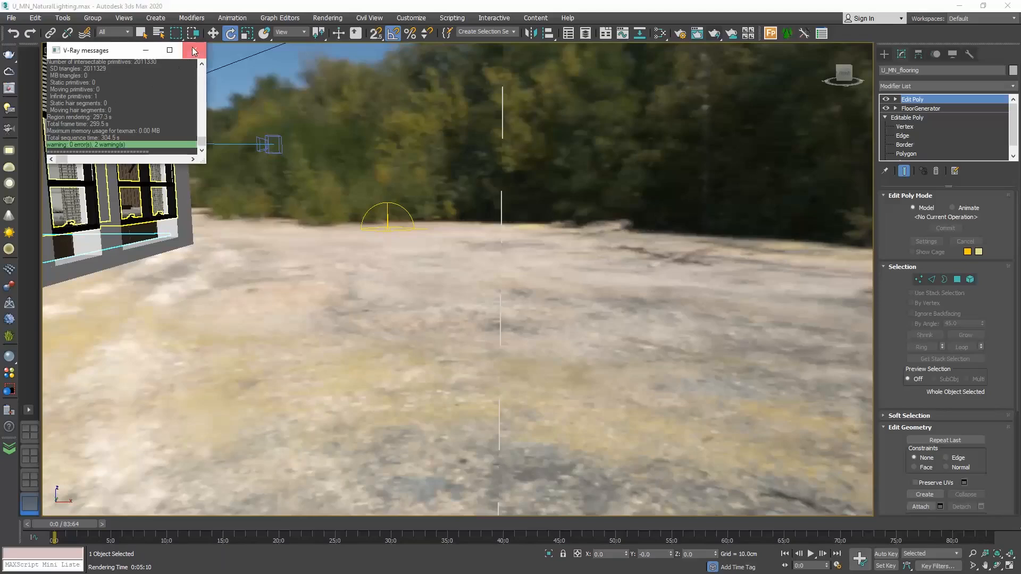
left_click(192, 51)
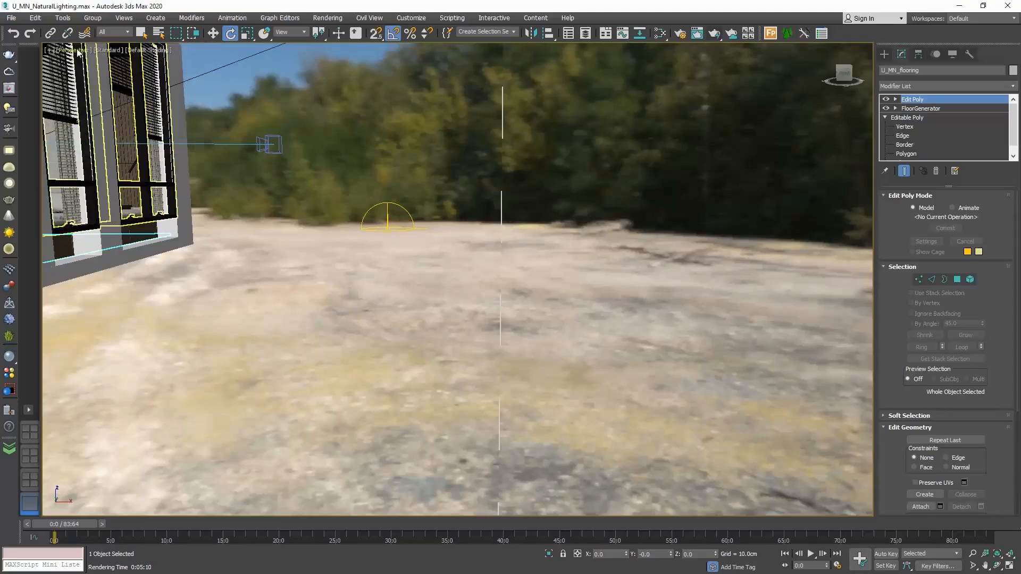
left_click(71, 50)
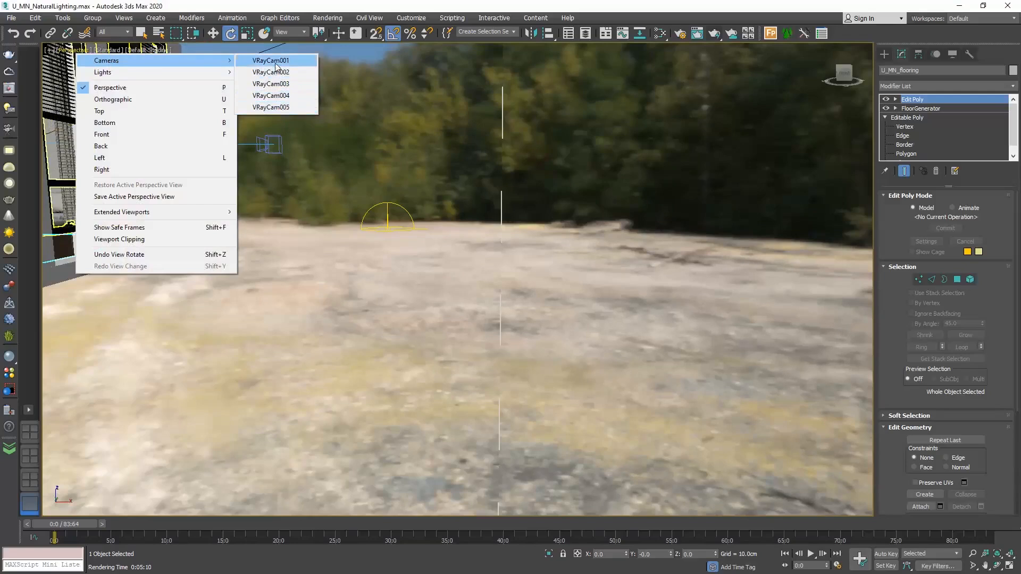
left_click(269, 59)
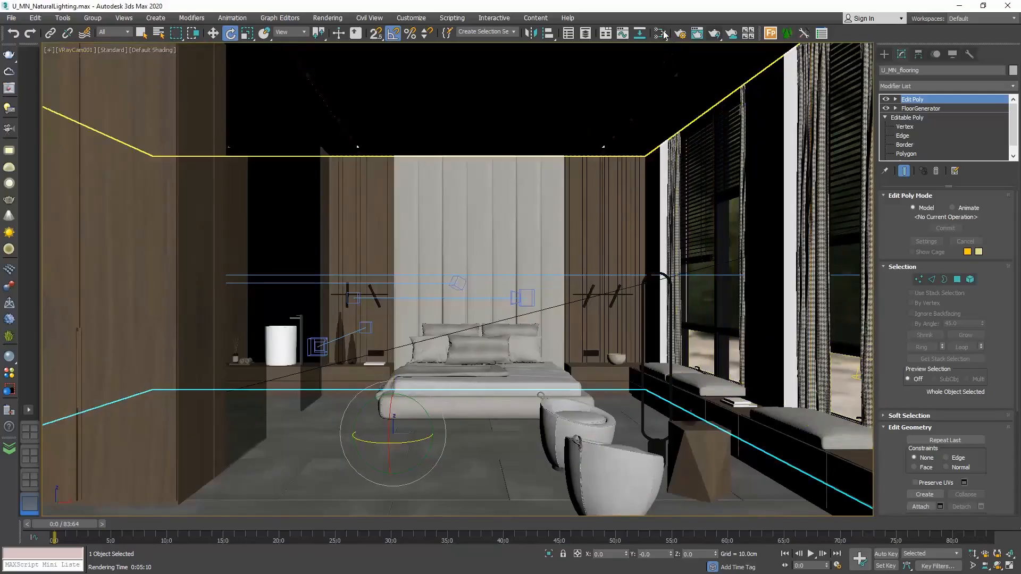
left_click(658, 33)
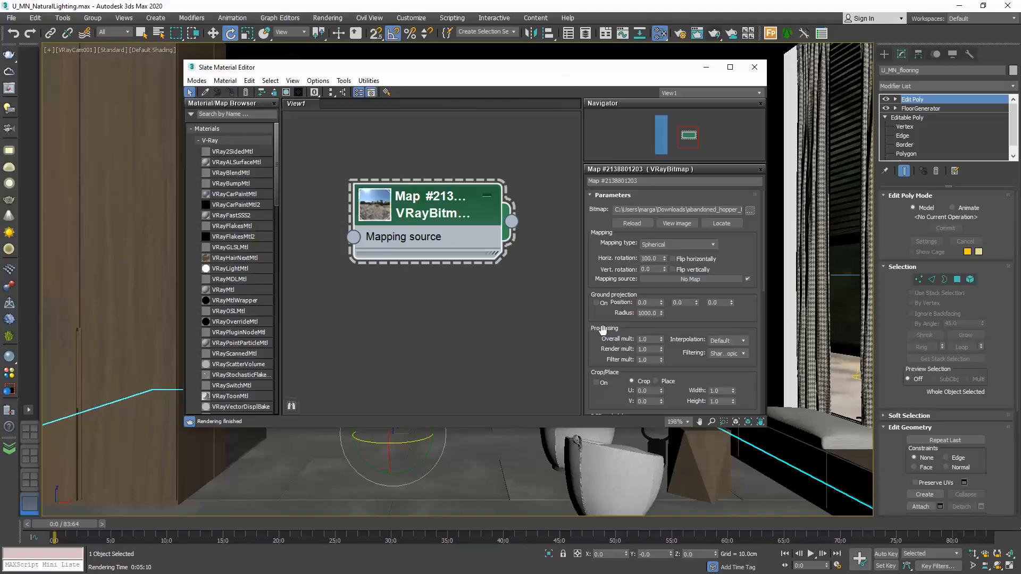
mouse_move(628, 333)
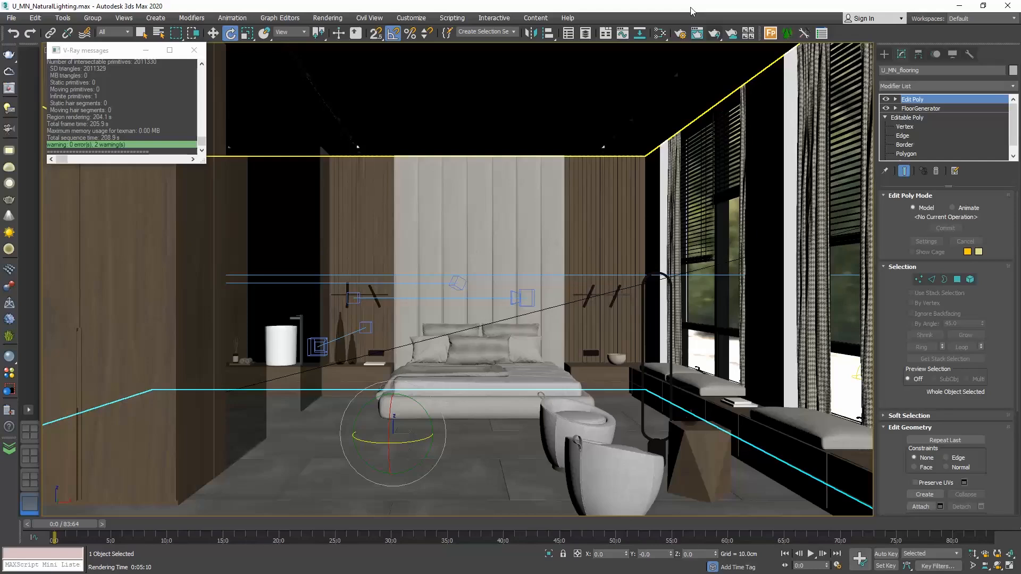
mouse_move(194, 51)
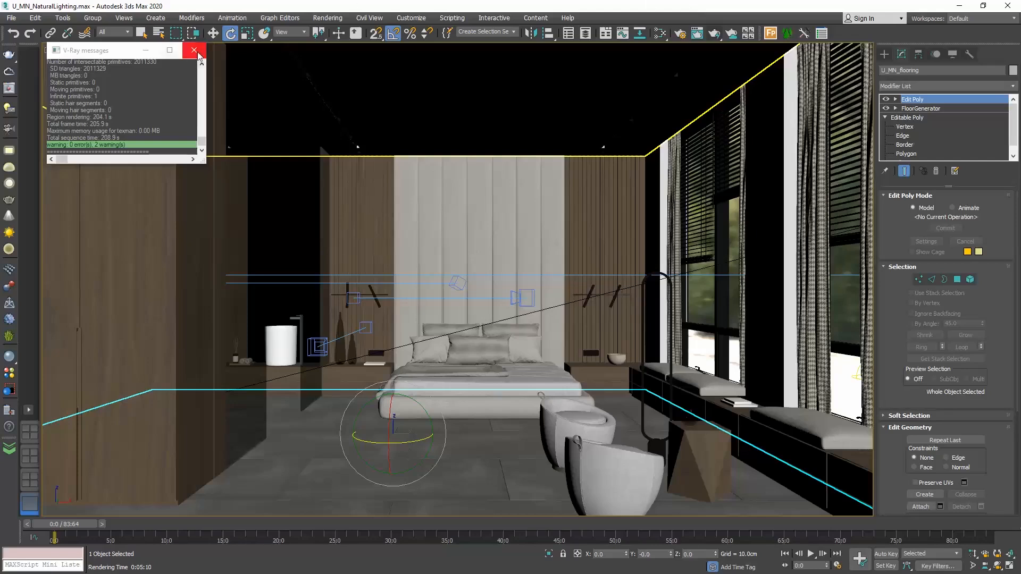
left_click(194, 51)
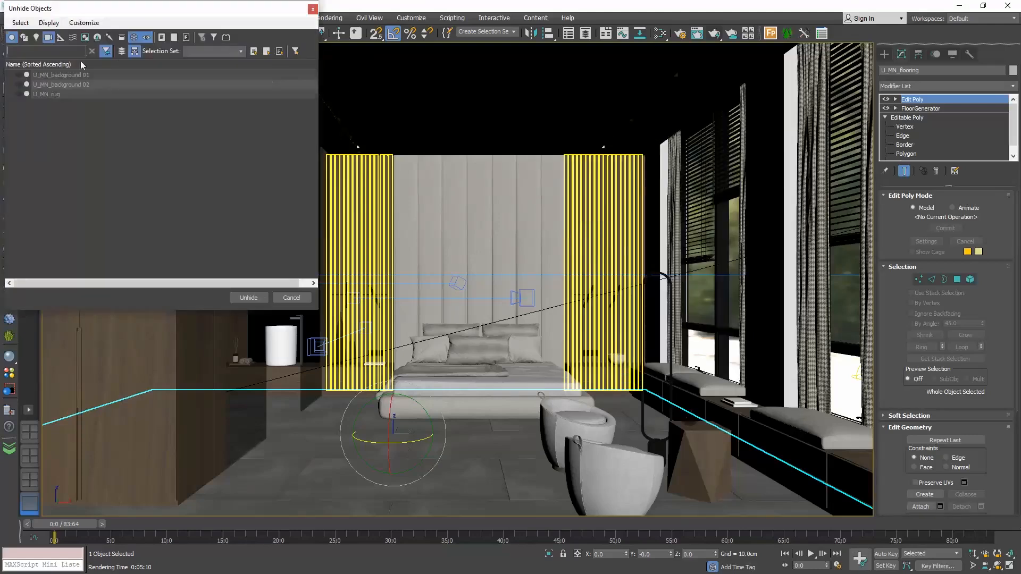
Unhide U_MN_background 01 and U_MN_background 02 via Unhide by Name.
left_click(62, 79)
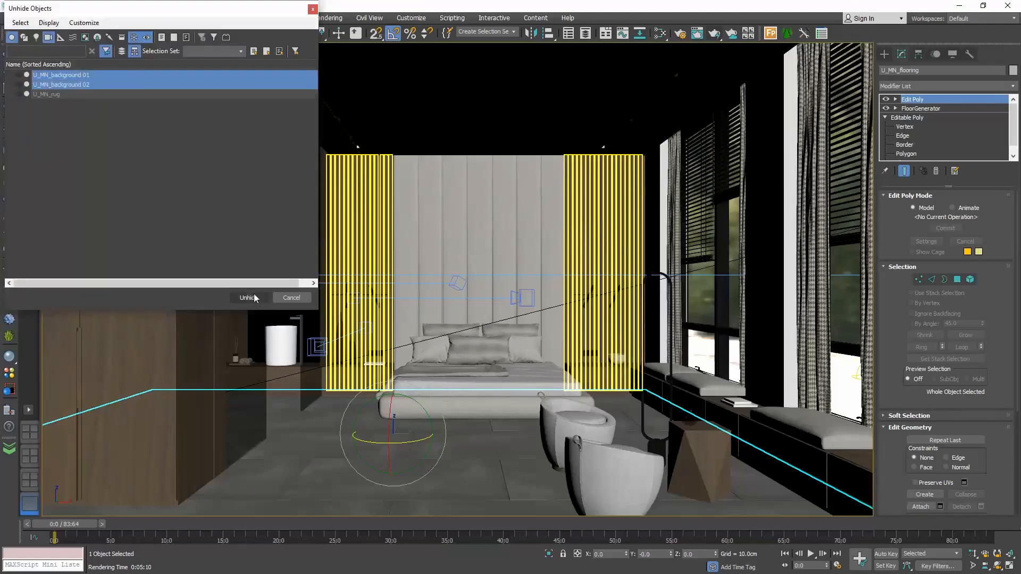
left_click(247, 298)
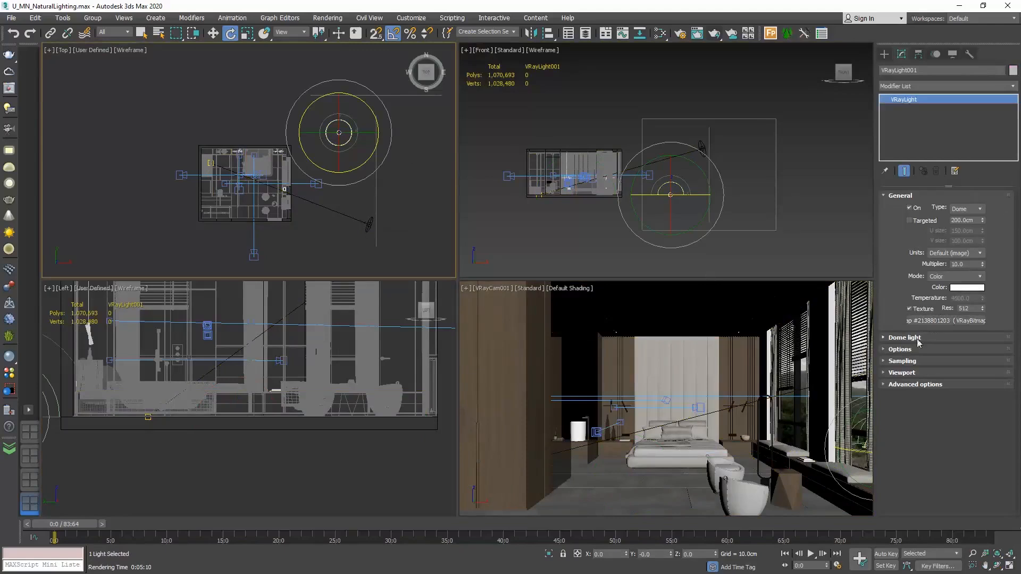
Under Options > Exclude, move both background planes to the exclude list with Both illumination and shadows.
left_click(899, 349)
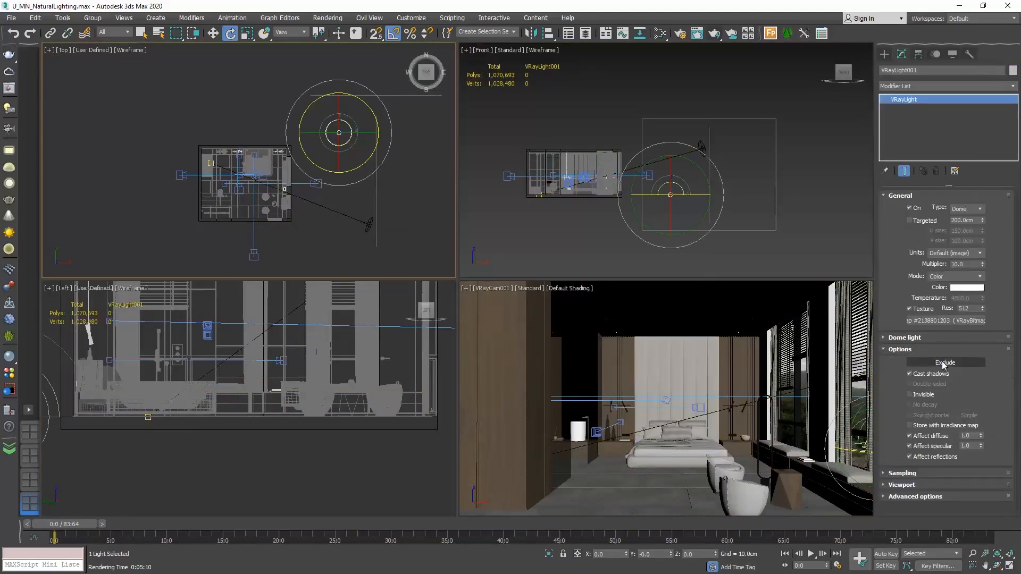
left_click(943, 362)
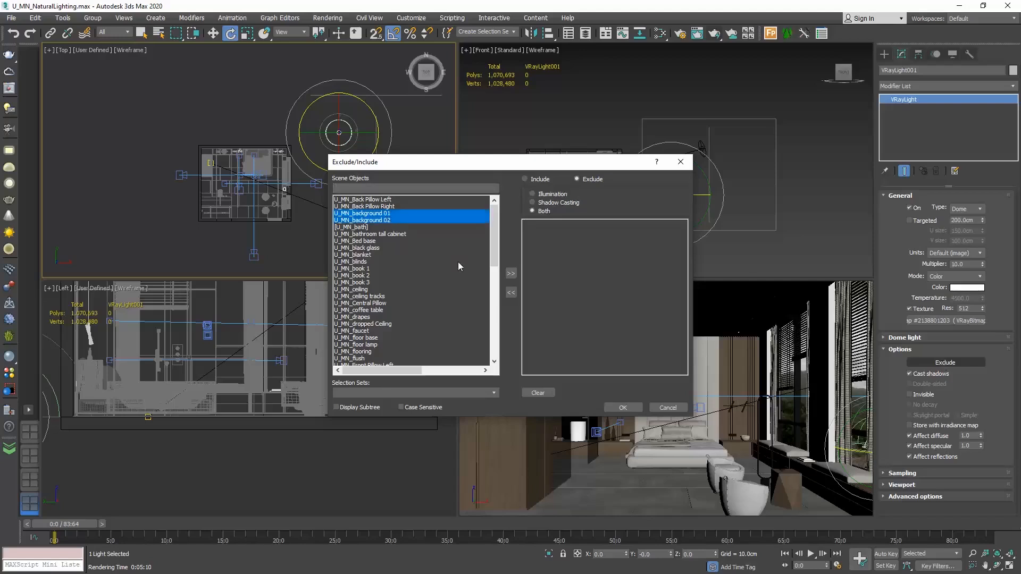
left_click(510, 273)
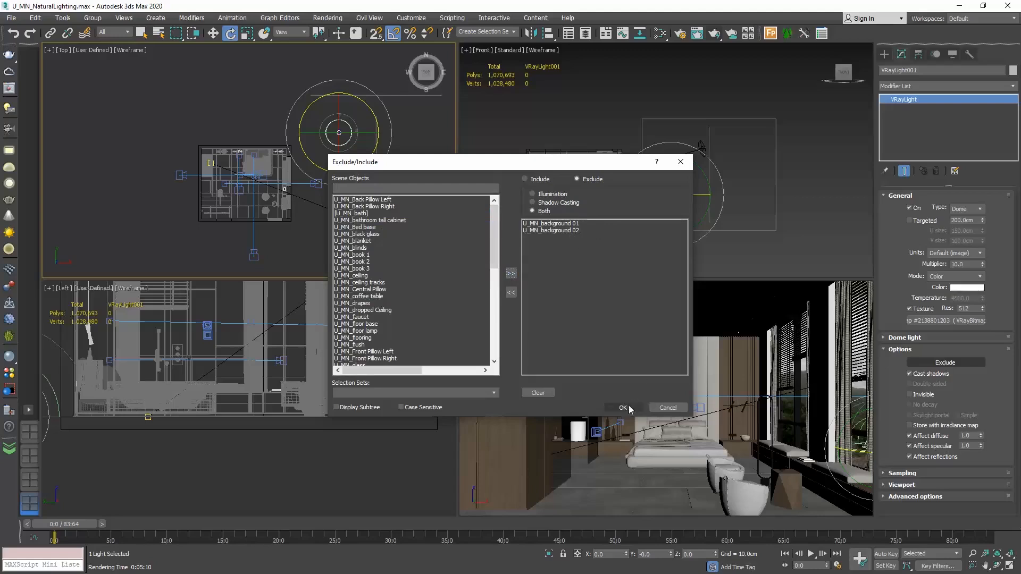
left_click(619, 407)
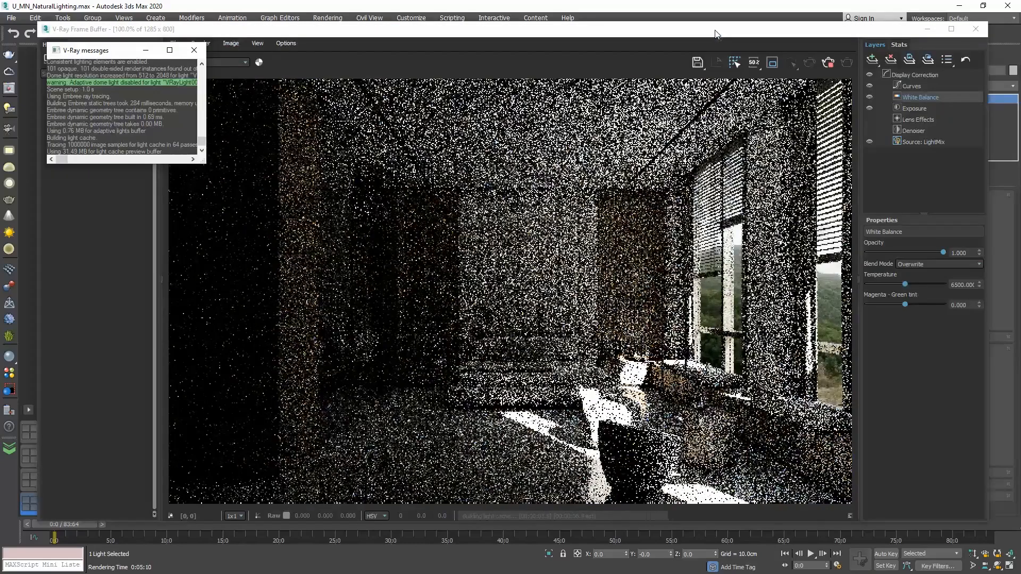
Start the production render of the camera view for the bright daylight bedroom image.
left_click(194, 50)
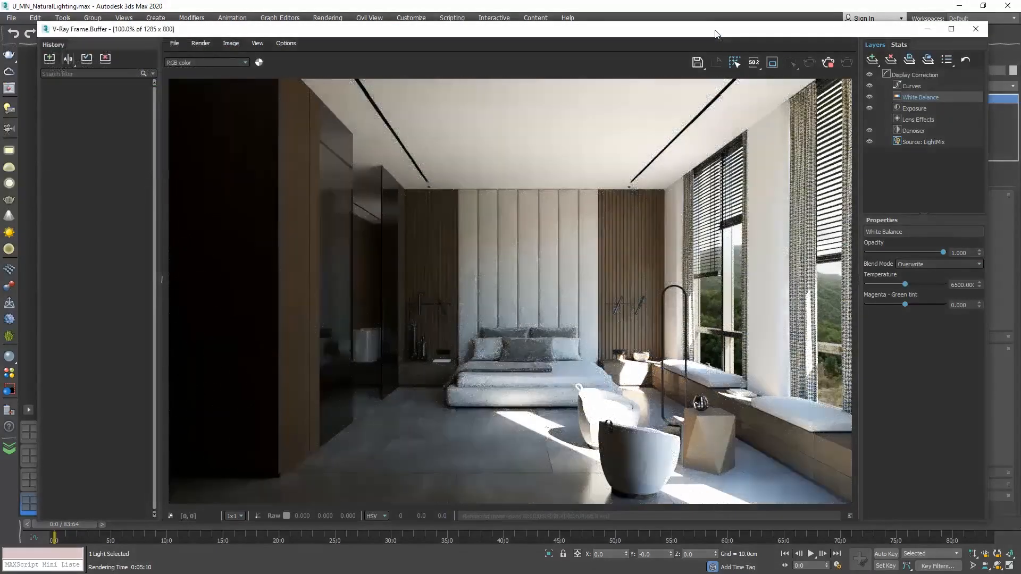